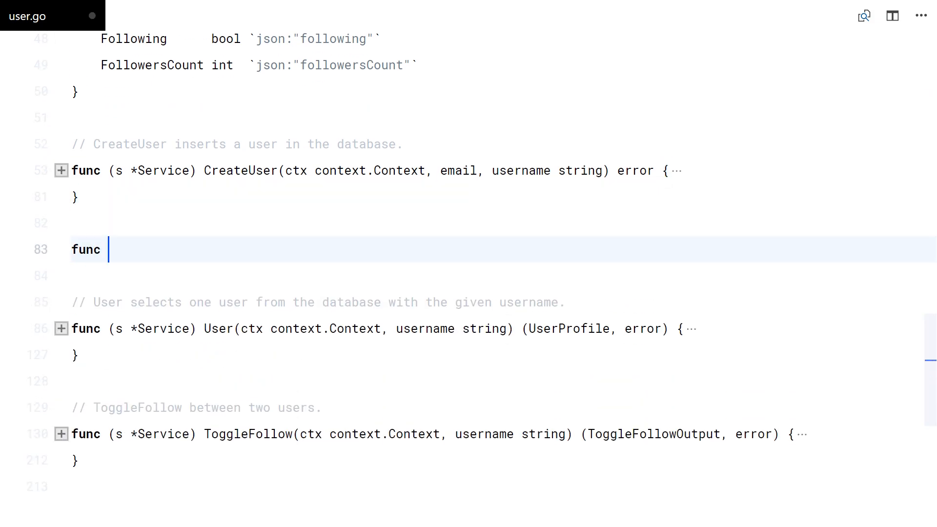
Write the Users(ctx, search, first, after) method signature returning ([]UserProfile, error).
{"action": "type", "text": "(s *Serive)"}
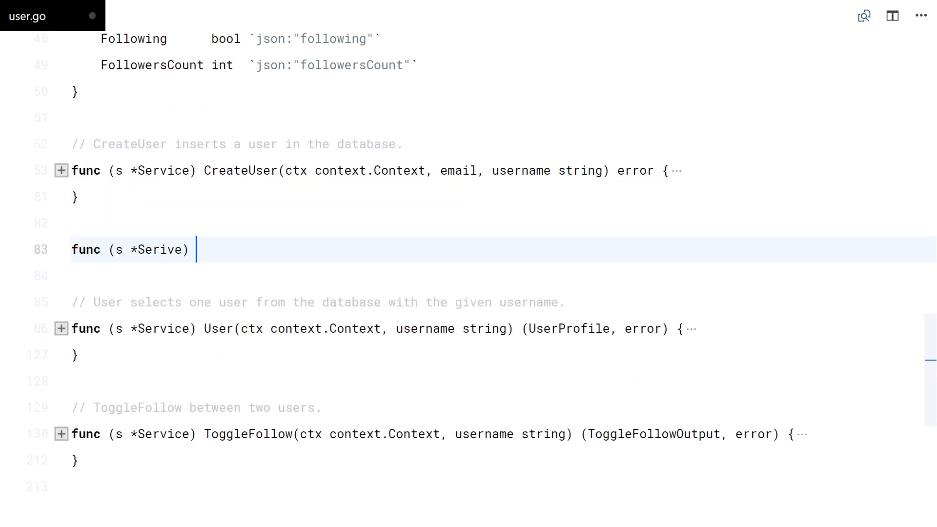
{"action": "type", "text": "Users(ctx context.Context)"}
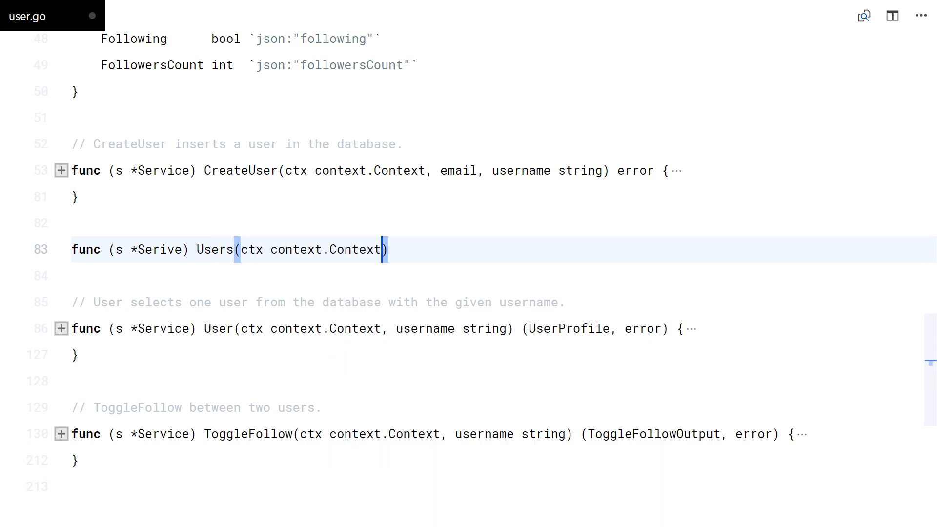
{"action": "type", "text": "search string"}
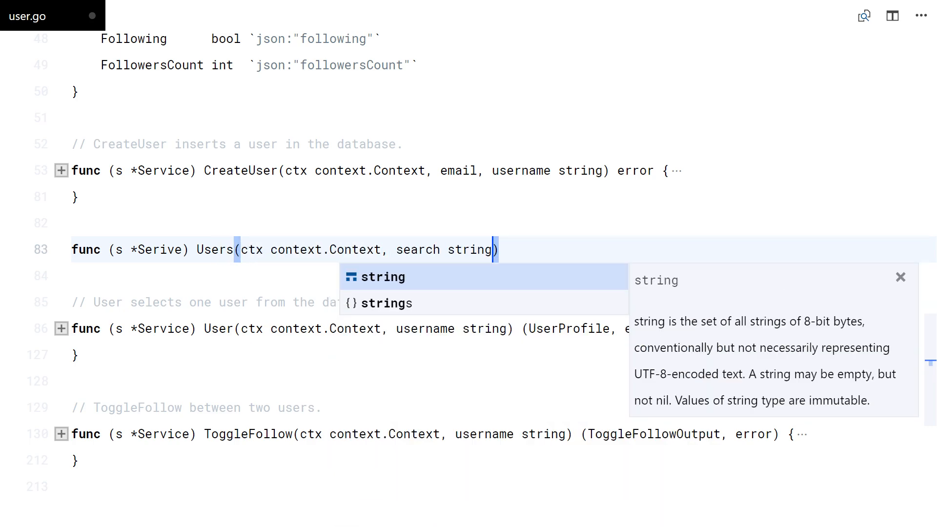
{"action": "type", "text": ", first int, after"}
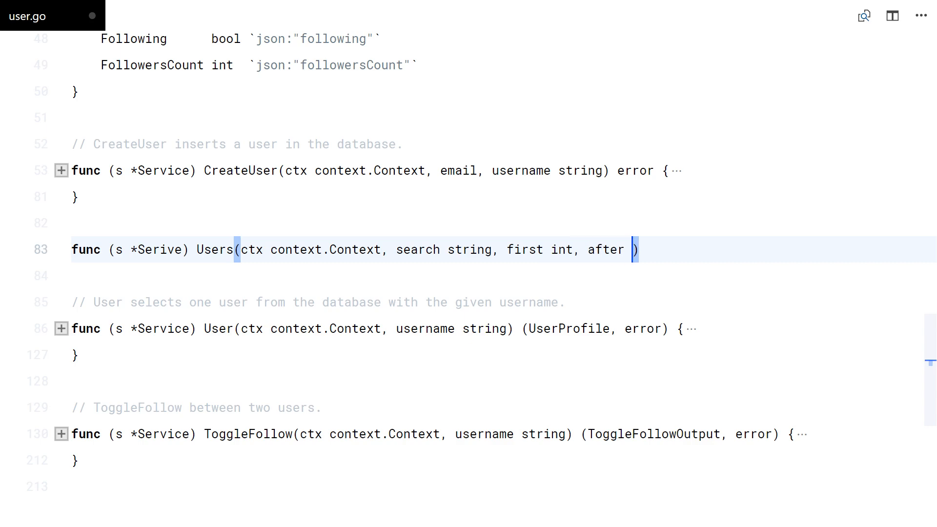
{"action": "type", "text": "string) ([]UserProfile, error) {"}
{"action": "type", "text": "// U"}
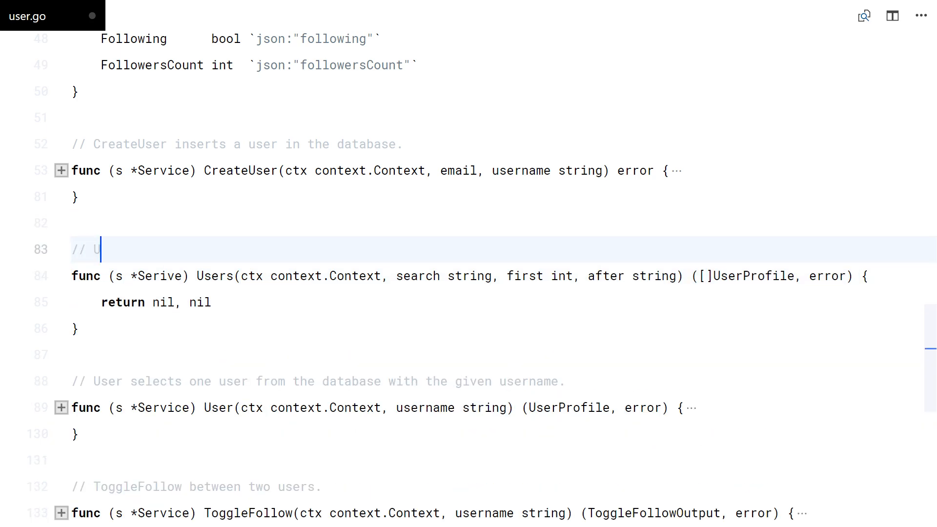
Add a doc comment: users ordered, with forward pagination and filtered by username.
{"action": "type", "text": "sers ordered"}
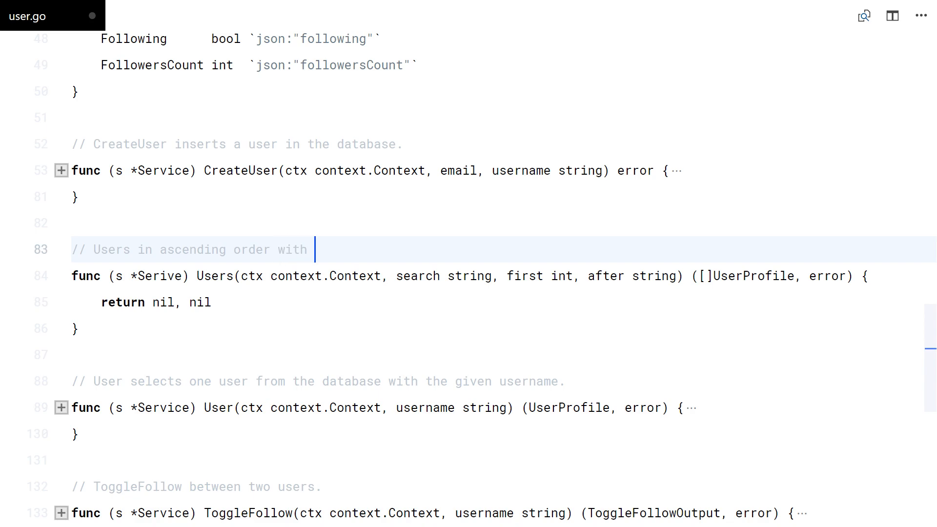
{"action": "type", "text": "forward pagination a"}
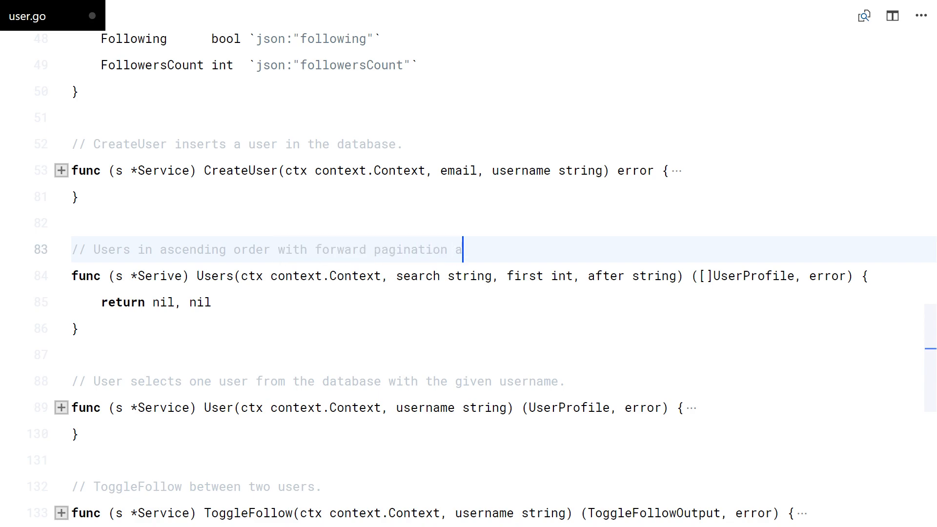
{"action": "type", "text": "nd filtered by username."}
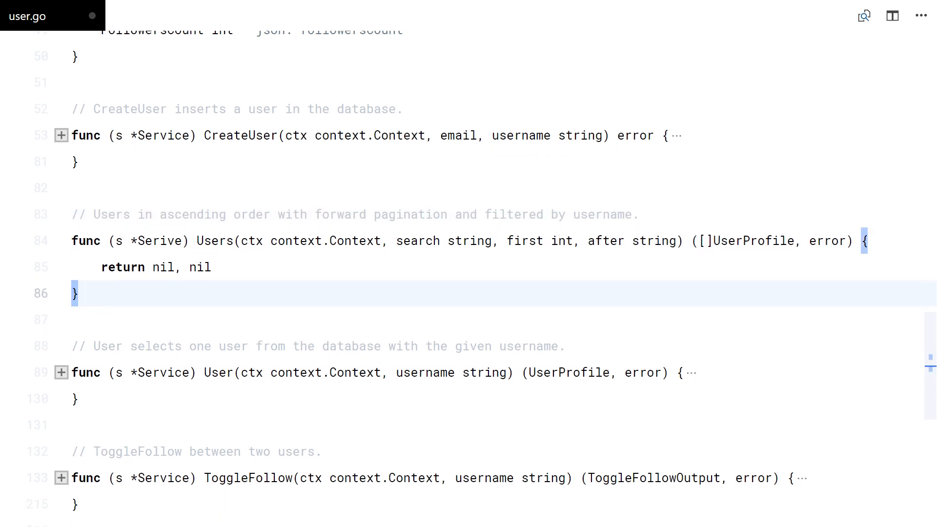
Build a raw-string query selecting id, email, username, follower counts from users ordered by username ASC.
{"action": "type", "text": "query :="}
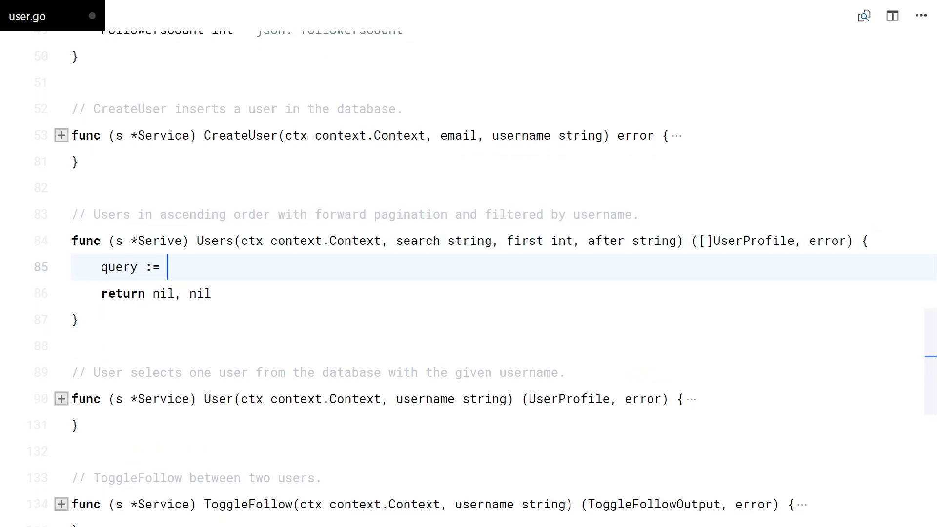
{"action": "type", "text": "`"}
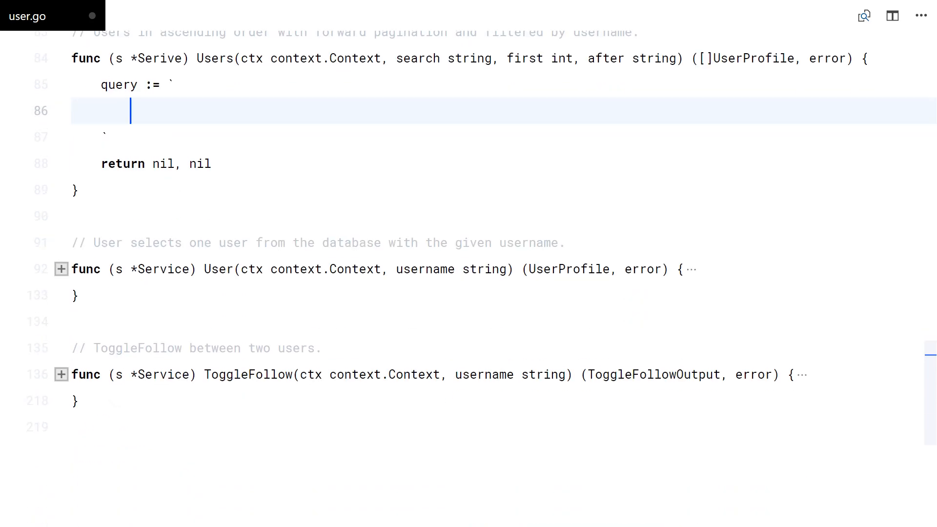
{"action": "type", "text": "SELECT id, email, usern"}
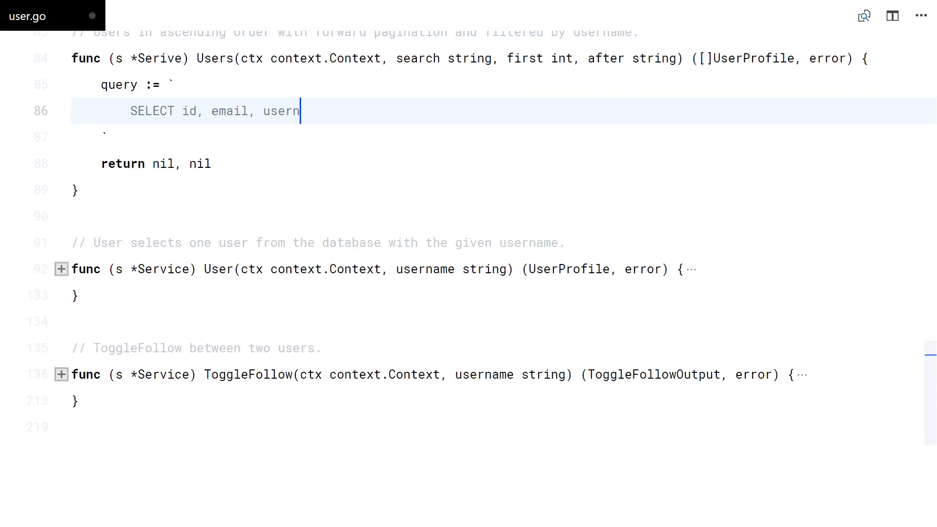
{"action": "type", "text": "ame, followers_count,"}
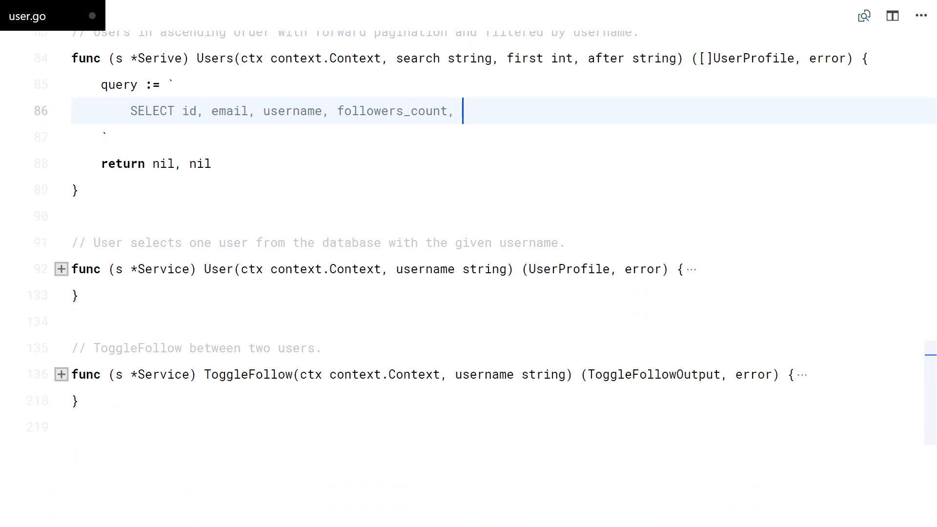
{"action": "type", "text": "followees_count"}
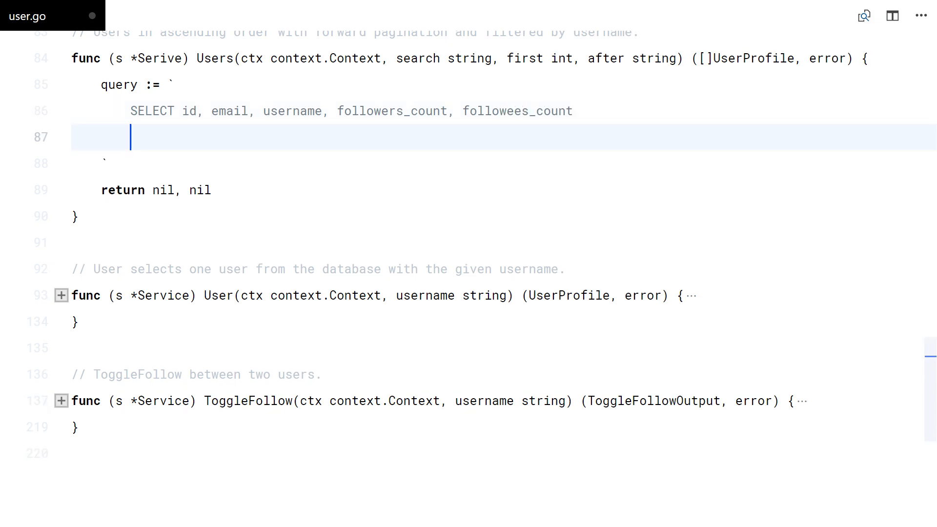
{"action": "type", "text": "FROM users"}
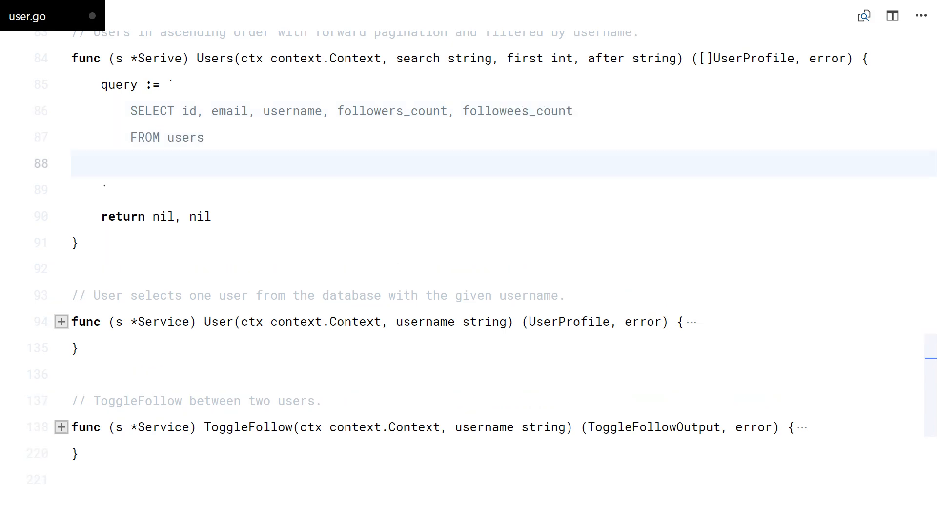
{"action": "type", "text": "ORDER BY username ASC"}
{"action": "type", "text": "uid, auth := ctx.Value(KeyAuthUserID).(int64"}
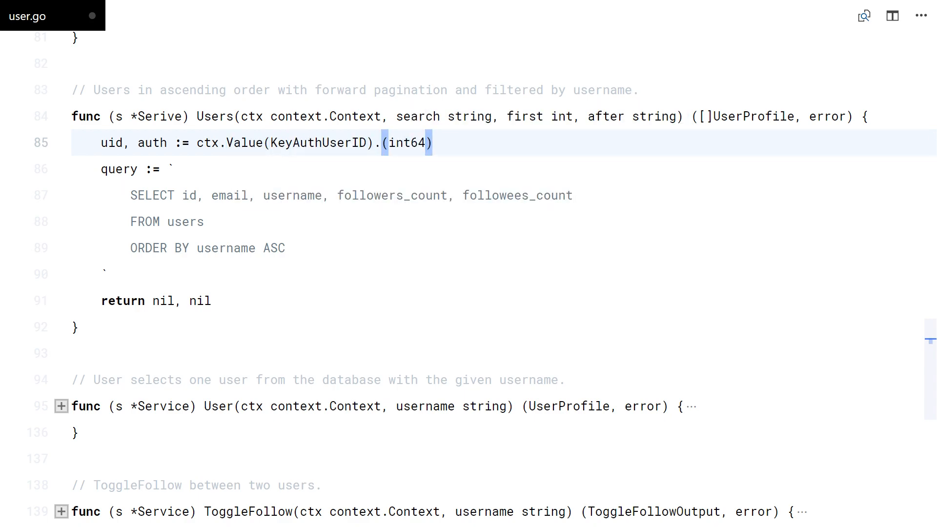
{"action": "type", "text": "{{if .auth}}{{e}}"}
{"action": "type", "text": "LEFT JOIN"}
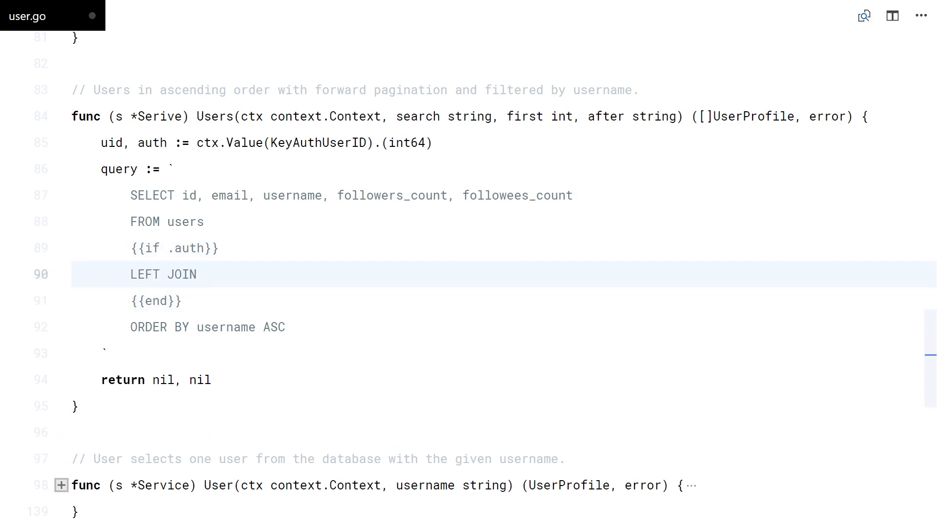
{"action": "type", "text": "follows AS followe"}
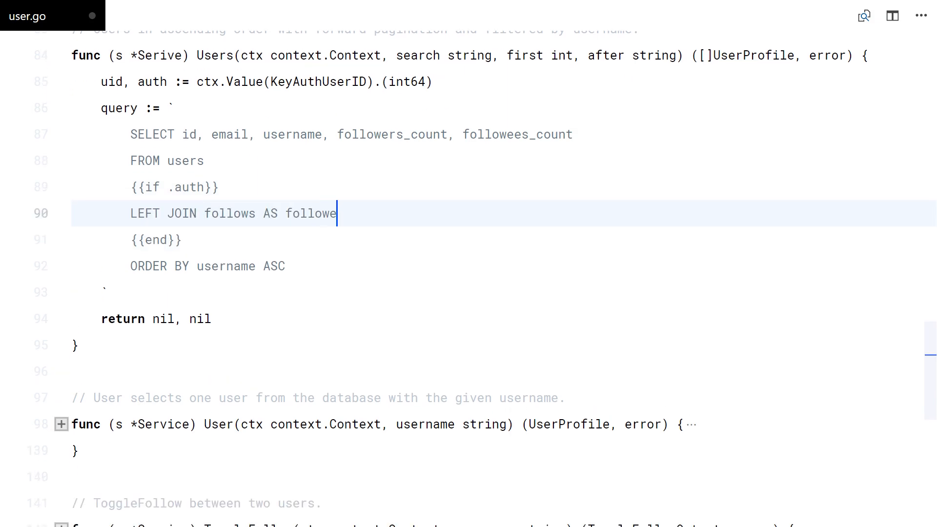
{"action": "type", "text": "rs ON followers.foll"}
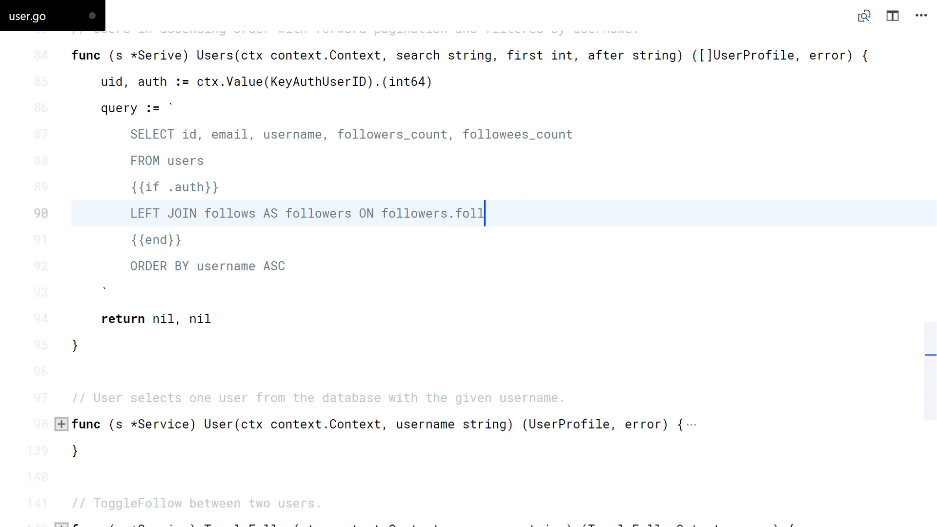
{"action": "type", "text": "ower_id = @uid"}
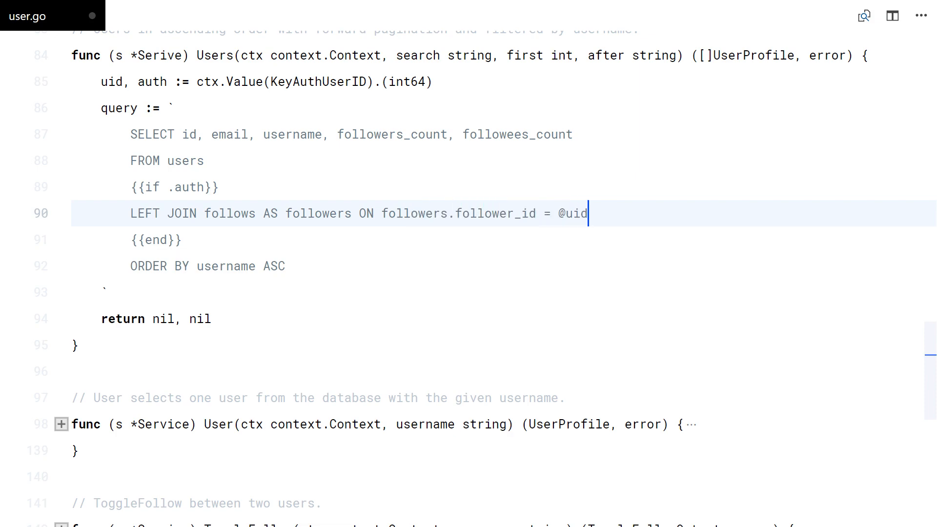
{"action": "type", "text": "AND followers.followee"}
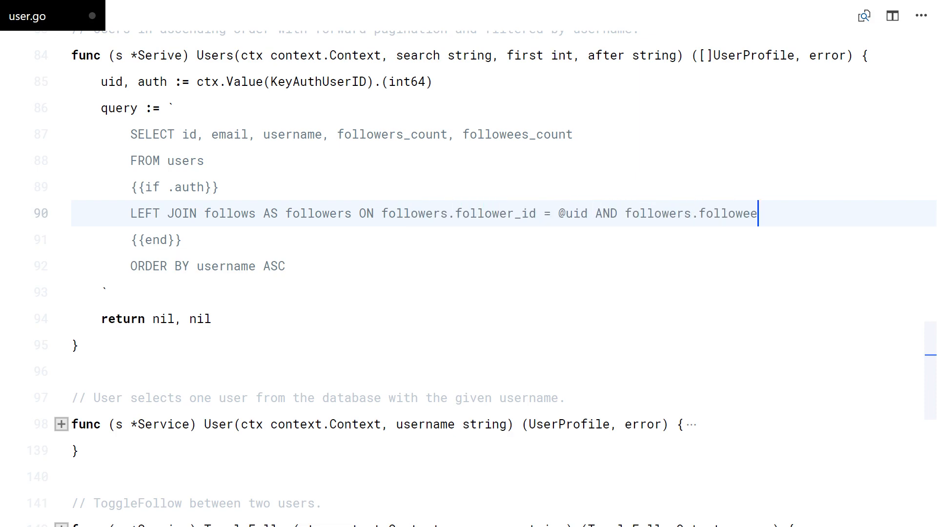
{"action": "type", "text": "_id = users.id"}
{"action": "type", "text": "LEFT JOIN follows AS"}
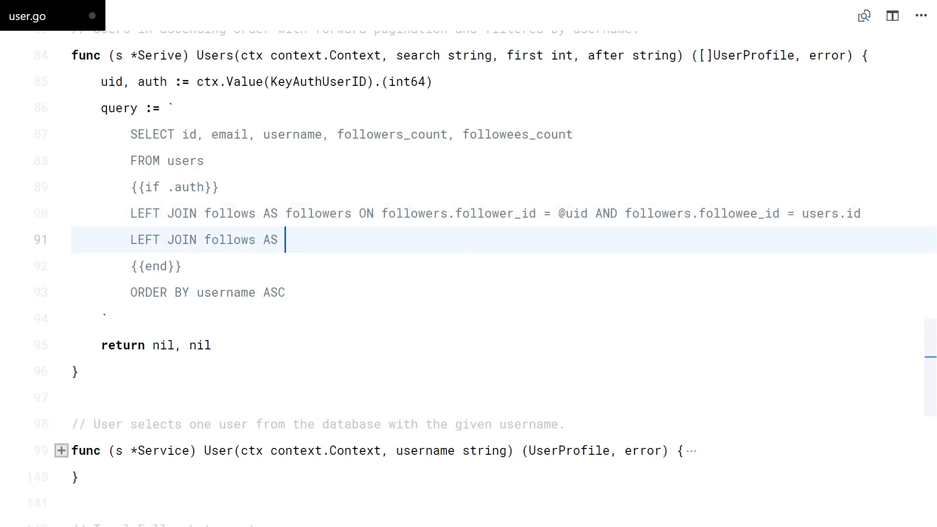
{"action": "type", "text": "followees ON followees.fo"}
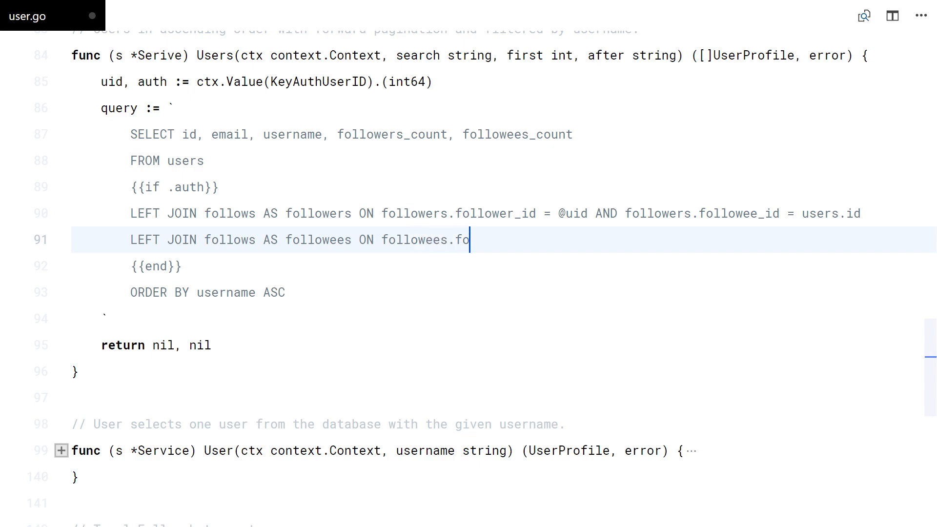
{"action": "type", "text": "llower_id = users.id AND followee"}
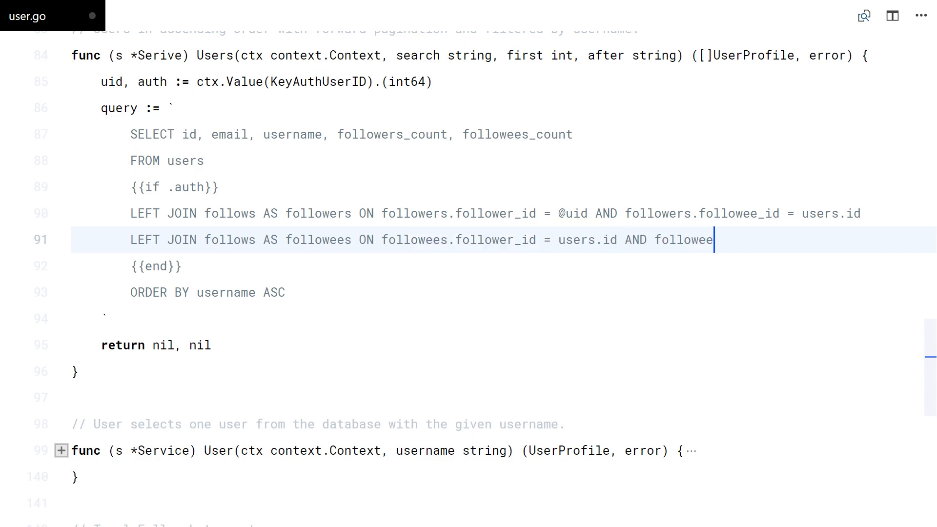
{"action": "type", "text": "s.followee_id = @uid"}
{"action": "type", "text": "{{if ."}
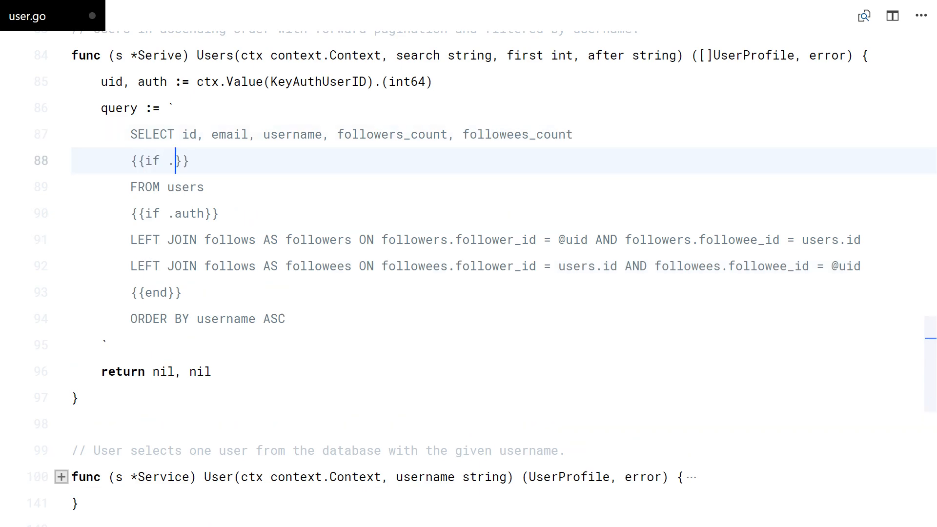
Select 'IS NOT NULL AS following' and 'AS followeed' flags inside {{if .auth}}.
{"action": "type", "text": "auth"}
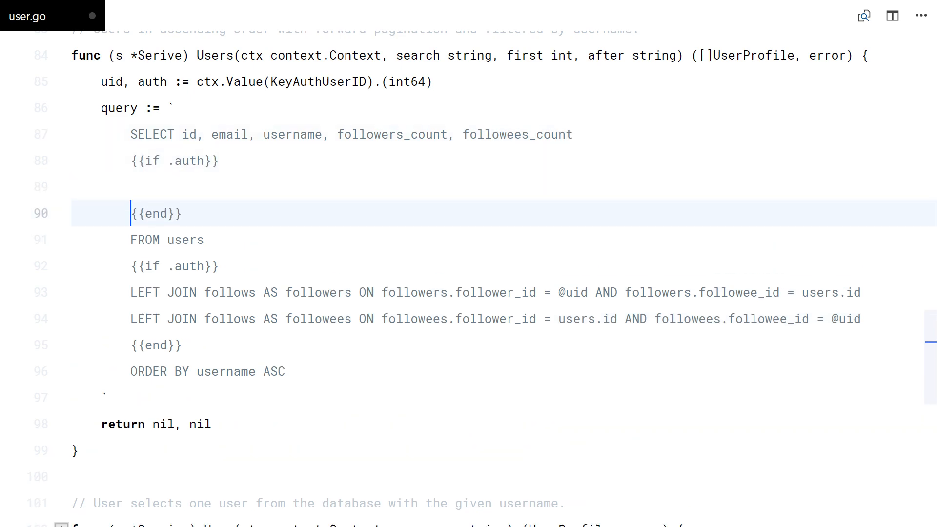
{"action": "type", "text": ", followers.follower_id IS NOT NULL AS following"}
{"action": "type", "text": ", followees."}
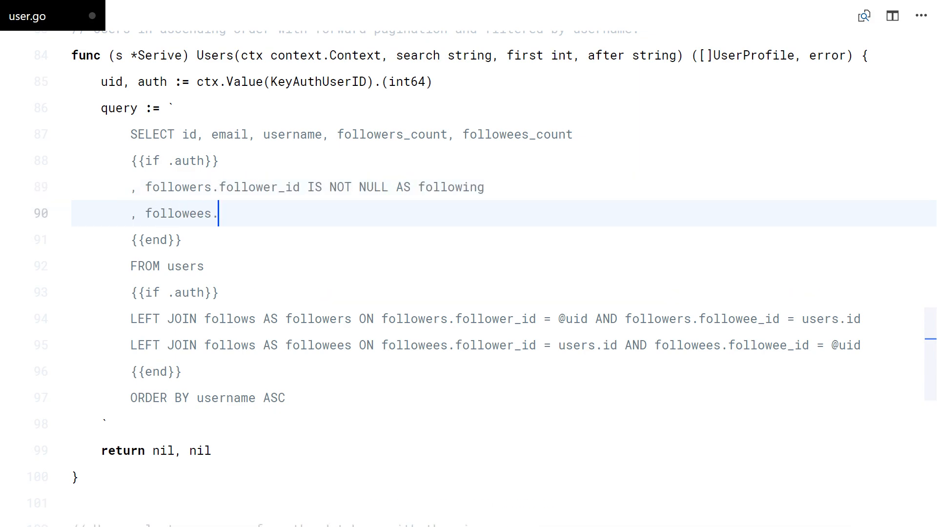
{"action": "type", "text": "followee_id IS NOT NULL AS follow"}
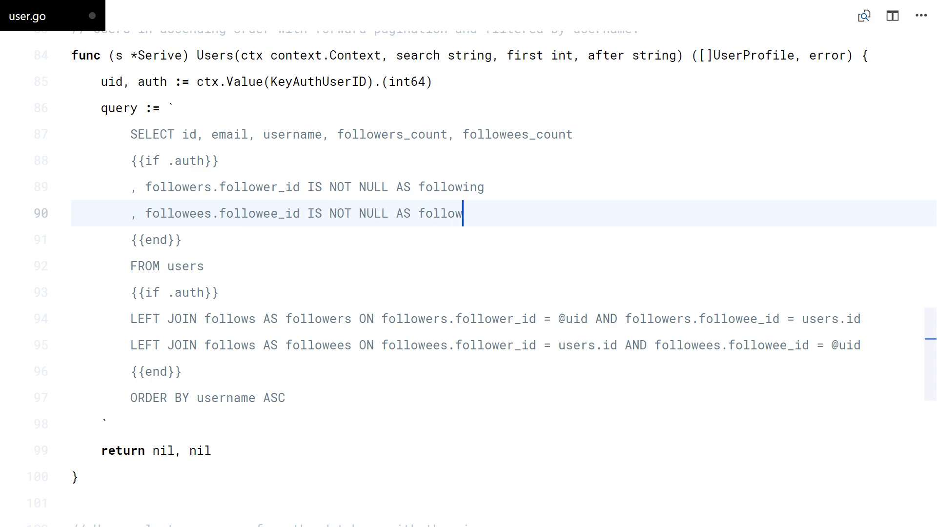
{"action": "type", "text": "eed"}
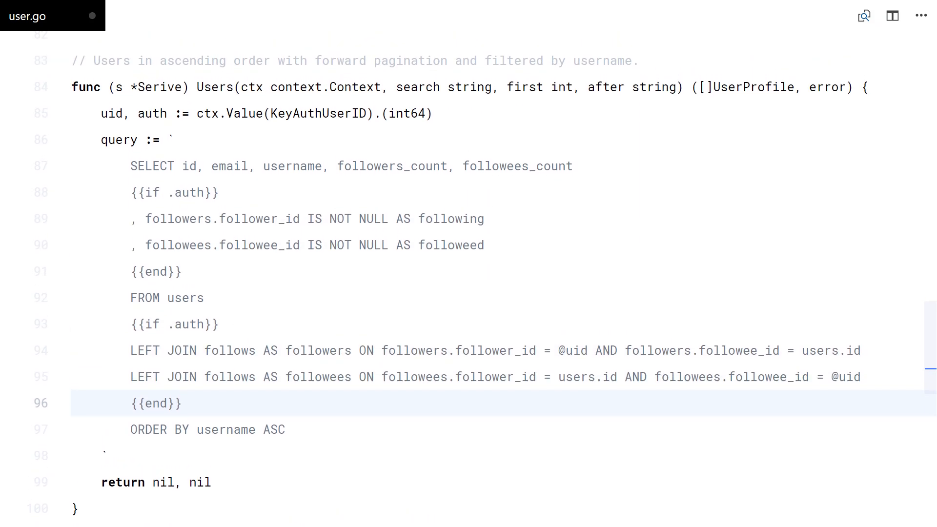
{"action": "type", "text": "WHERE"}
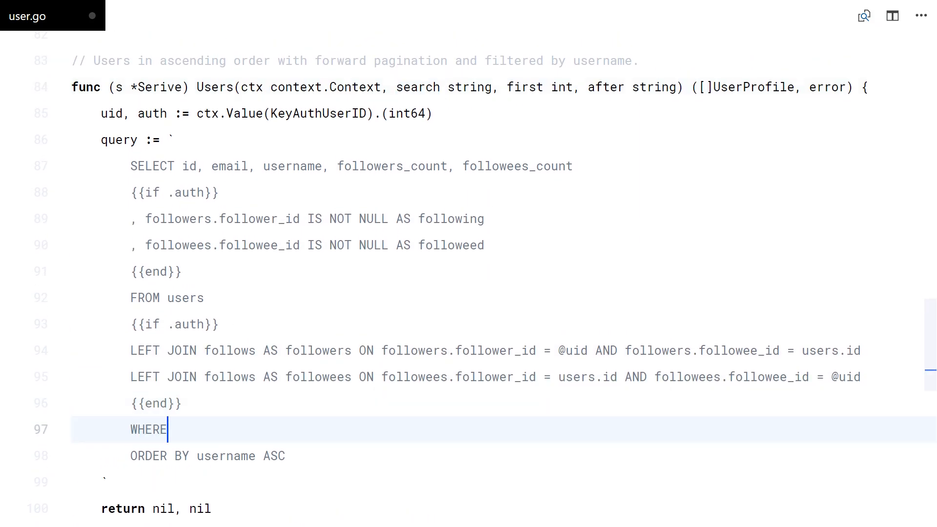
{"action": "type", "text": "{{if .search}}"}
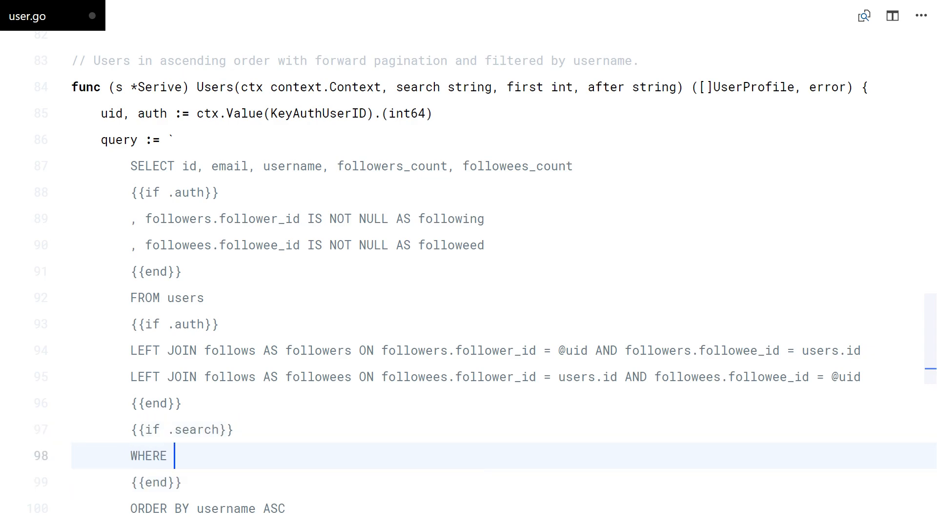
{"action": "type", "text": "username ILIKE '"}
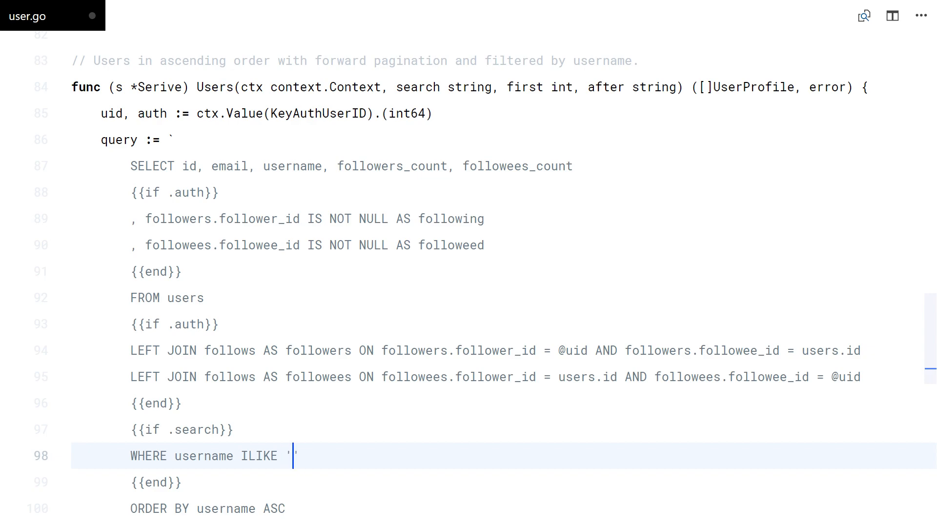
{"action": "type", "text": "%' || || '"}
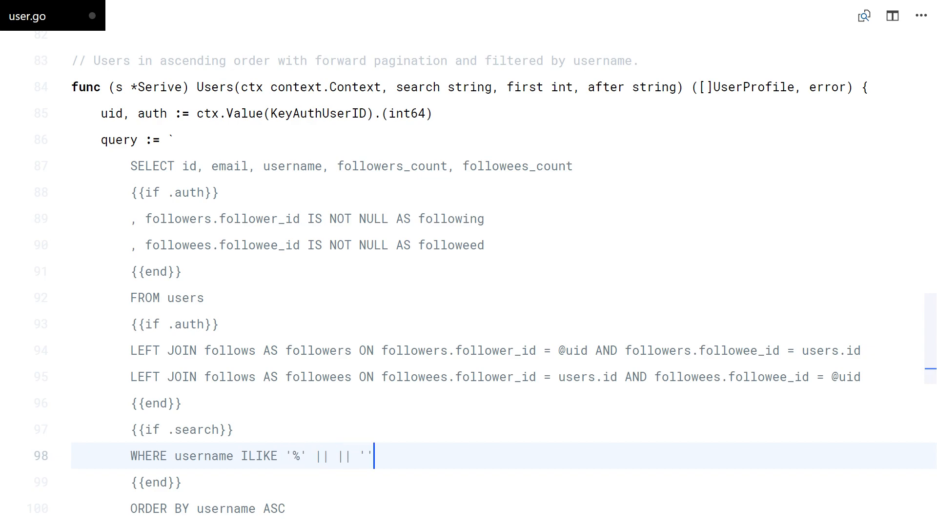
{"action": "type", "text": "@search"}
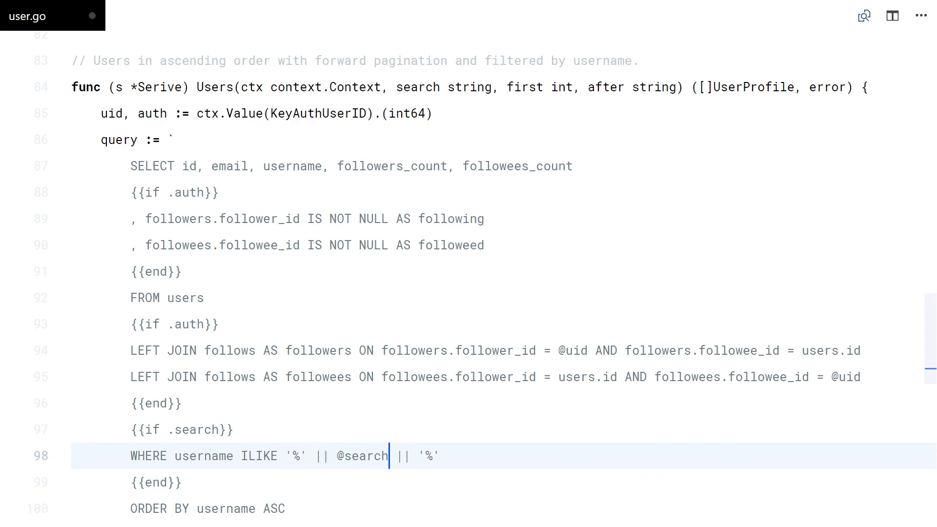
{"action": "scroll", "scroll_direction": "down", "scroll_amount": 3}
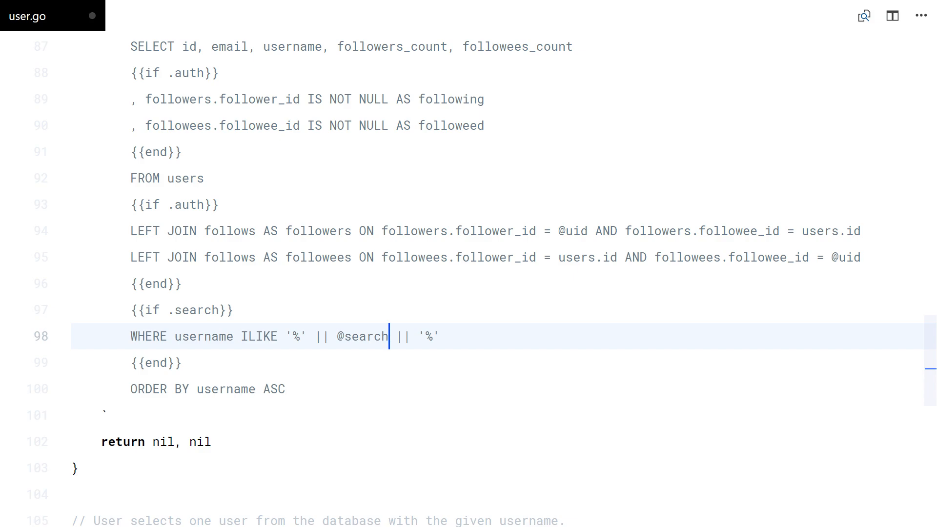
{"action": "scroll", "scroll_direction": "down", "scroll_amount": 3}
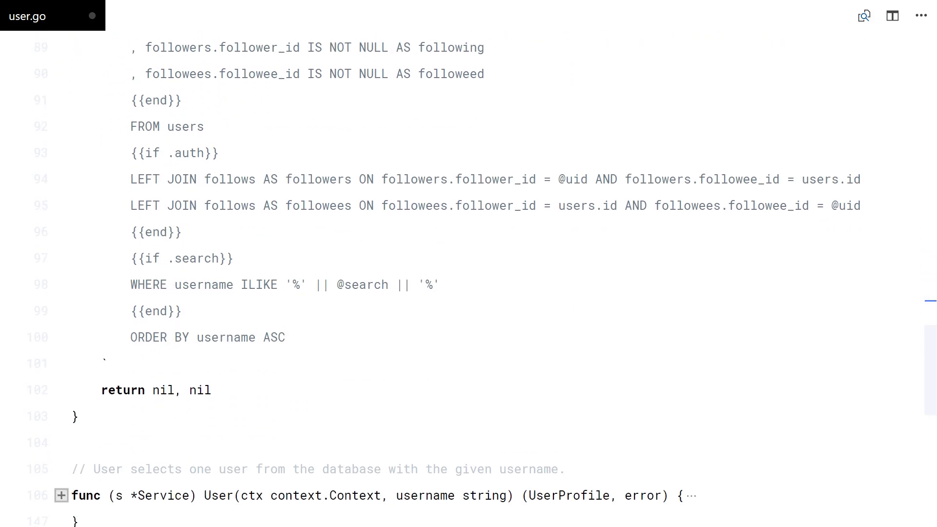
{"action": "type", "text": "LIMIT @first"}
{"action": "type", "text": "{{if "}
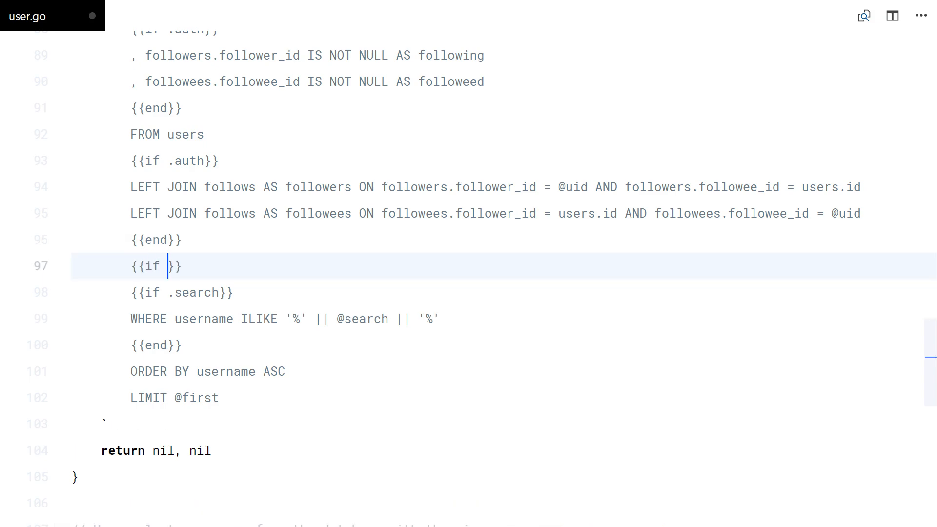
{"action": "type", "text": "or .search .after"}
{"action": "type", "text": "{{if and .search .after}}AND{{end"}
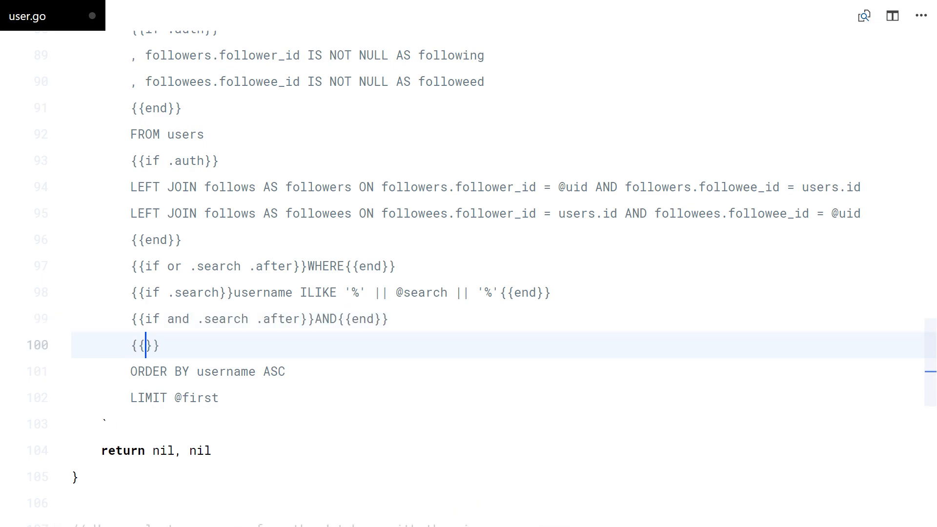
{"action": "type", "text": "if .after}}{}"}
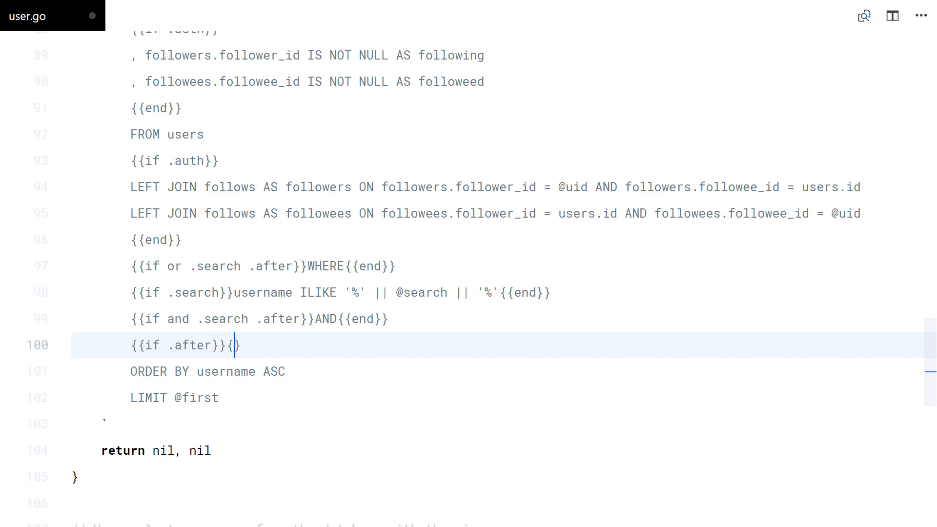
{"action": "type", "text": "username >"}
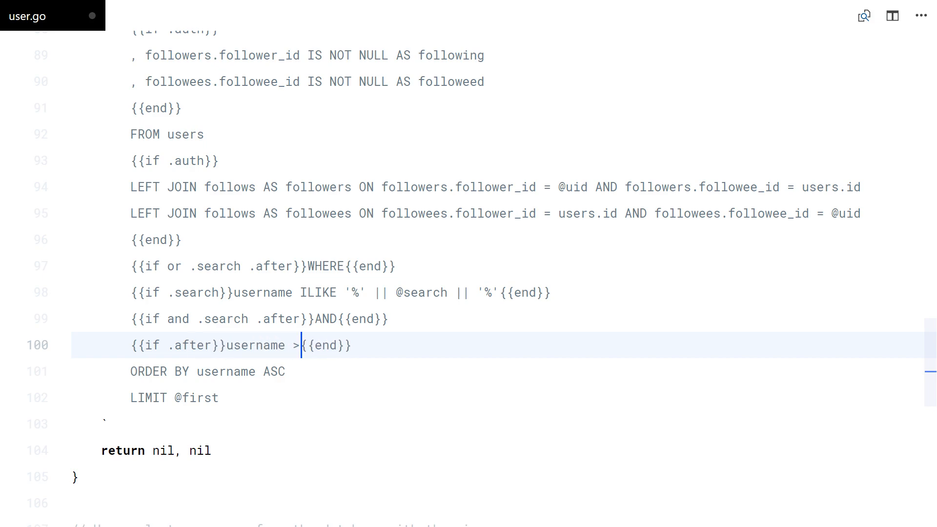
{"action": "type", "text": "@after"}
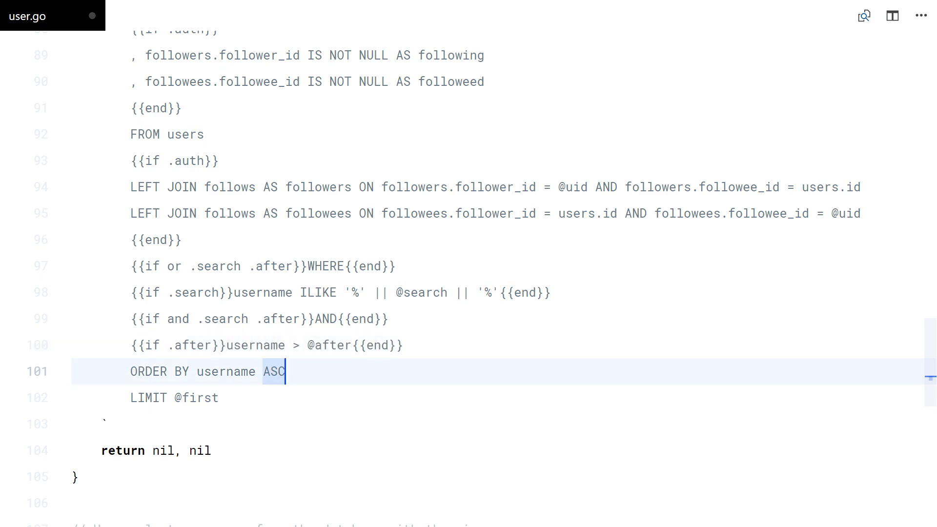
{"action": "double_click", "coordinate": [175, 266]}
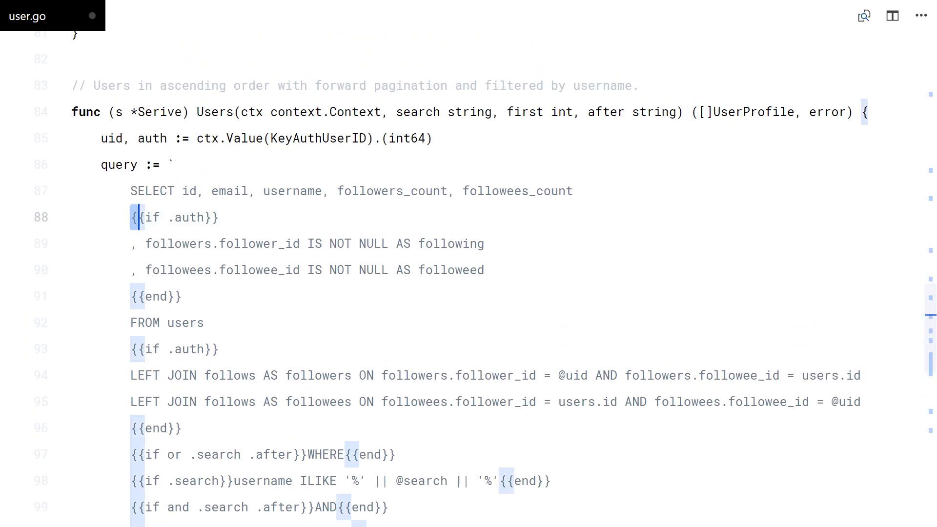
In utl.go, declare buildQuery returning (string, []interface{}, error) and a queriesCache template map.
{"action": "left_click", "coordinate": [85, 176]}
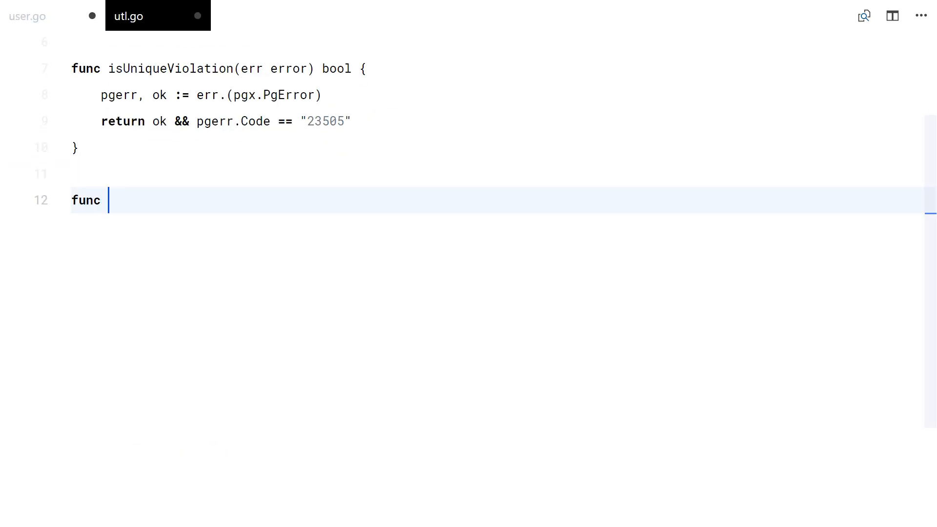
{"action": "type", "text": "buildQuery(text string, data map[string]interface{}) ("}
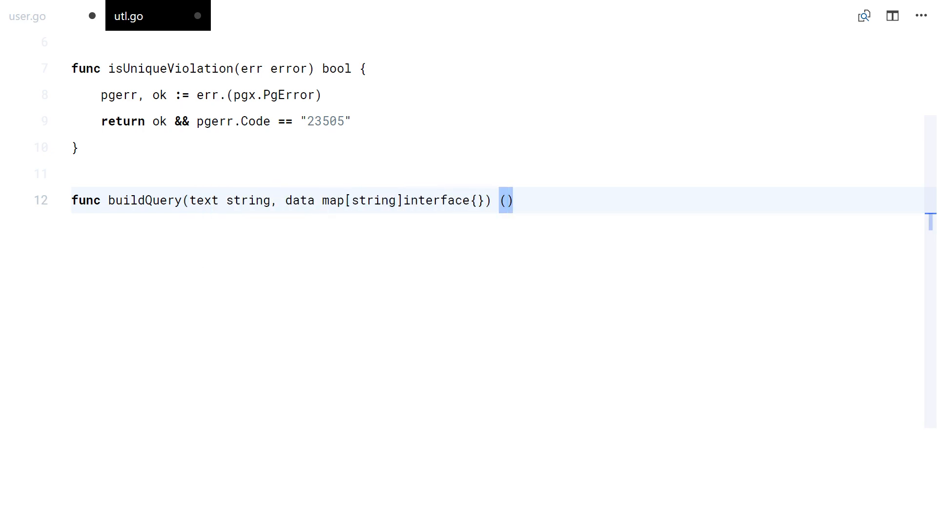
{"action": "type", "text": "string,"}
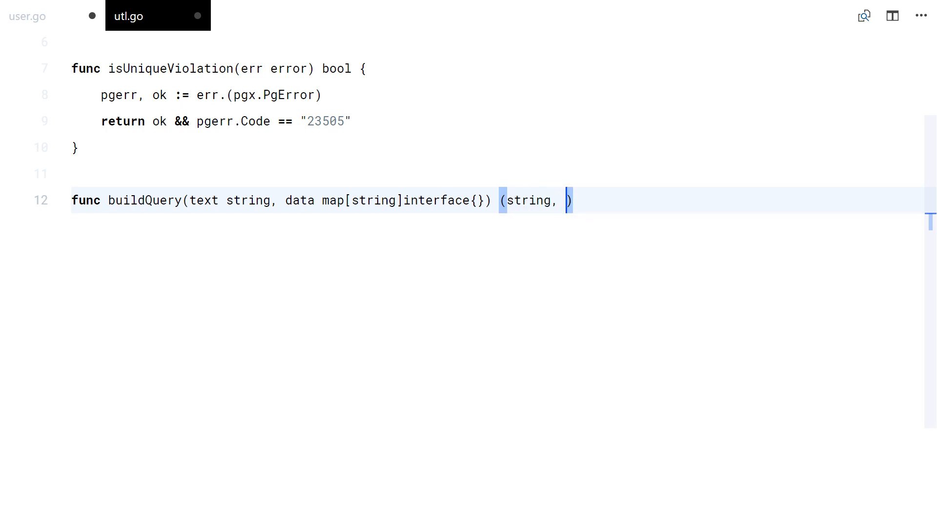
{"action": "type", "text": "[]interface{}, error"}
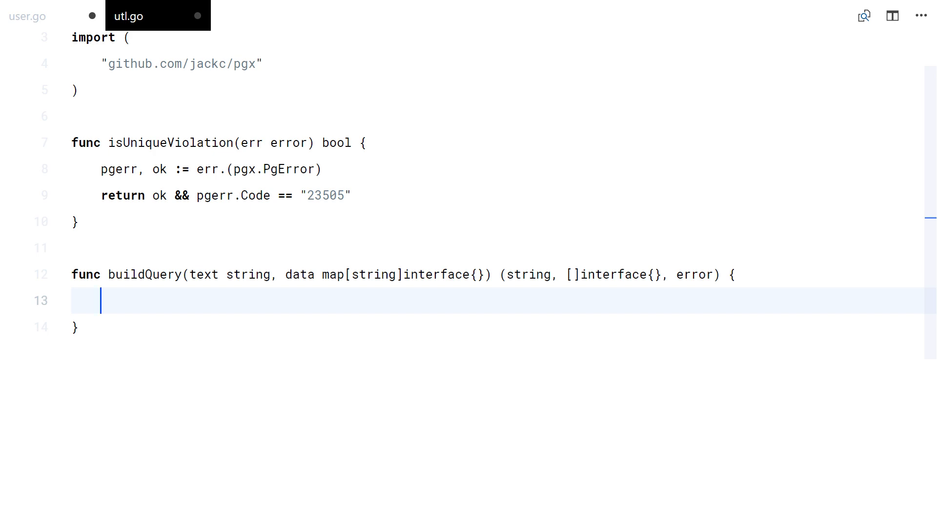
{"action": "type", "text": "var"}
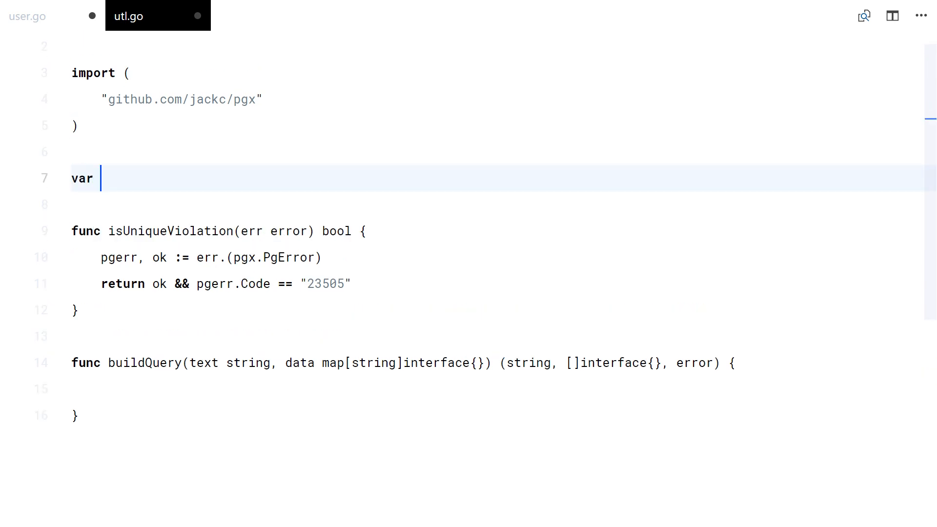
{"action": "type", "text": "queriesCache ="}
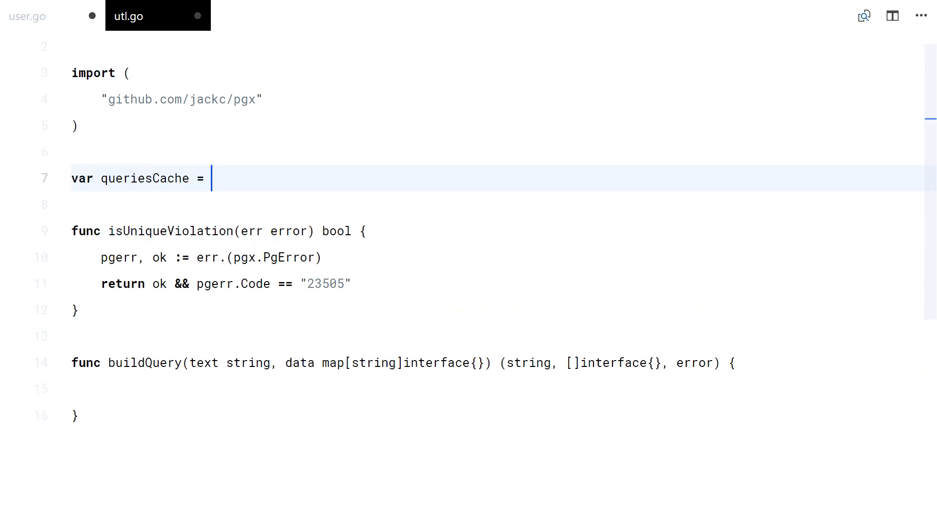
{"action": "type", "text": "make(map[]"}
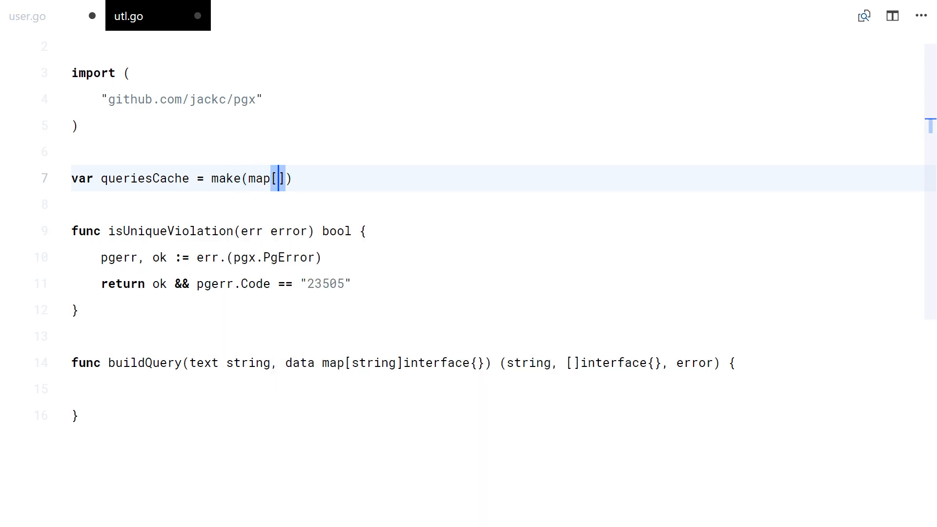
{"action": "type", "text": "string]*template.Template"}
{"action": "left_click", "coordinate": [498, 389]}
{"action": "type", "text": "if"}
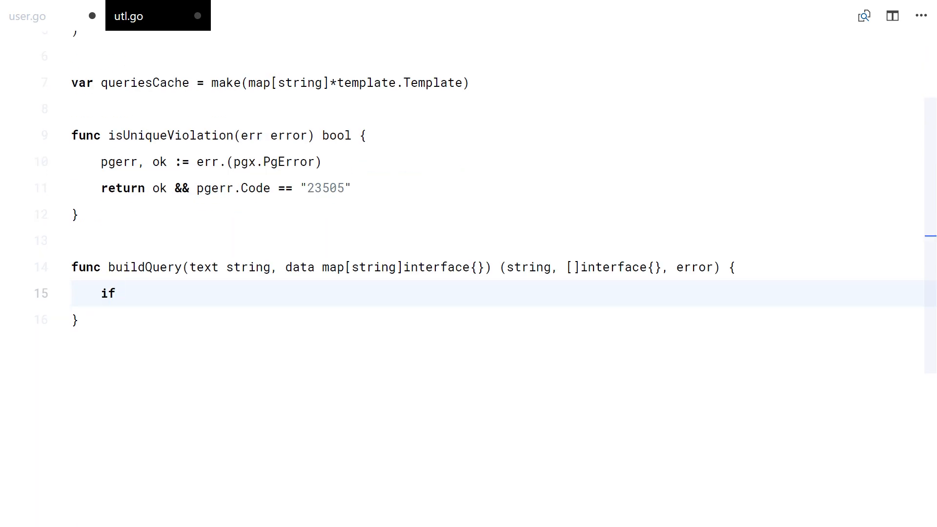
Look up the template in queriesCache by text with t, ok.
{"action": "type", "text": "vat"}
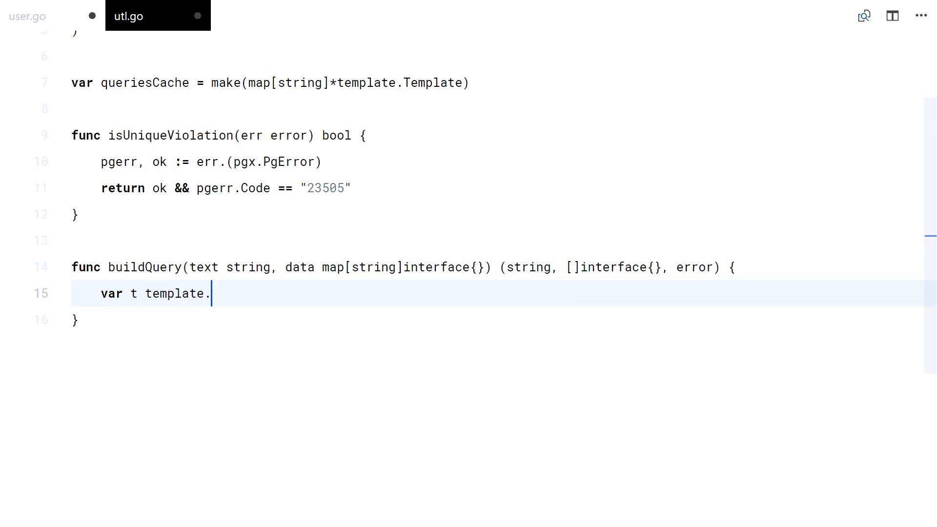
{"action": "type", "text": "Template"}
{"action": "type", "text": "if"}
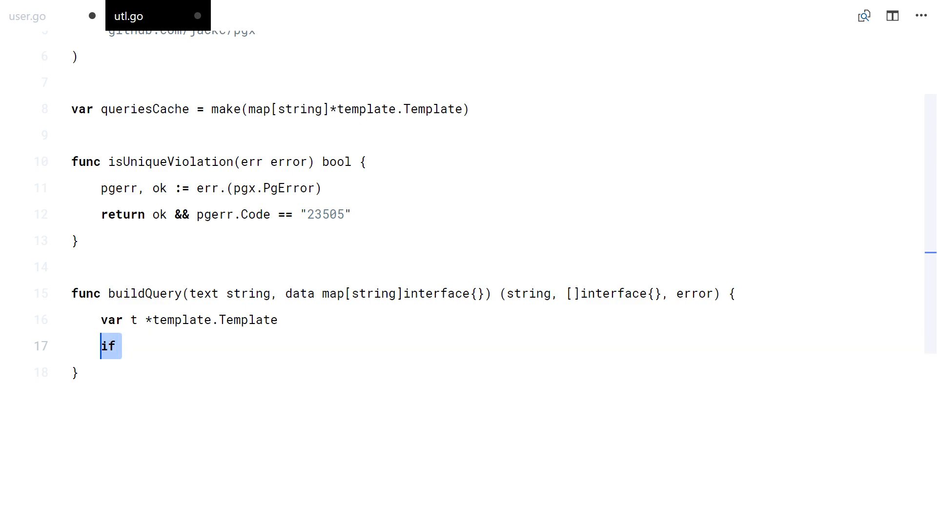
{"action": "type", "text": "t,"}
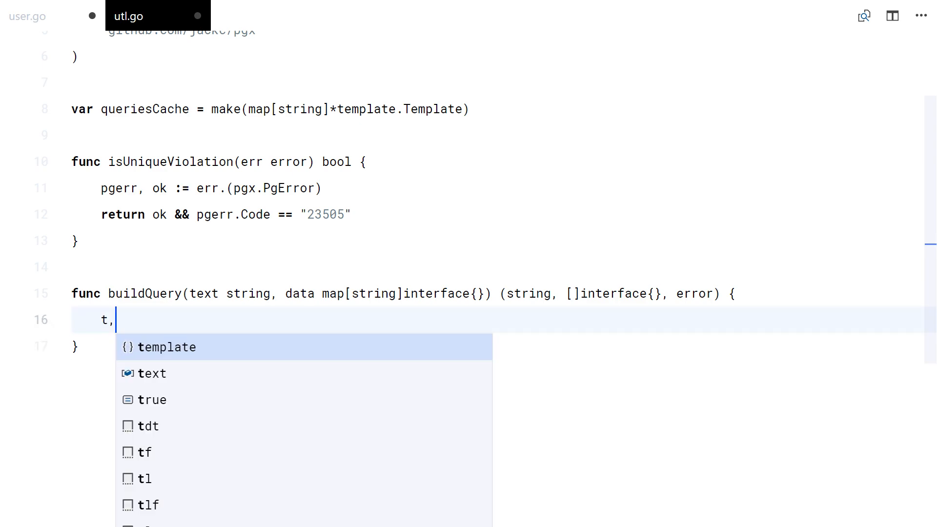
{"action": "type", "text": "ok := queriesCache"}
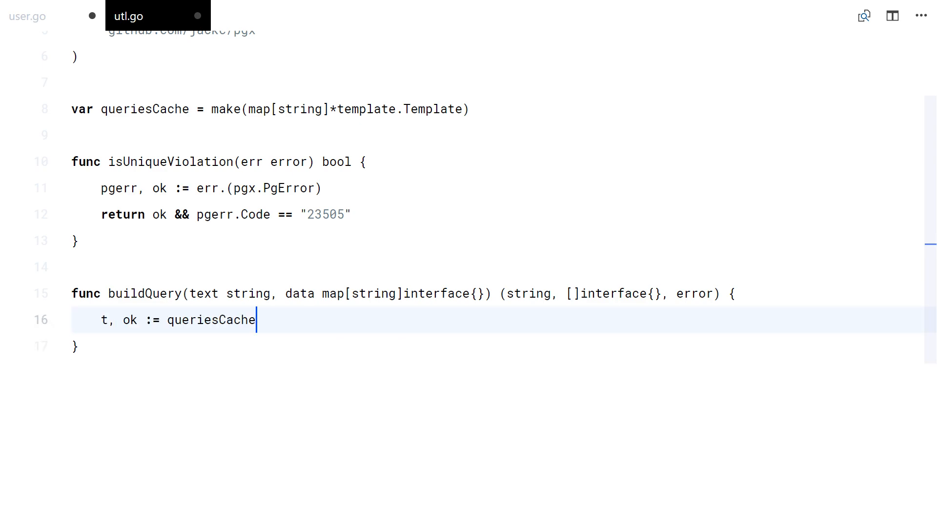
{"action": "type", "text": "[text]"}
{"action": "type", "text": "t, err = template.New(\""}
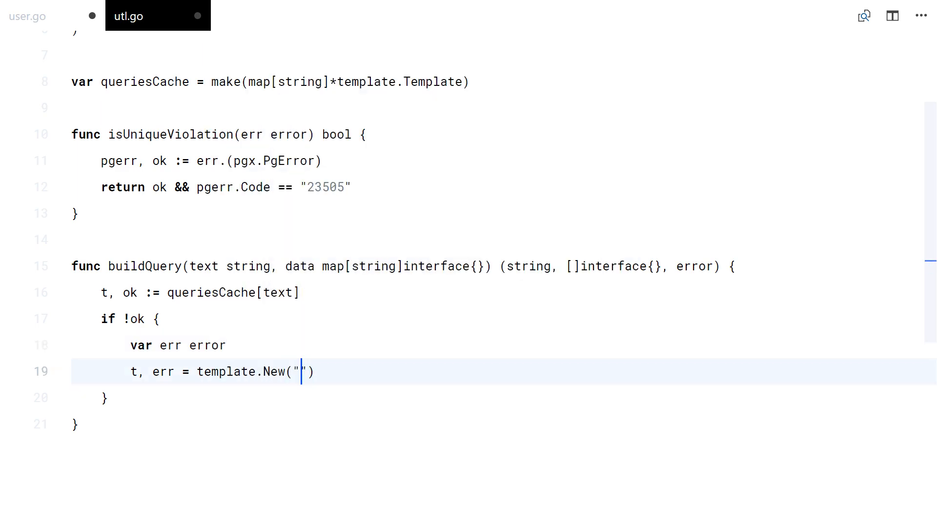
On a miss, parse the template, return a 'could not parse template' error, and cache it.
{"action": "type", "text": "query\").Parse(text"}
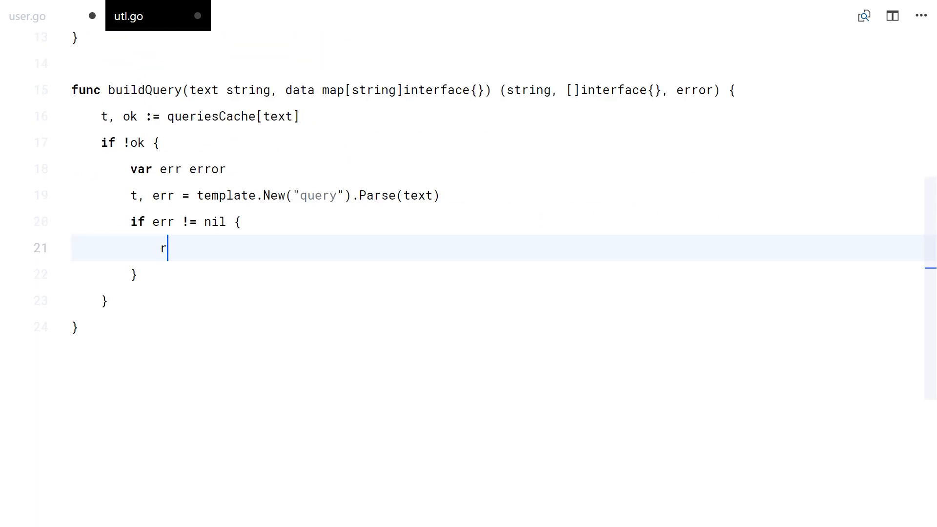
{"action": "type", "text": "eturn \"\", nil, fmt.E"}
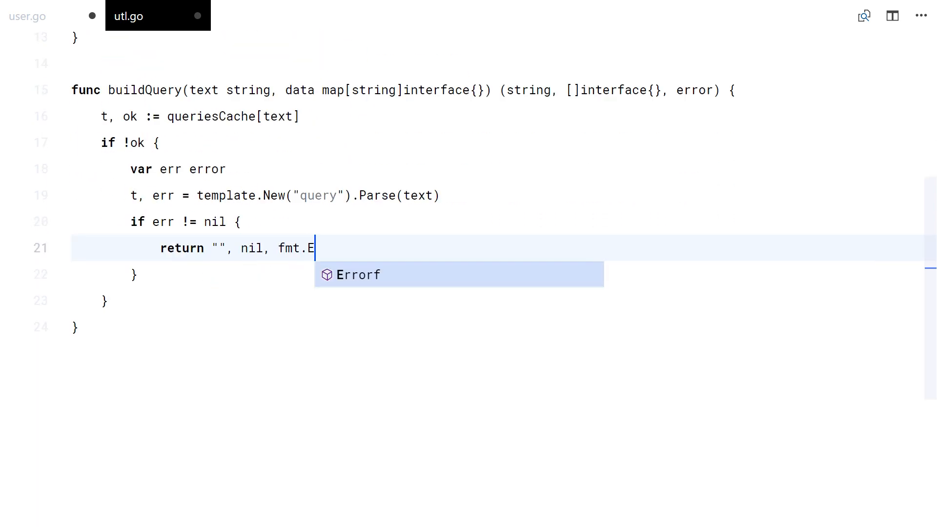
{"action": "type", "text": "rorf(\"could not parse template"}
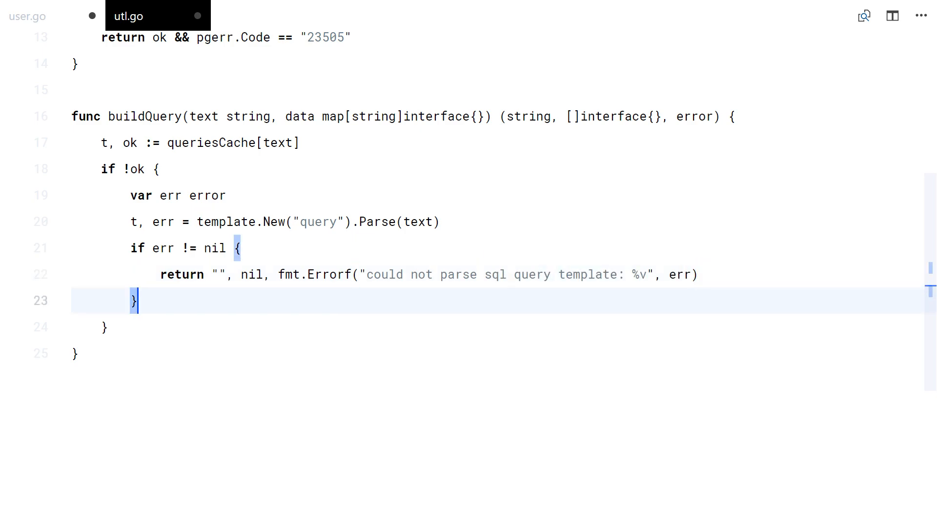
{"action": "type", "text": "queriesCache[]"}
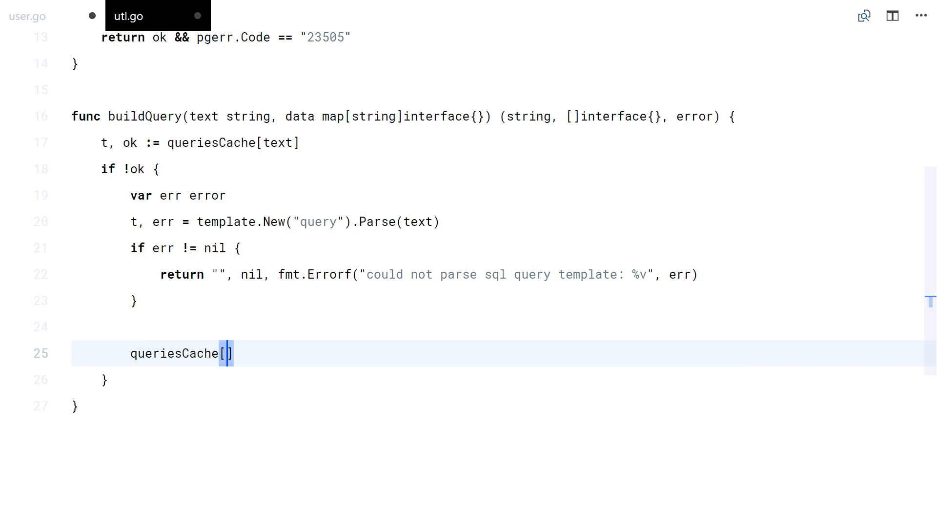
{"action": "type", "text": "text] = t"}
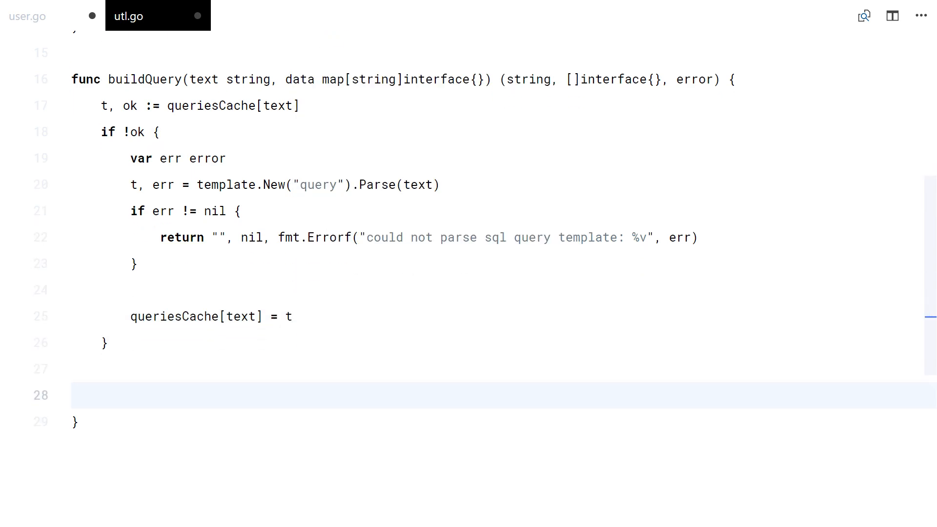
{"action": "type", "text": "var"}
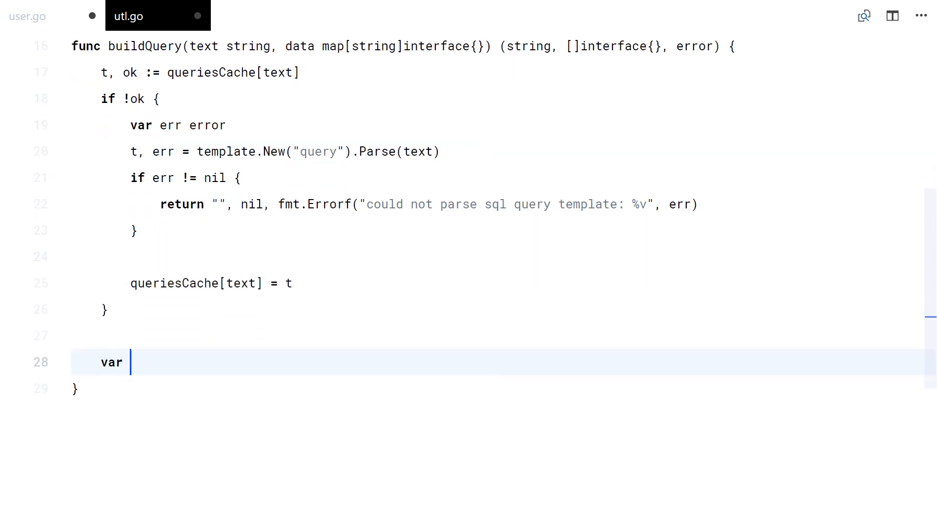
Execute the template into a bytes.Buffer, returning a 'could not apply sql query data' error.
{"action": "type", "text": "wr"}
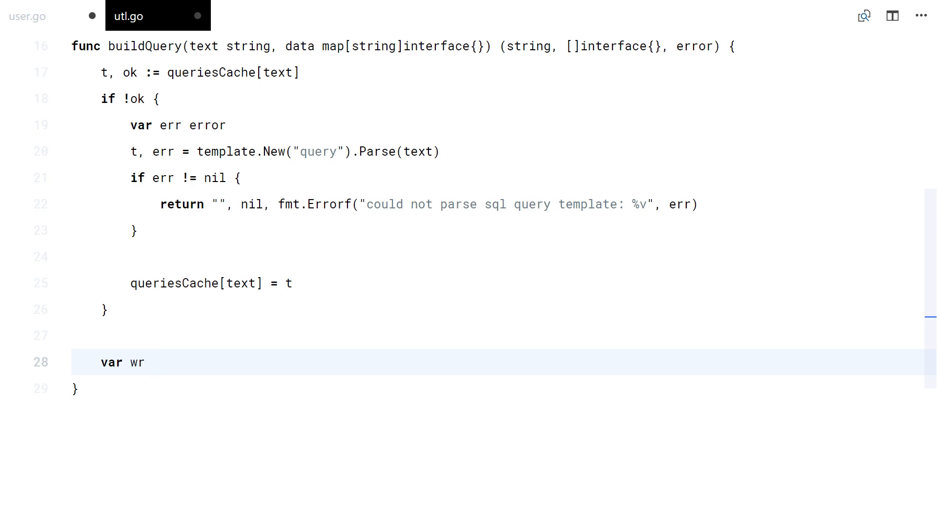
{"action": "type", "text": "t.Execute(wr, data"}
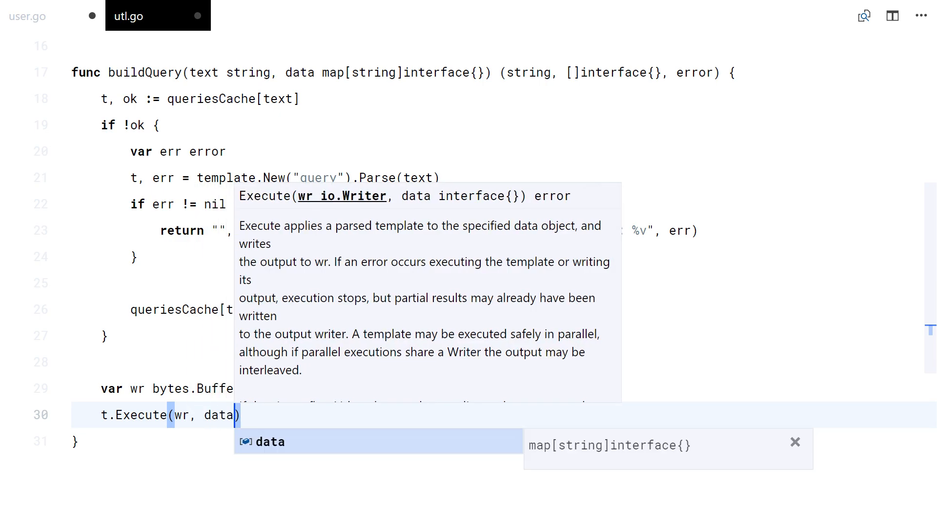
{"action": "type", "text": "if err"}
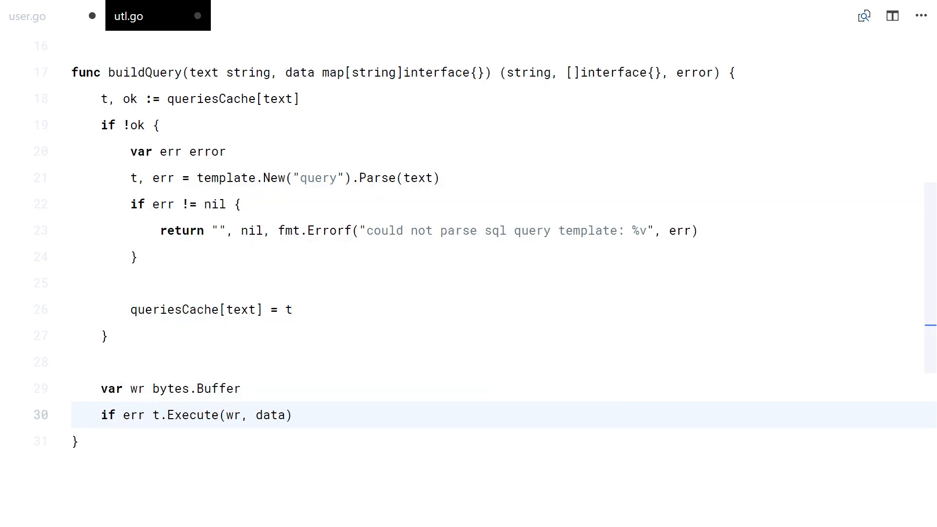
{"action": "type", "text": "re"}
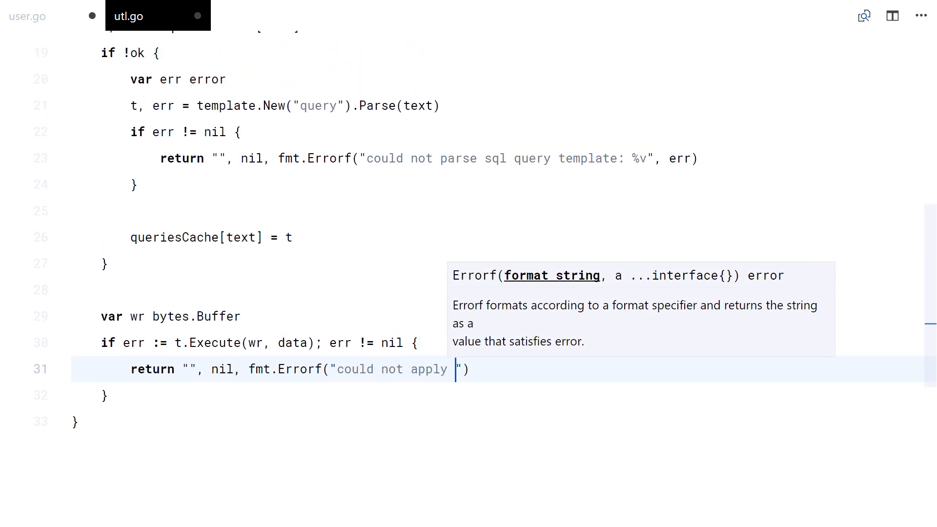
{"action": "type", "text": "sql query data: %v"}
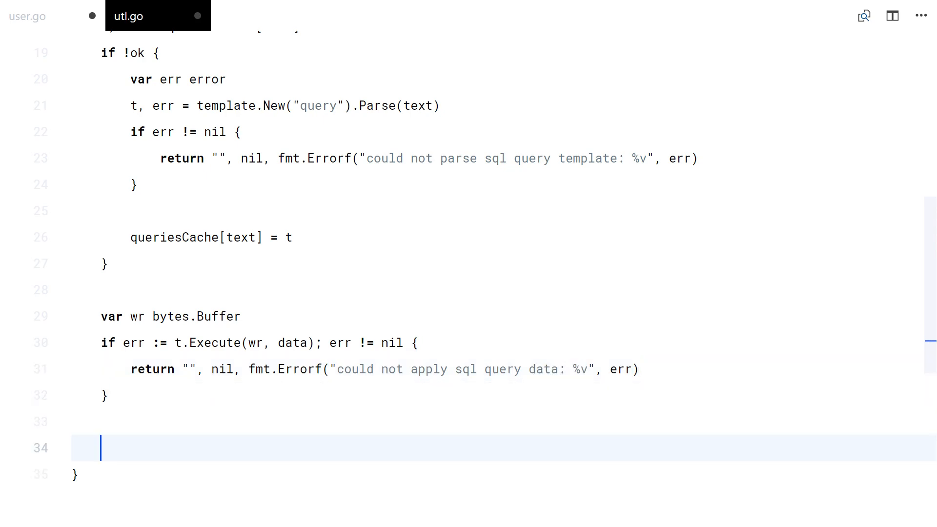
{"action": "scroll", "scroll_direction": "down", "scroll_amount": 3}
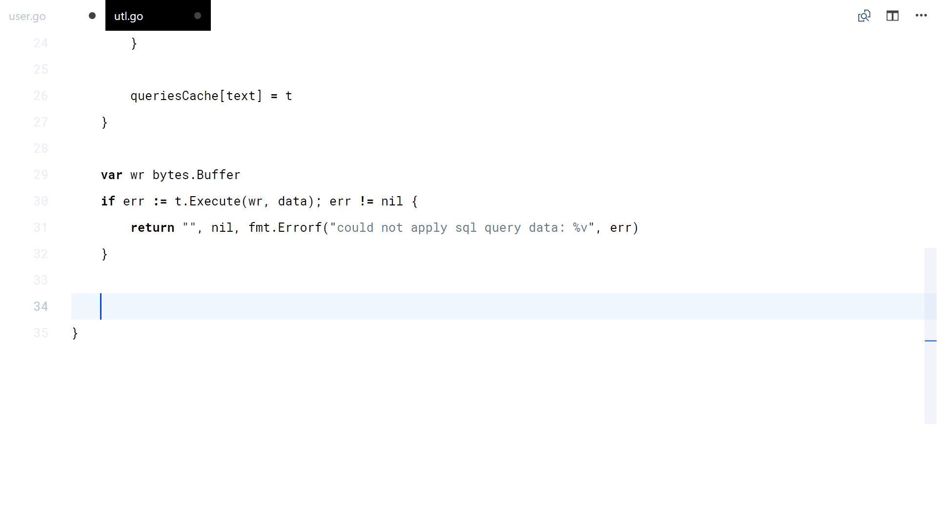
{"action": "left_click", "coordinate": [27, 16]}
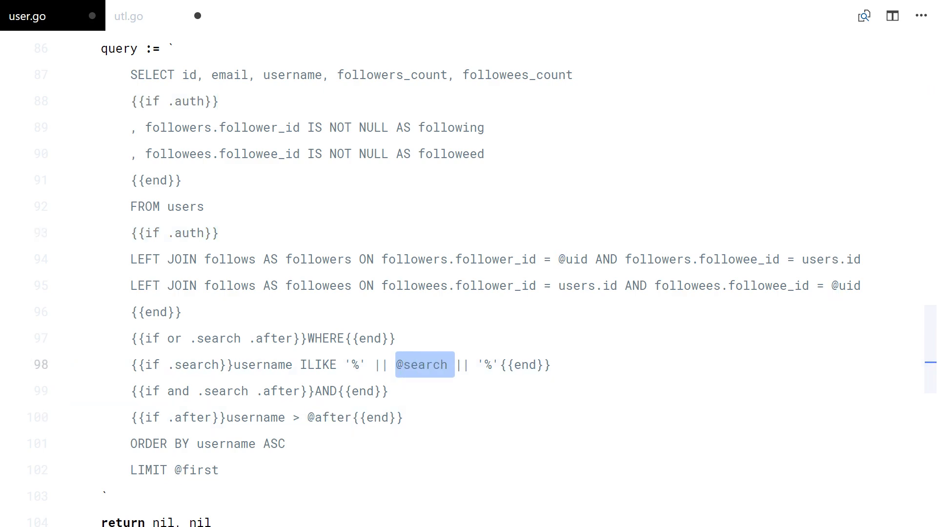
Loop over data, and where the query contains "@"+key, replace it via strings.Replace.
{"action": "left_click", "coordinate": [129, 16]}
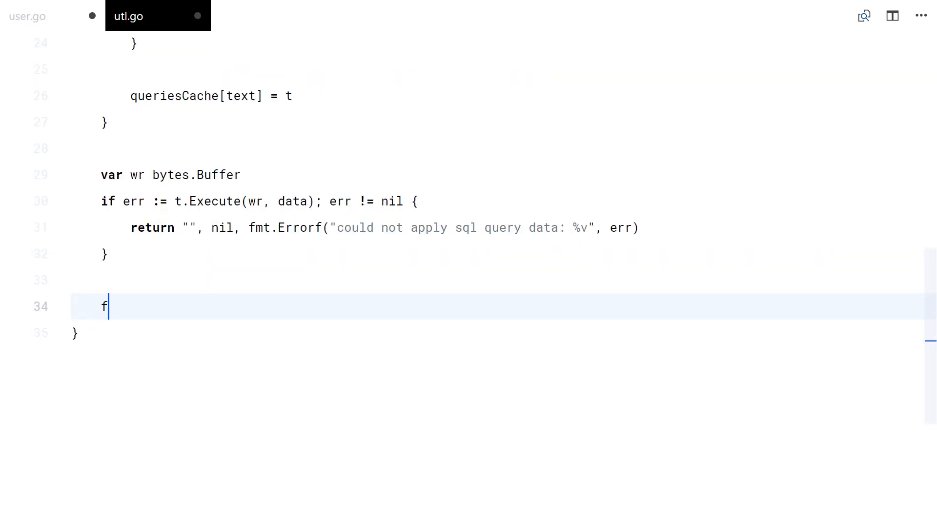
{"action": "type", "text": "or key, val := range"}
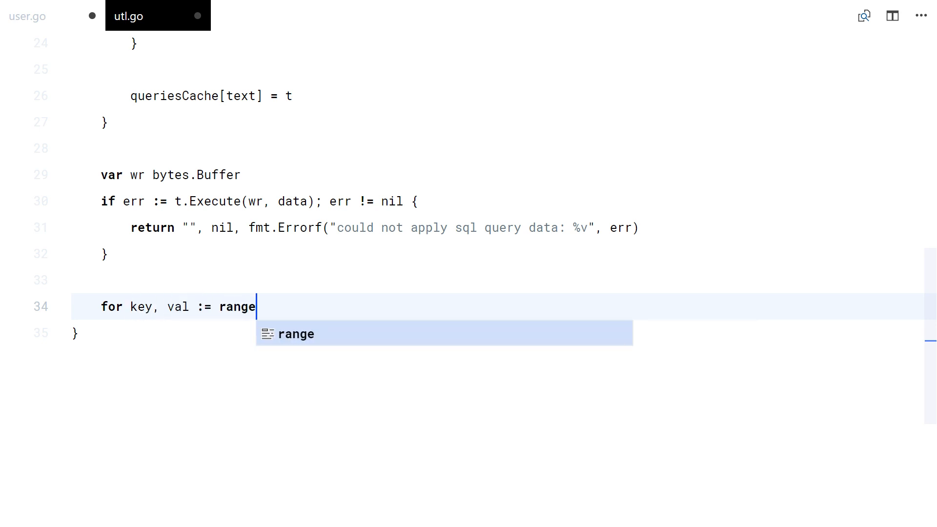
{"action": "type", "text": "data {"}
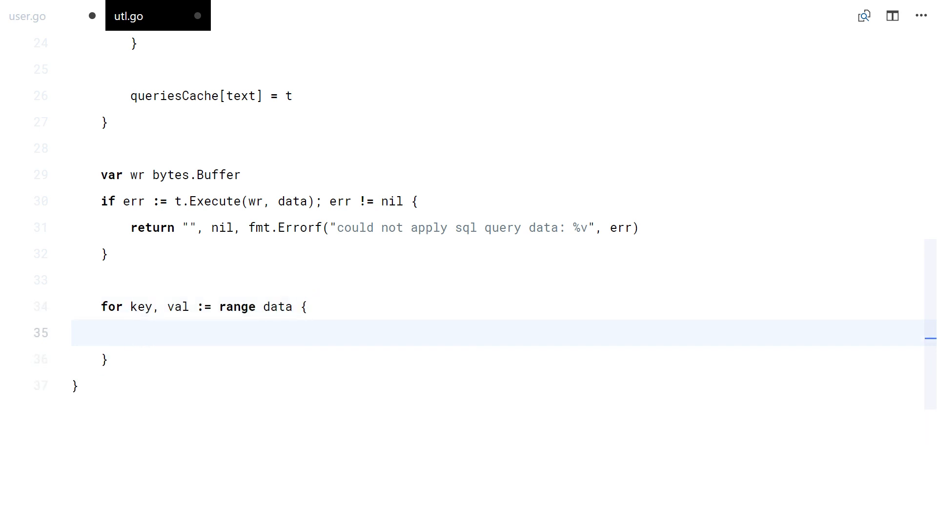
{"action": "type", "text": "query := wr.String("}
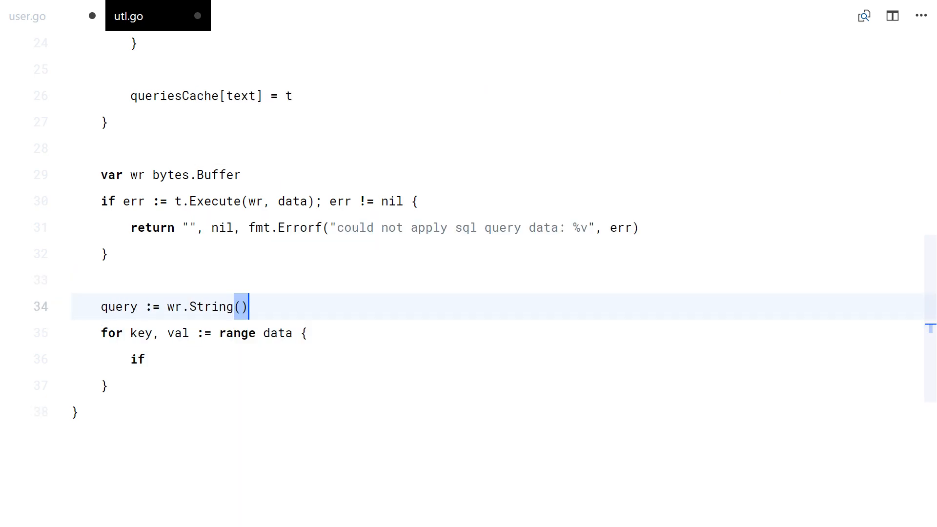
{"action": "type", "text": "strings.Contains(query, \"@"}
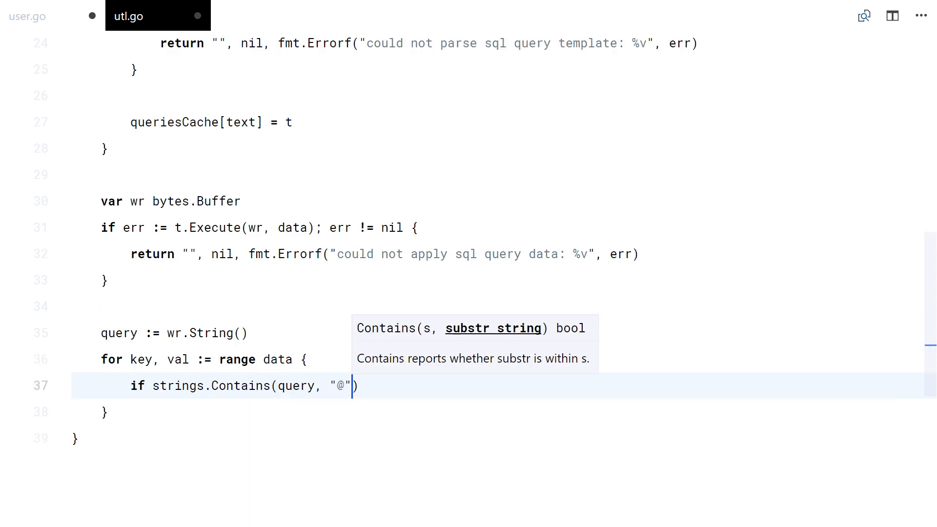
{"action": "type", "text": "+key"}
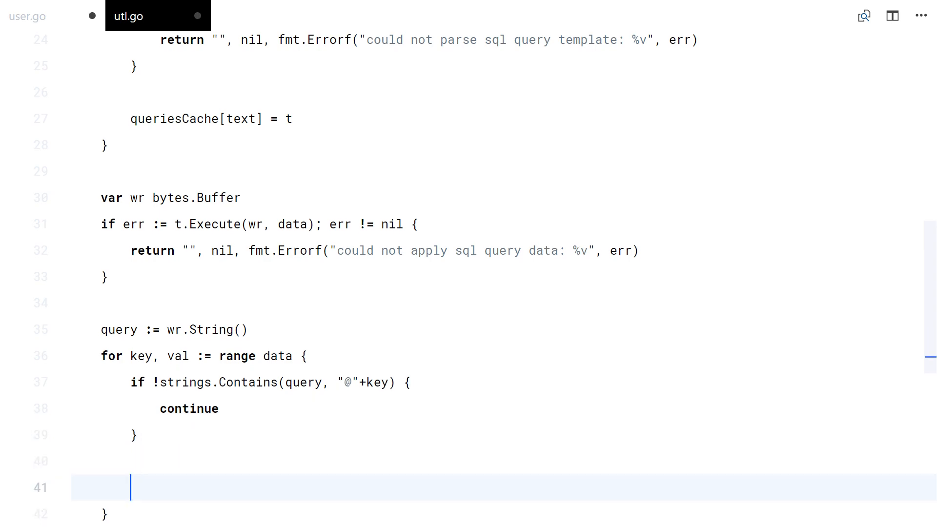
{"action": "type", "text": "strings.Repl"}
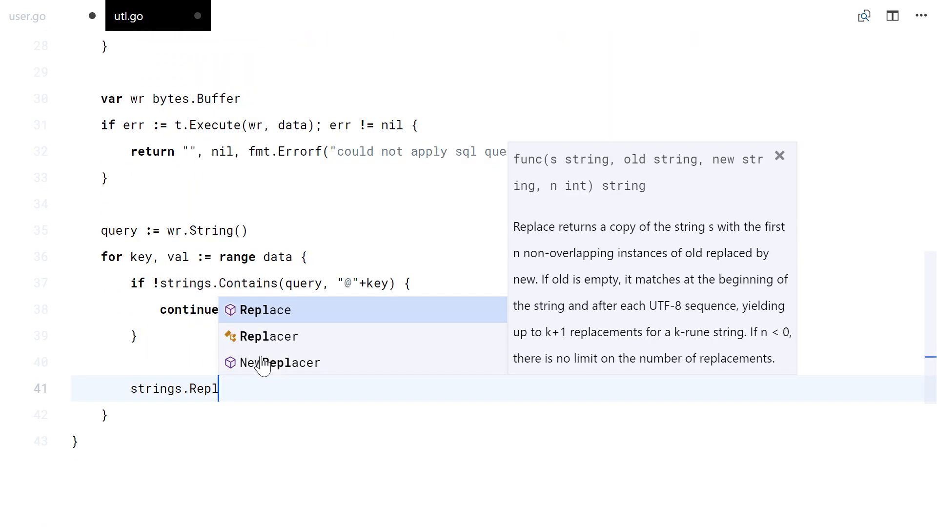
{"action": "left_click", "coordinate": [264, 309]}
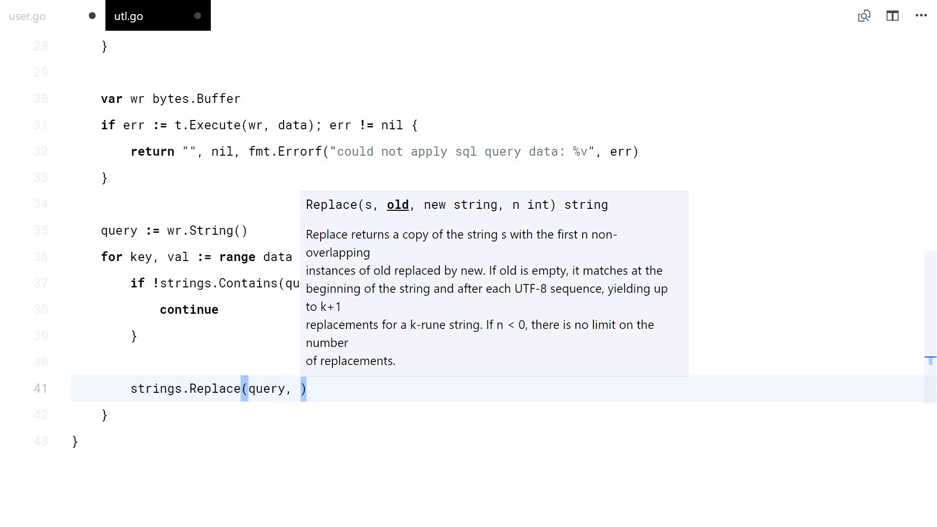
{"action": "type", "text": "\"@\"+key"}
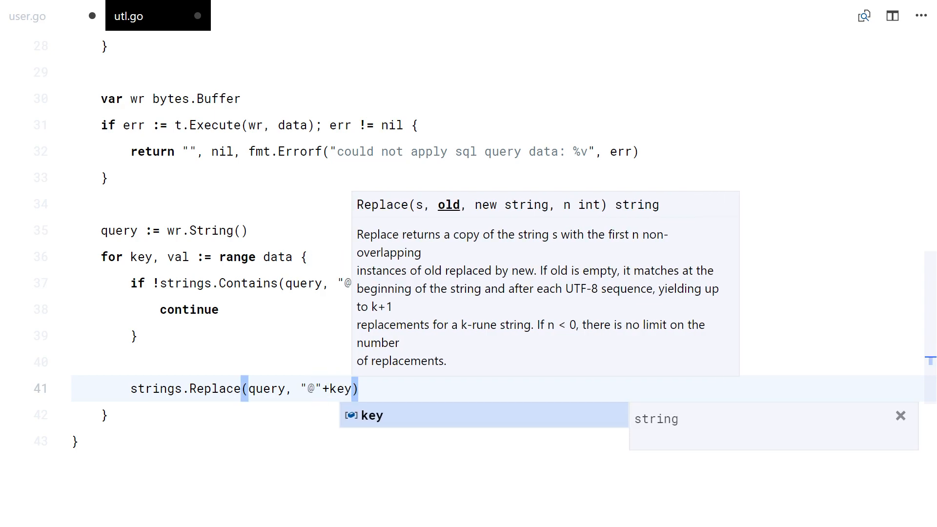
{"action": "type", "text": ","}
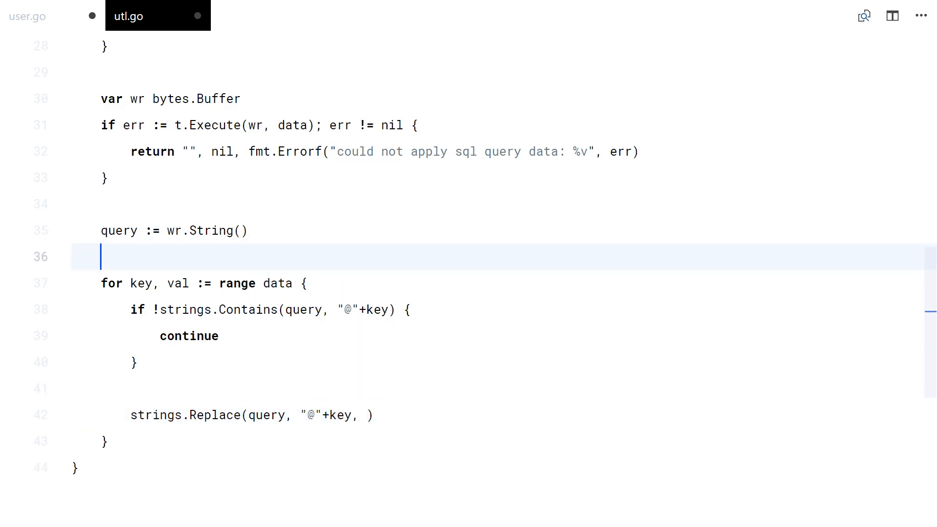
Collect values into an args slice, substitute numbered placeholders via fmt.Sprint, and return query, args, nil.
{"action": "type", "text": "args := []interface{}{}"}
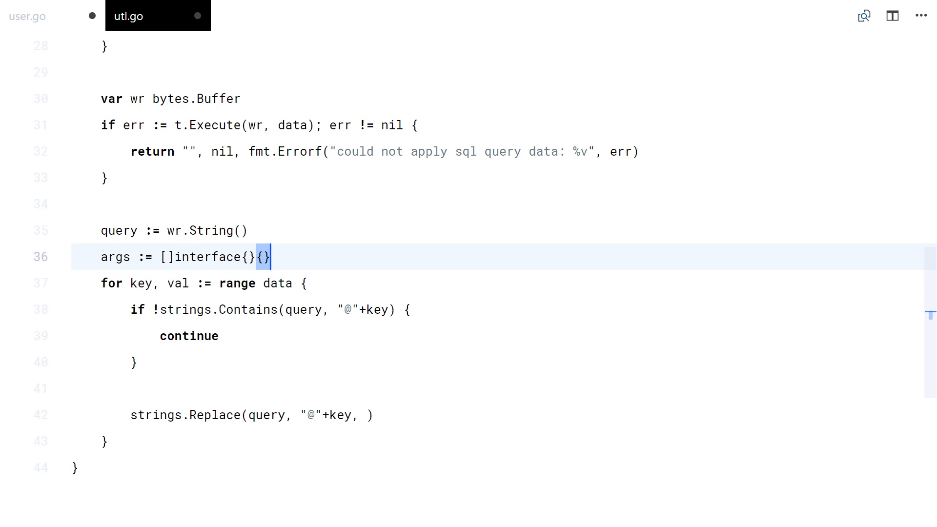
{"action": "type", "text": "args = a"}
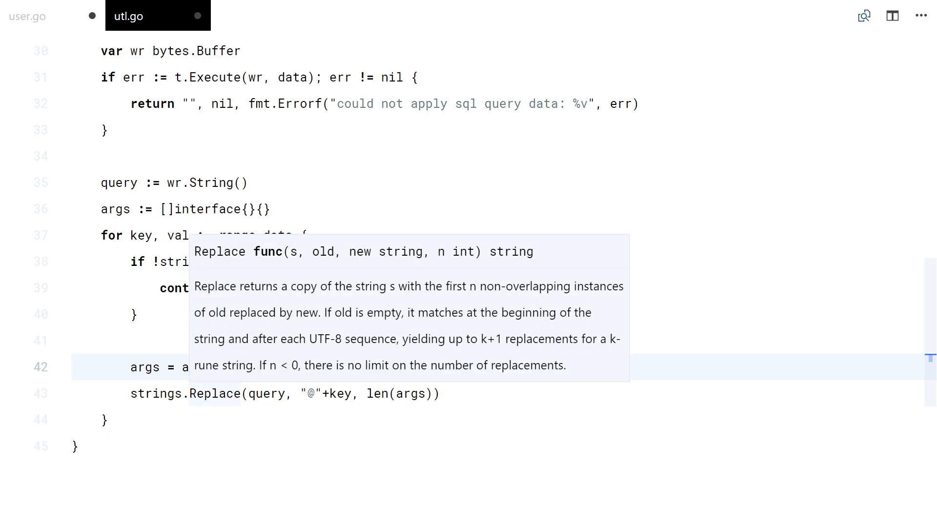
{"action": "type", "text": ", -1"}
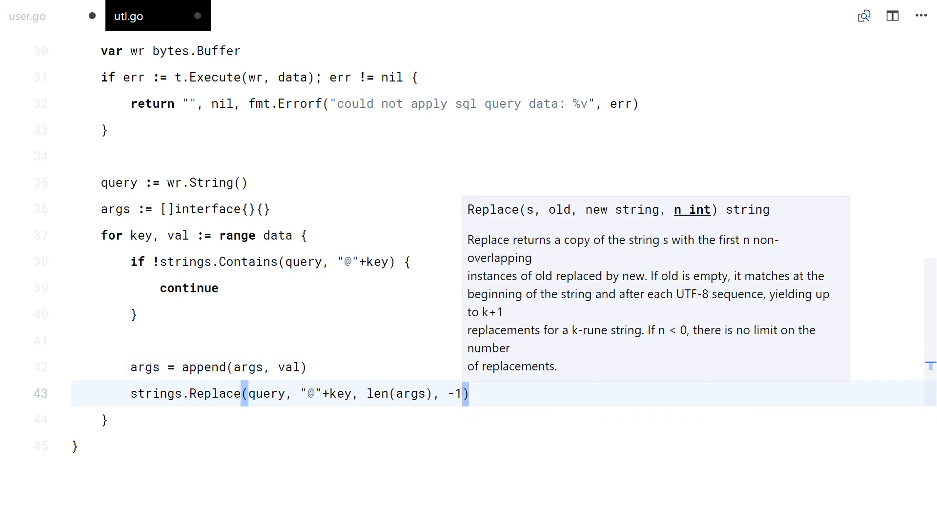
{"action": "type", "text": "query ="}
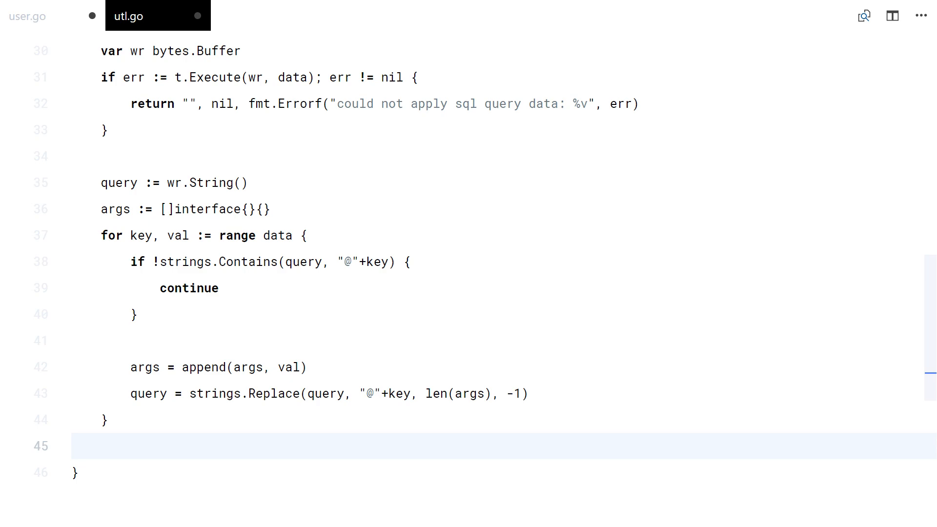
{"action": "type", "text": "return query, args, nil"}
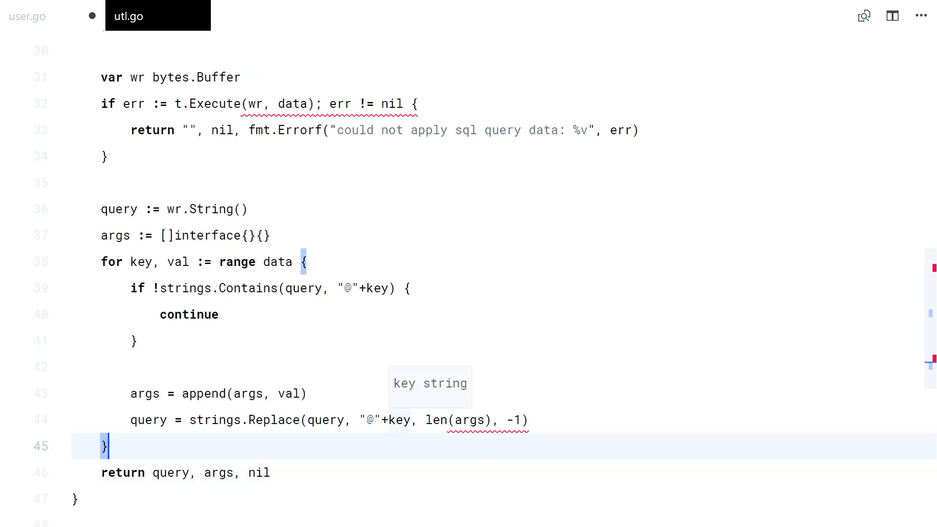
{"action": "type", "text": "fmt.Sprintf(\"$%d\","}
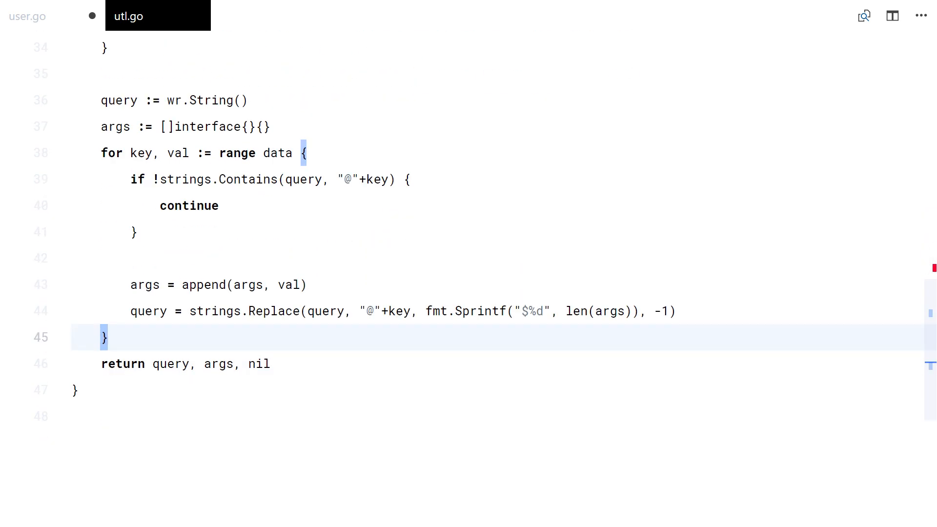
In user.go, pass buildQuery a map[string]interface{} with auth, uid, search, first and after.
{"action": "left_click", "coordinate": [75, 390]}
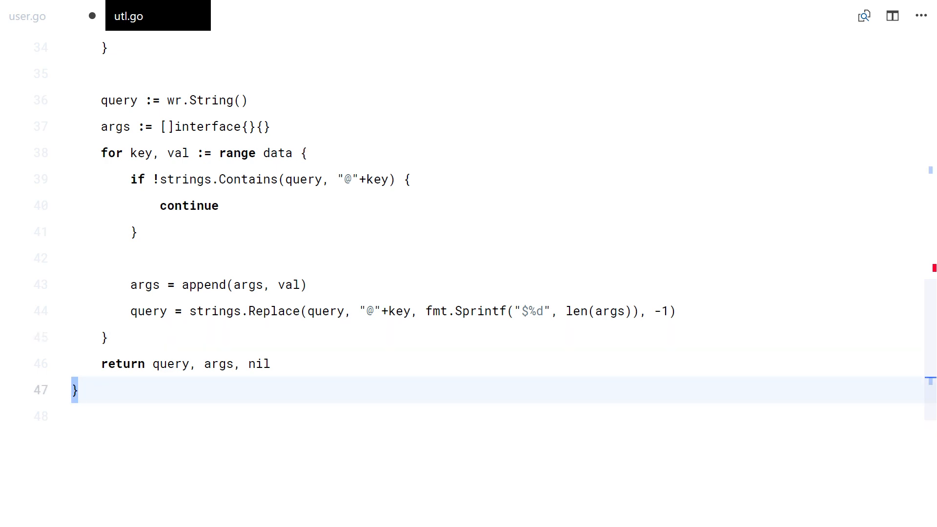
{"action": "double_click", "coordinate": [536, 312]}
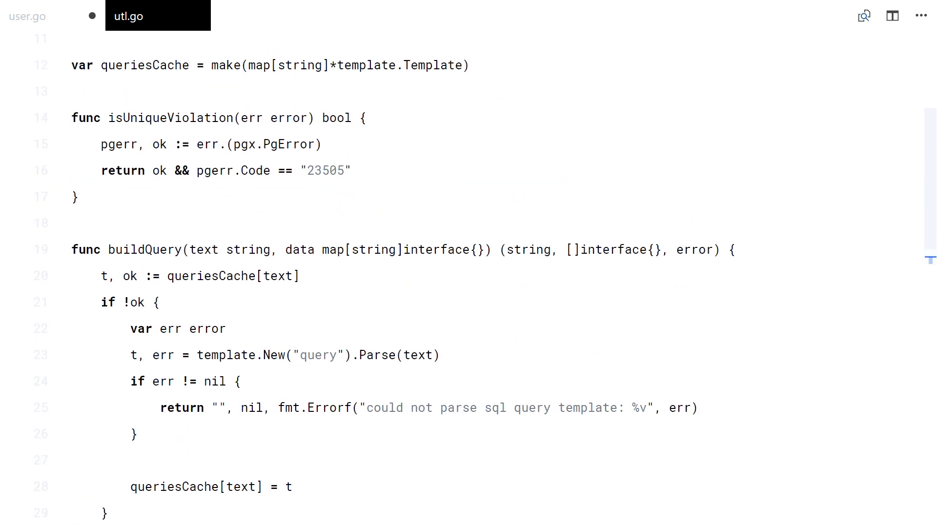
{"action": "left_click", "coordinate": [27, 16]}
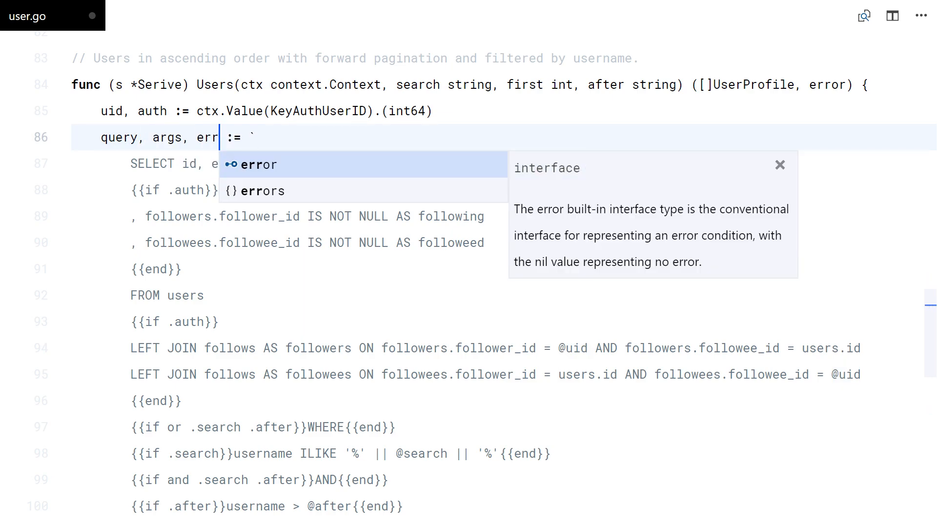
{"action": "scroll", "scroll_direction": "down", "scroll_amount": 3}
{"action": "type", "text": "LIMIT @first`, map[string"}
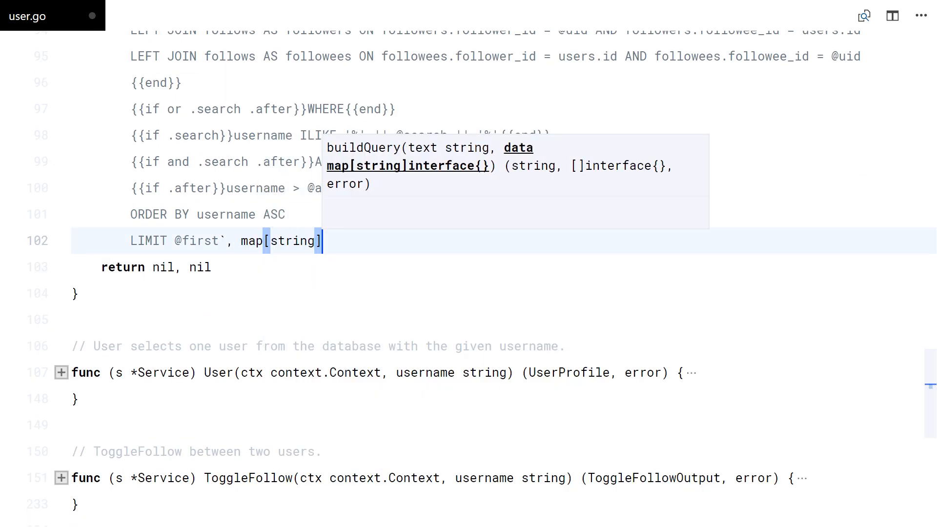
{"action": "type", "text": "interface{}{}"}
{"action": "type", "text": "\""}
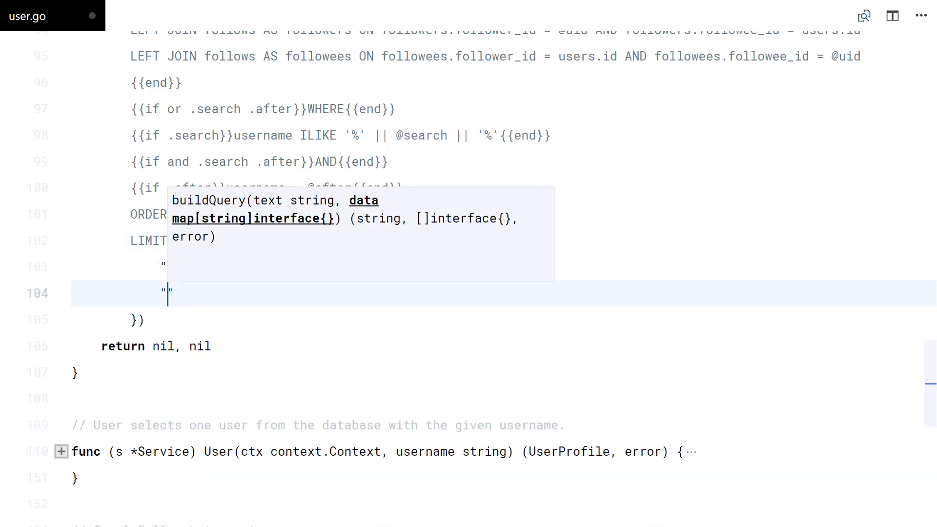
{"action": "type", "text": "\"searc"}
{"action": "type", "text": "\"first"}
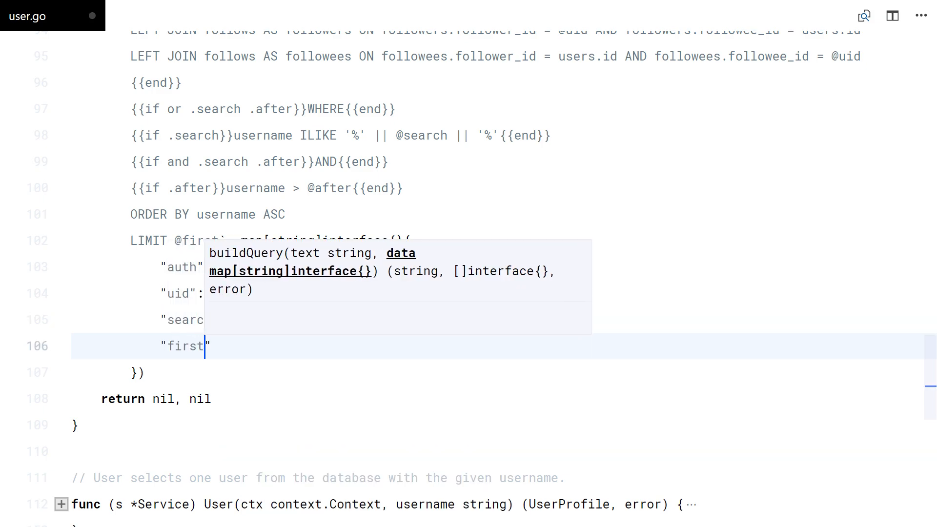
{"action": "type", "text": "\"after\":"}
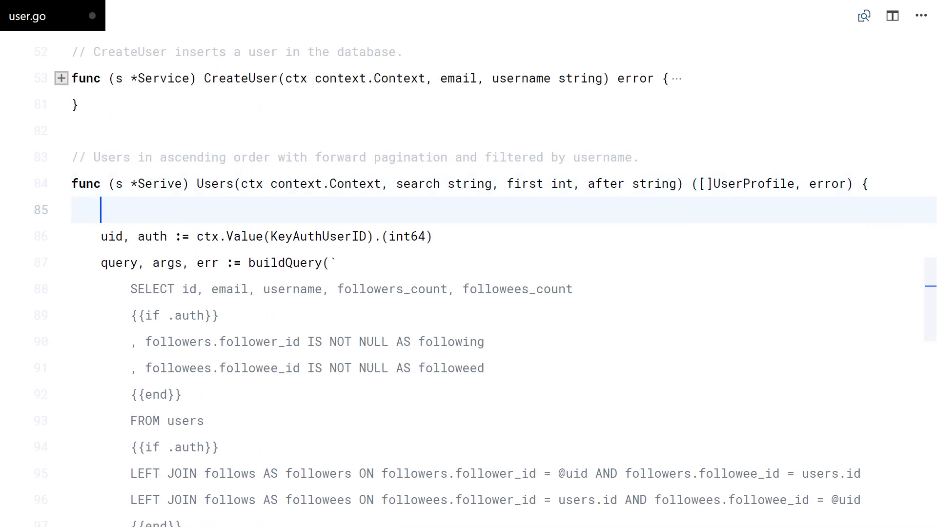
Add search = strings.TrimSpace(search) and after = strings.TrimSpace(after) at the top of Users.
{"action": "type", "text": "search ="}
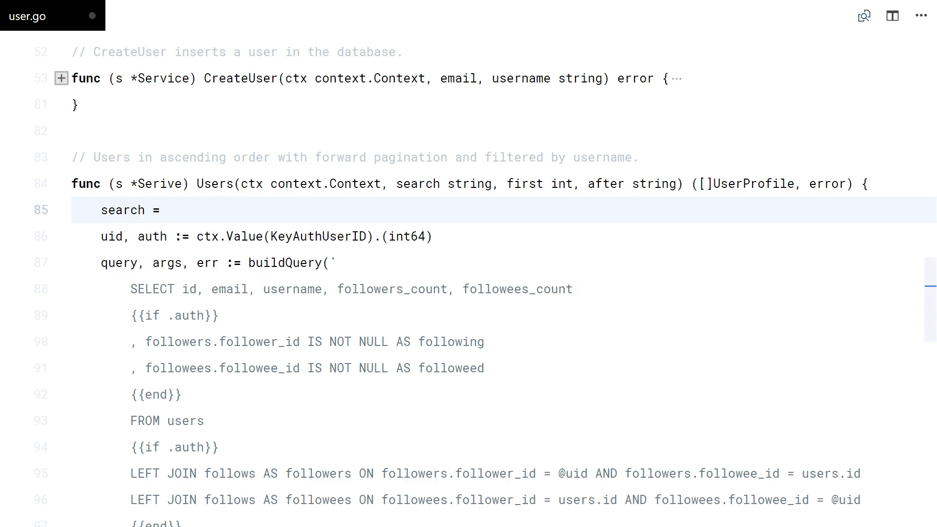
{"action": "type", "text": "strings.TrimSpace(search)"}
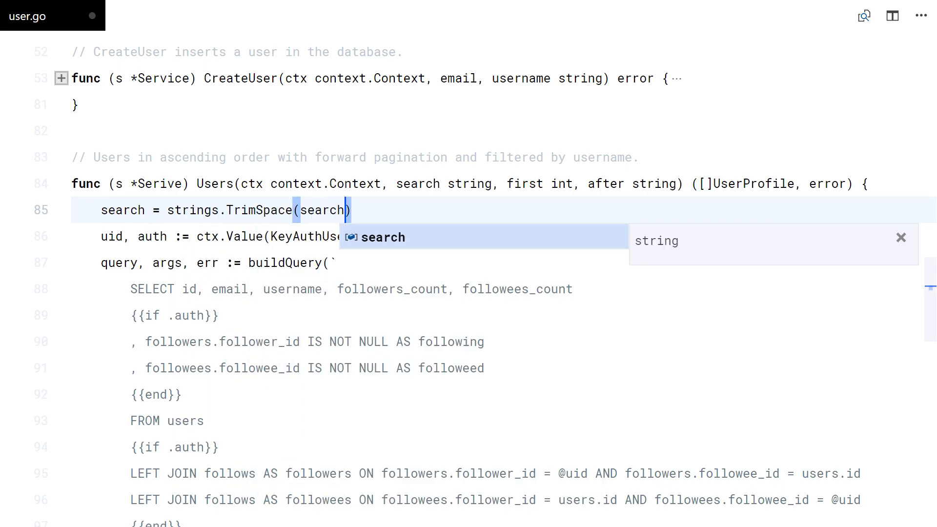
{"action": "type", "text": "after = strings.Trim"}
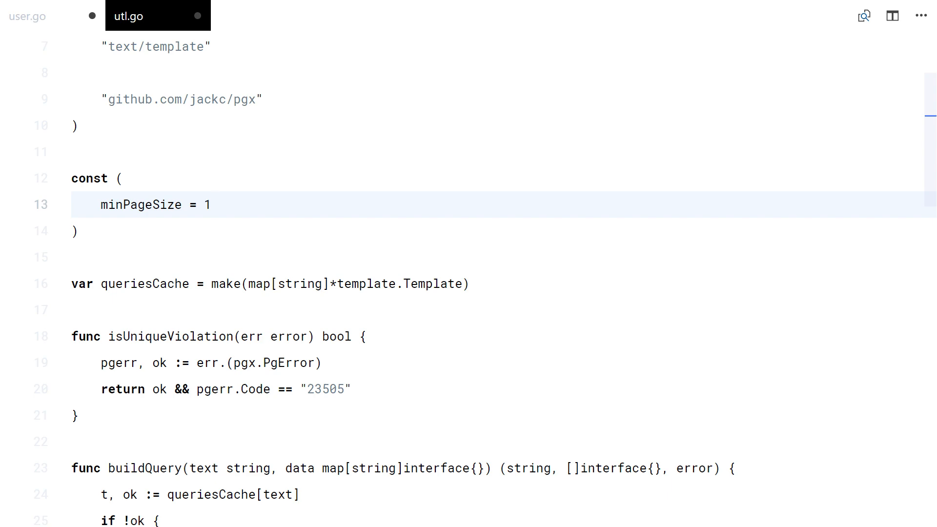
Add defaultPageSize/maxPageSize constants and normalizePageSize(first), and fix the *Serive receiver to *Service.
{"action": "type", "text": "defaultPageSize = 10"}
{"action": "type", "text": "maxPageSiz"}
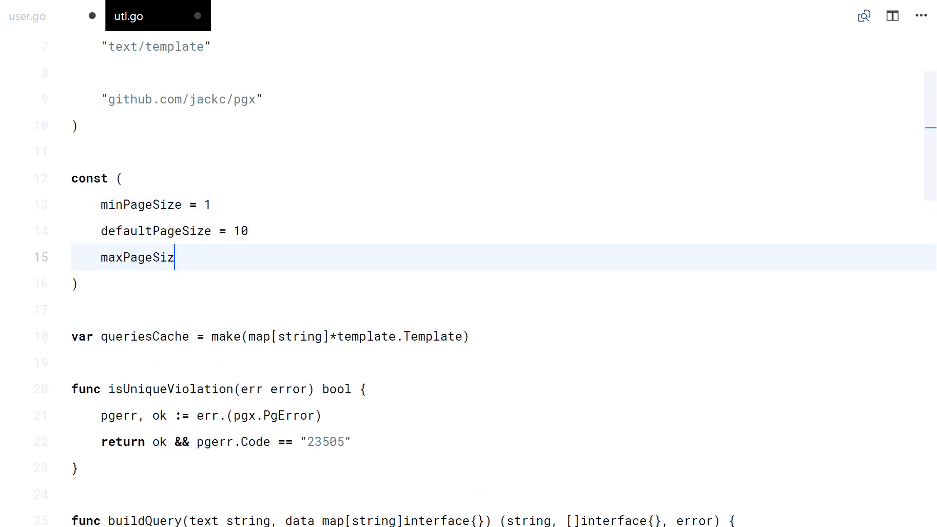
{"action": "scroll", "scroll_direction": "down", "scroll_amount": 3}
{"action": "type", "text": "func"}
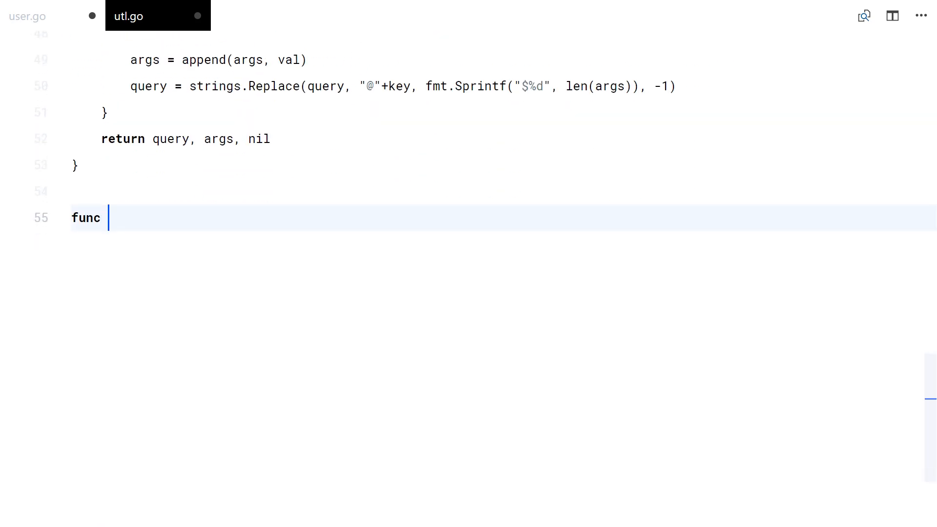
{"action": "type", "text": "normalizePageSize()"}
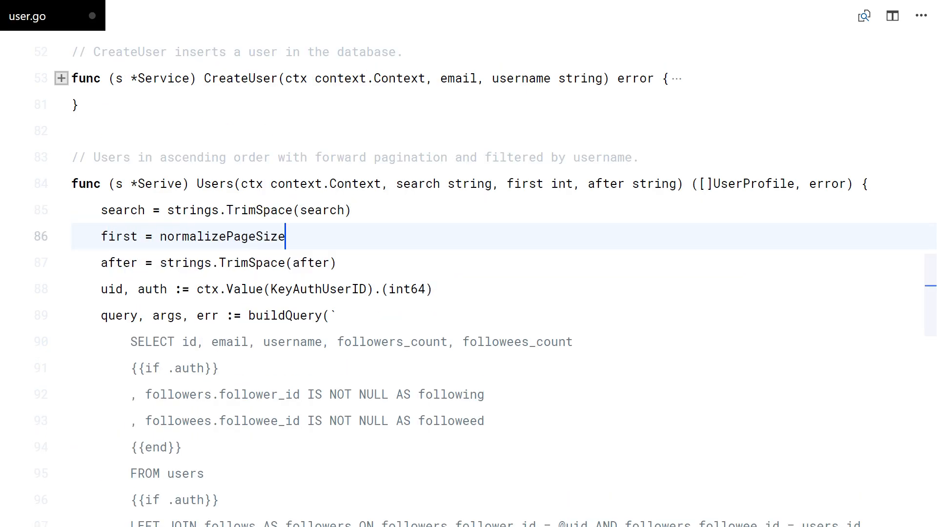
{"action": "type", "text": "(first)"}
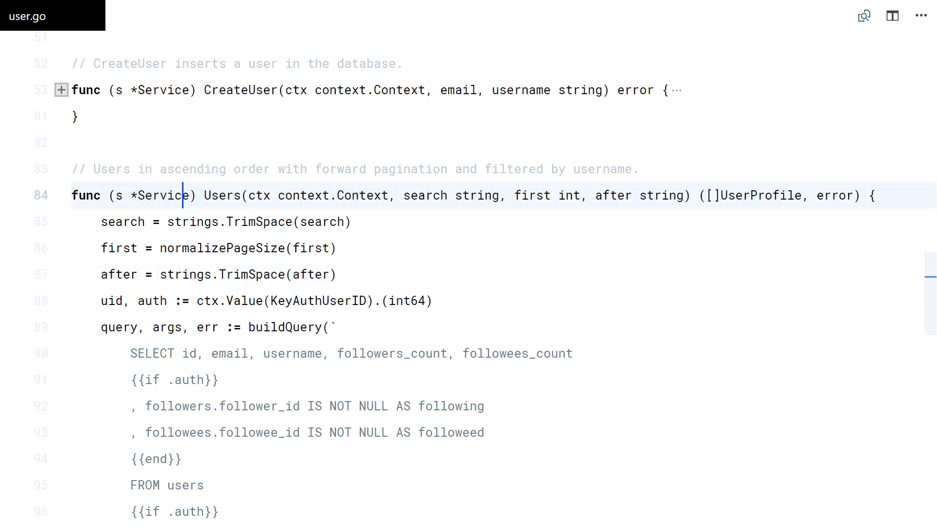
{"action": "type", "text": "s.Close("}
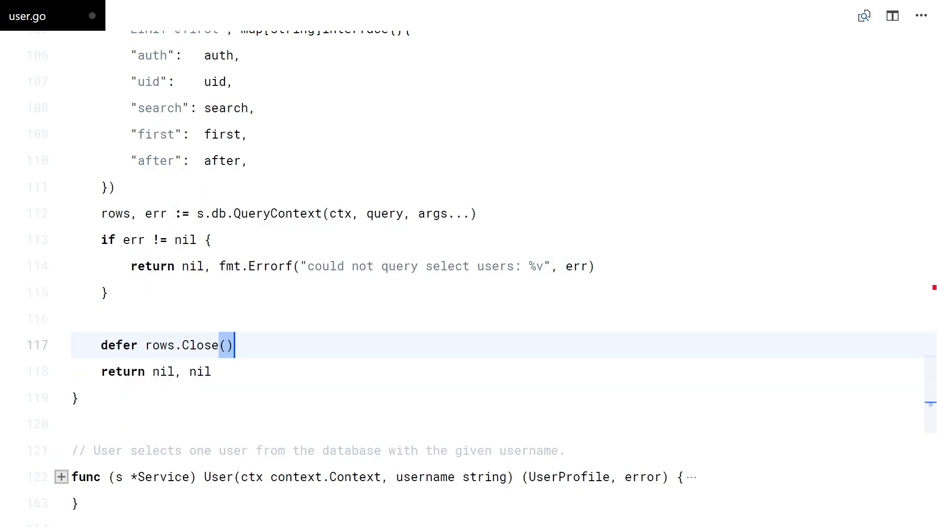
Create the uu slice and loop rows.Next(), building scan destinations and appending each UserProfile.
{"action": "type", "text": "uu := make([]UserProfile)"}
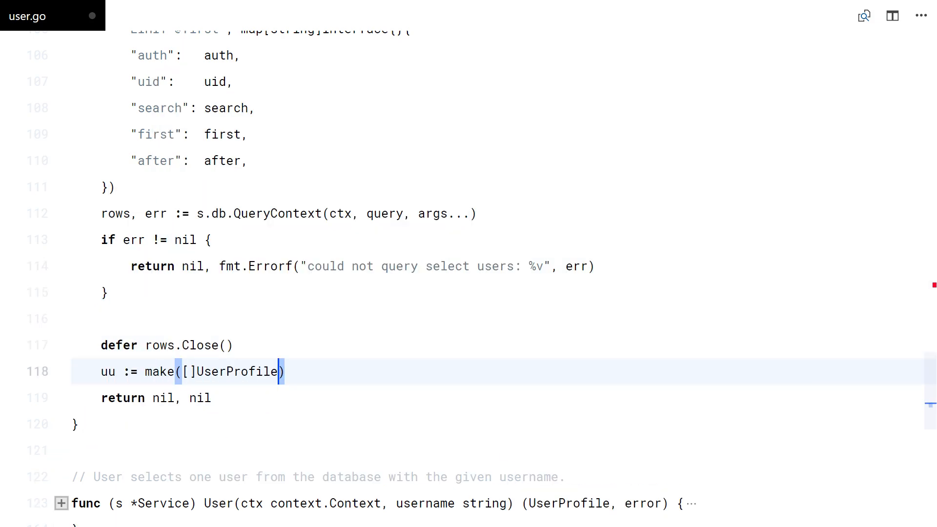
{"action": "type", "text": "for rows.Next() {"}
{"action": "type", "text": "uu ="}
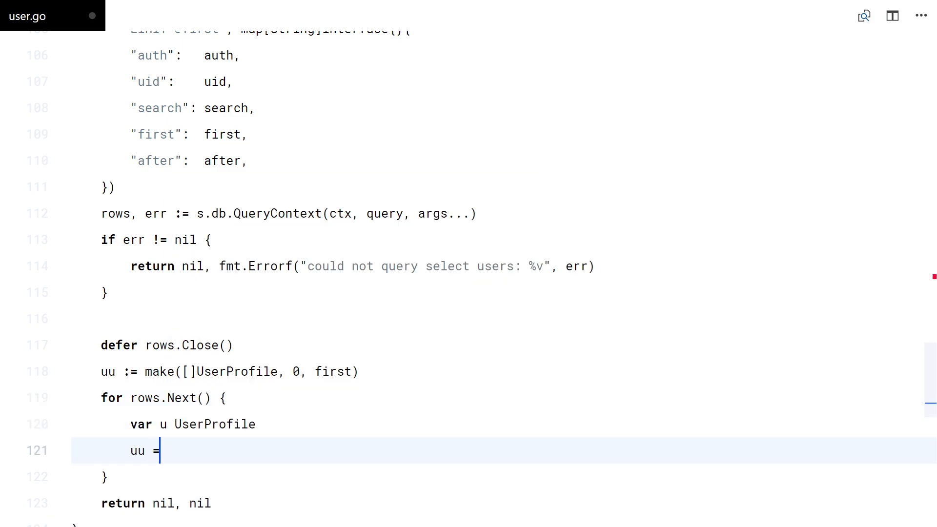
{"action": "type", "text": "append(uu, u)"}
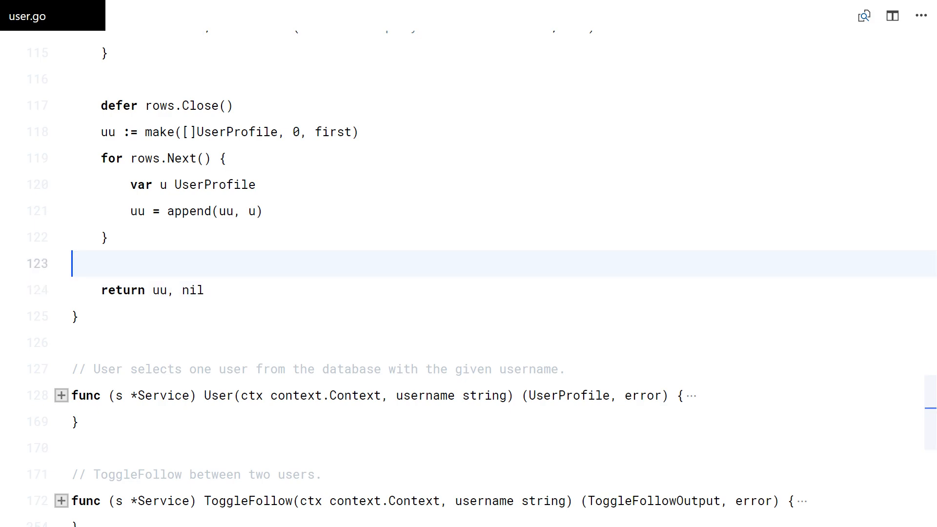
{"action": "type", "text": "dest := []"}
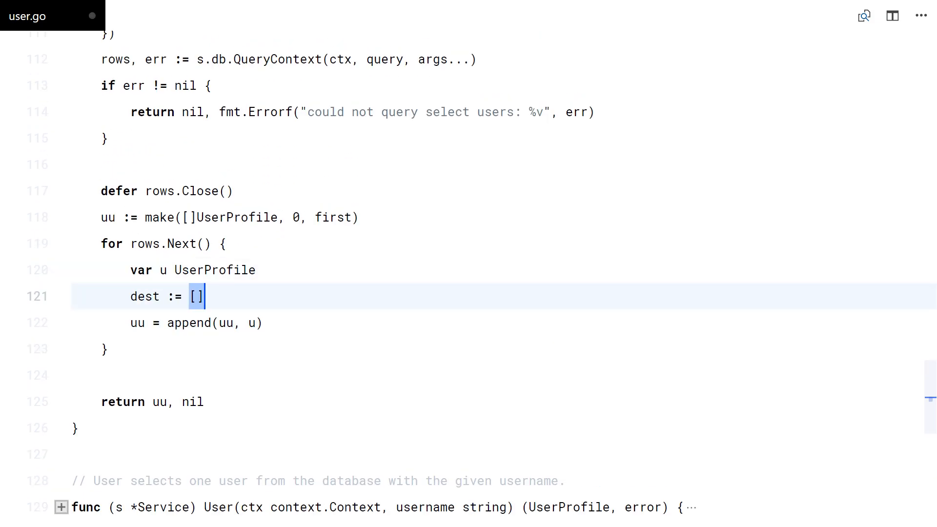
{"action": "type", "text": "interface{}{&u.ID, &u.Email, &u.Username, &u.FollowersCount, &u.FolloweesCount"}
{"action": "type", "text": "if auth {"}
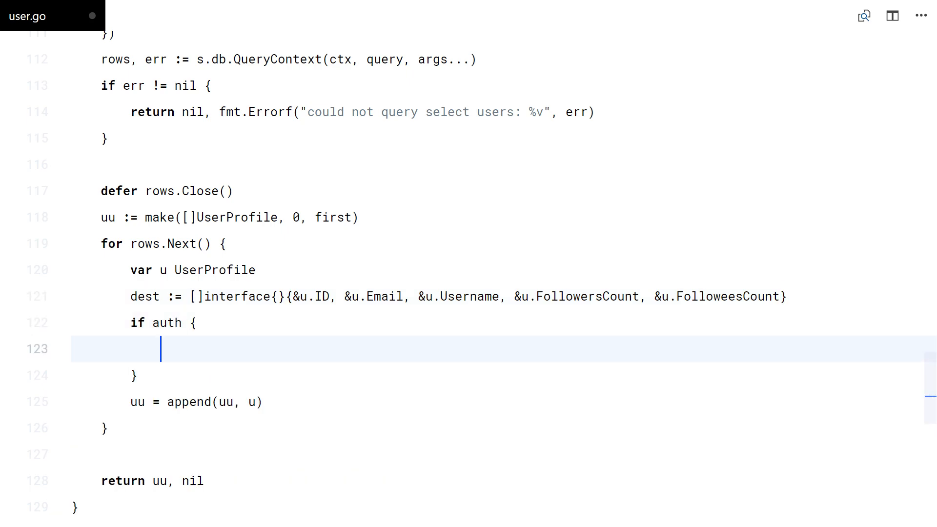
{"action": "type", "text": "dest = append(dest, &u)"}
{"action": "type", "text": "resp"}
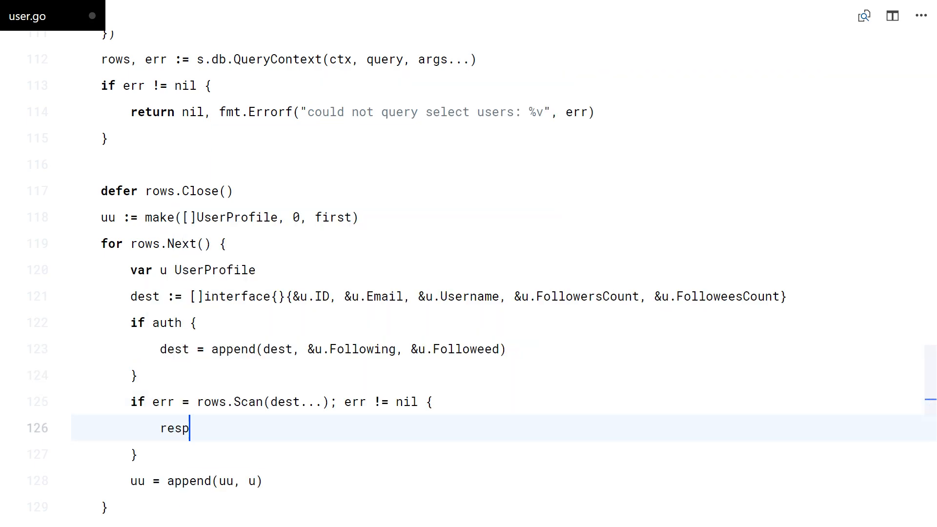
Return wrapped scan errors and check rows.Err() with a 'could not iterate' error.
{"action": "type", "text": "return nil, fmt.E"}
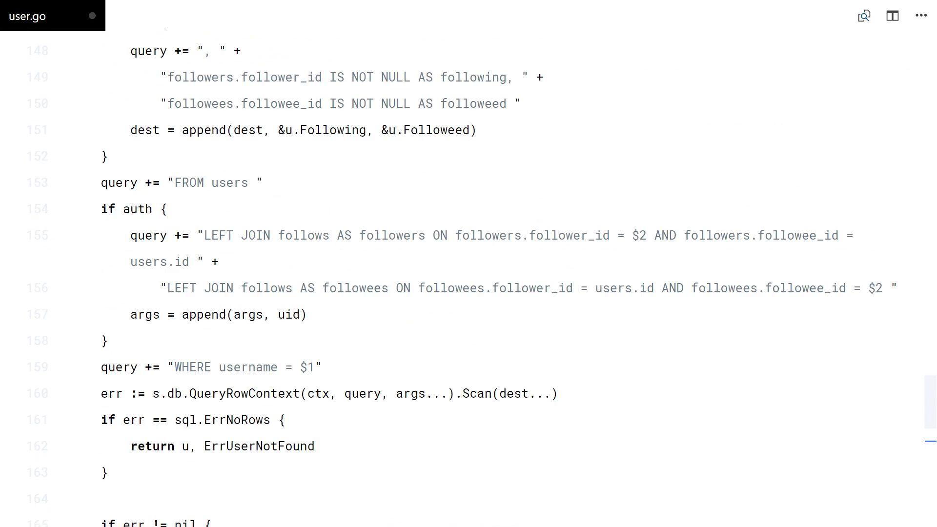
{"action": "scroll", "scroll_direction": "up", "scroll_amount": 3}
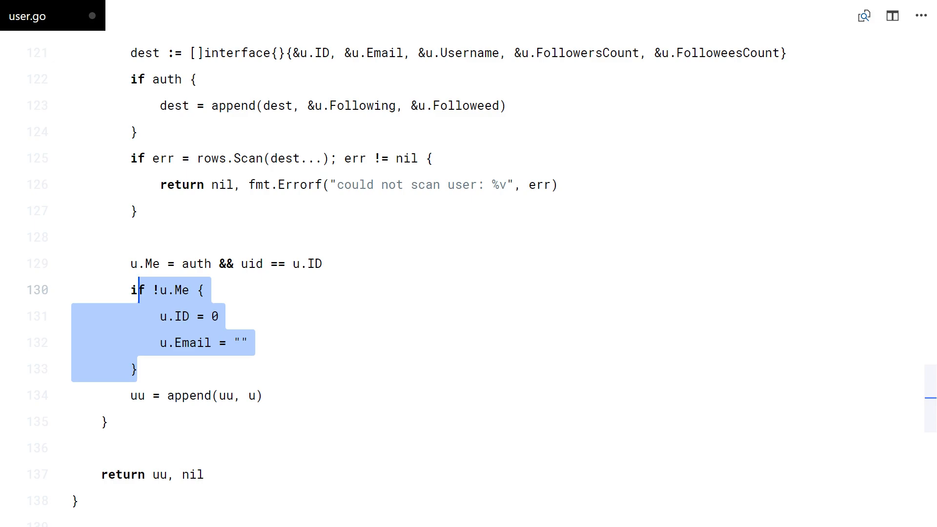
{"action": "type", "text": "if err = rows.Err(); err != nil {"}
{"action": "type", "text": "retu"}
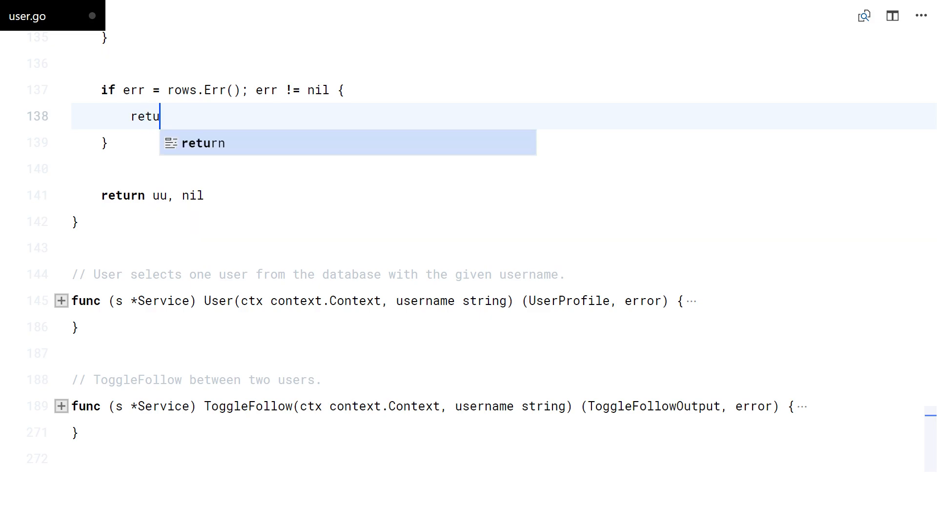
{"action": "type", "text": "rn nil, fmt.Errorf(\"could not iter"}
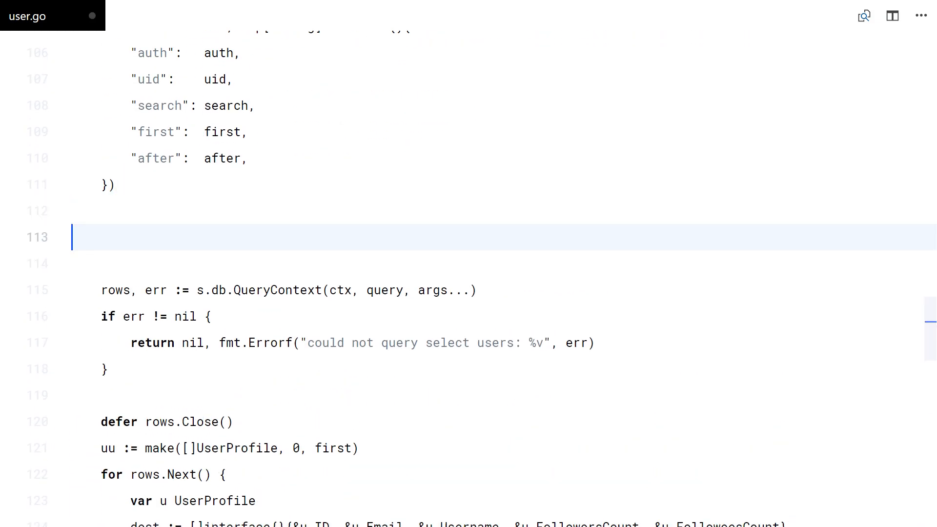
Log the built query with log.Printf("users query: %s\nargs: %v\n", query, args).
{"action": "type", "text": "log.Printf(\"\")"}
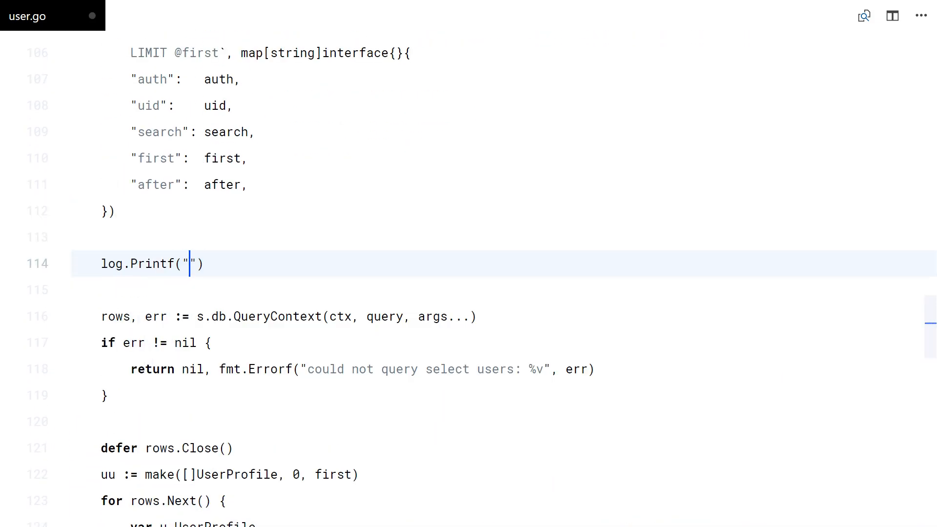
{"action": "type", "text": "users query"}
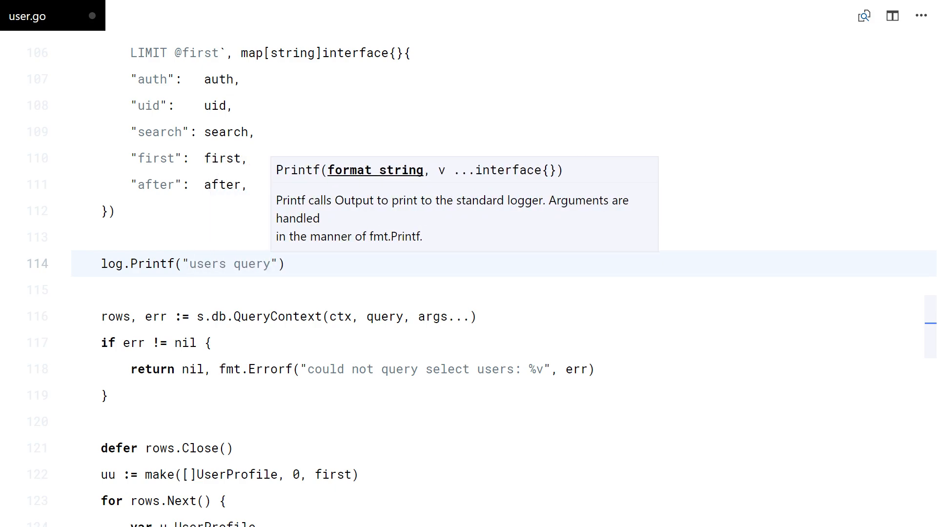
{"action": "type", "text": ": %s\\n"}
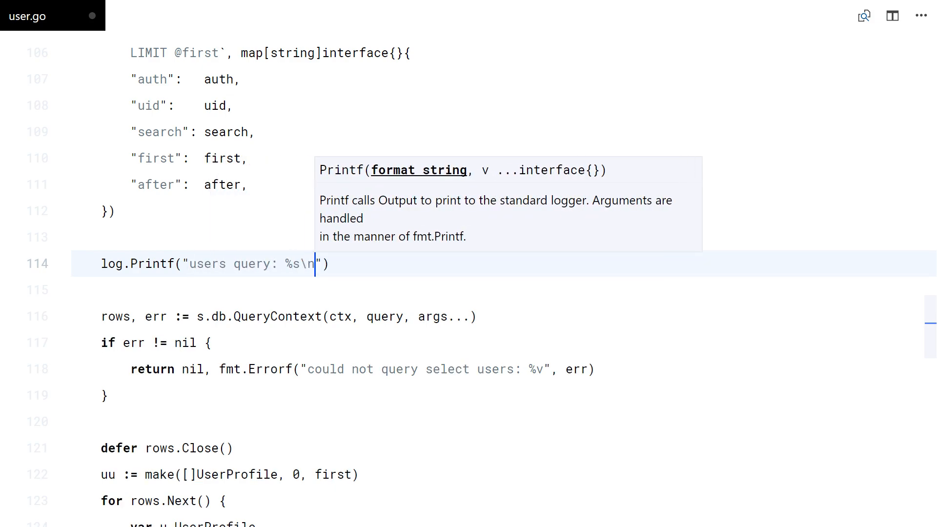
{"action": "type", "text": "args: %v\\"}
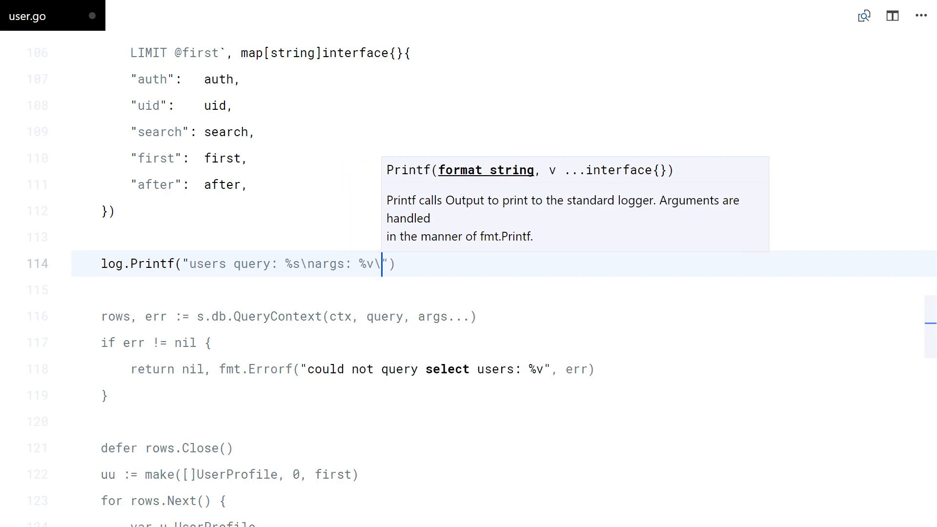
{"action": "type", "text": "n\", query, ars"}
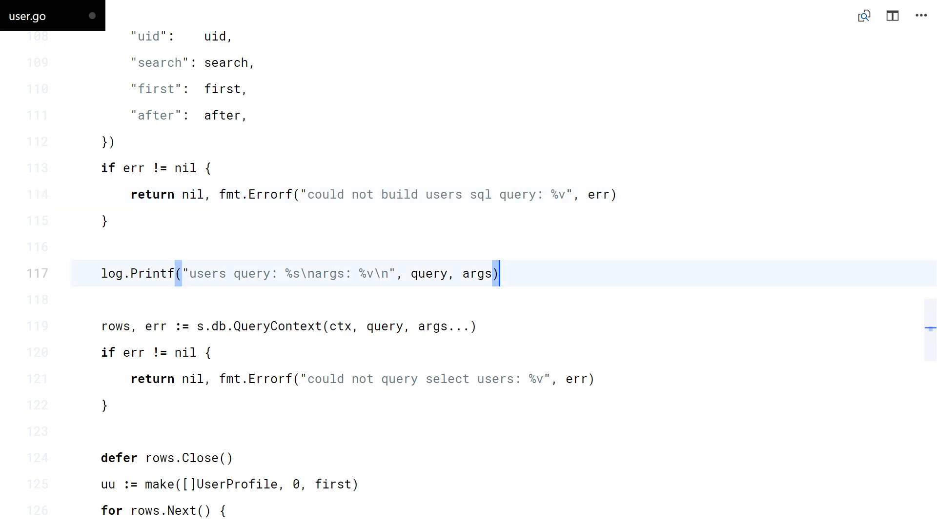
{"action": "scroll", "scroll_direction": "down", "scroll_amount": 3}
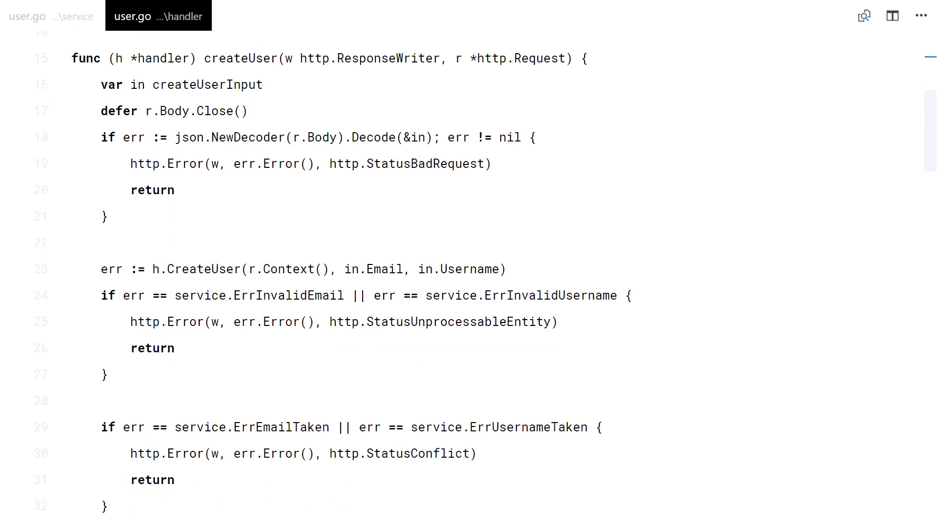
Start func (h *handler) users, reading search and converting first with strconv.Atoi.
{"action": "left_click", "coordinate": [60, 58]}
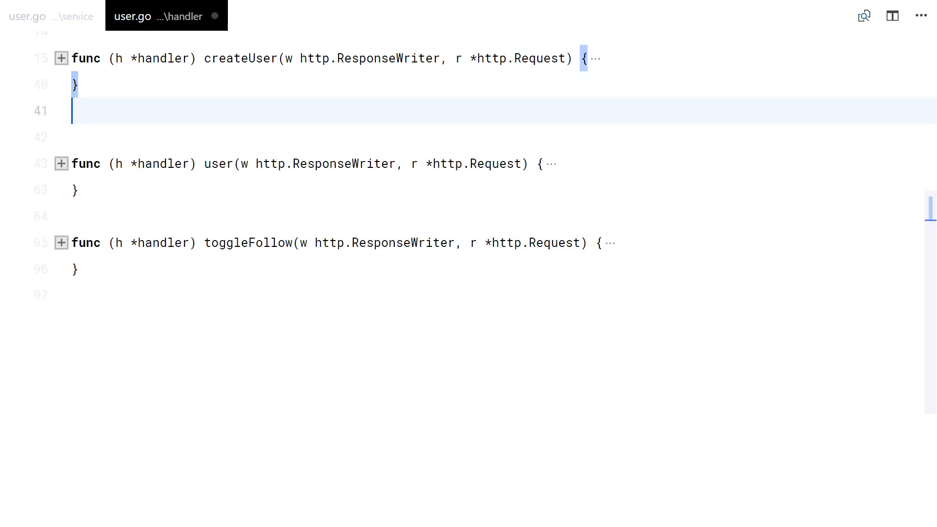
{"action": "type", "text": "func (h *handler) users"}
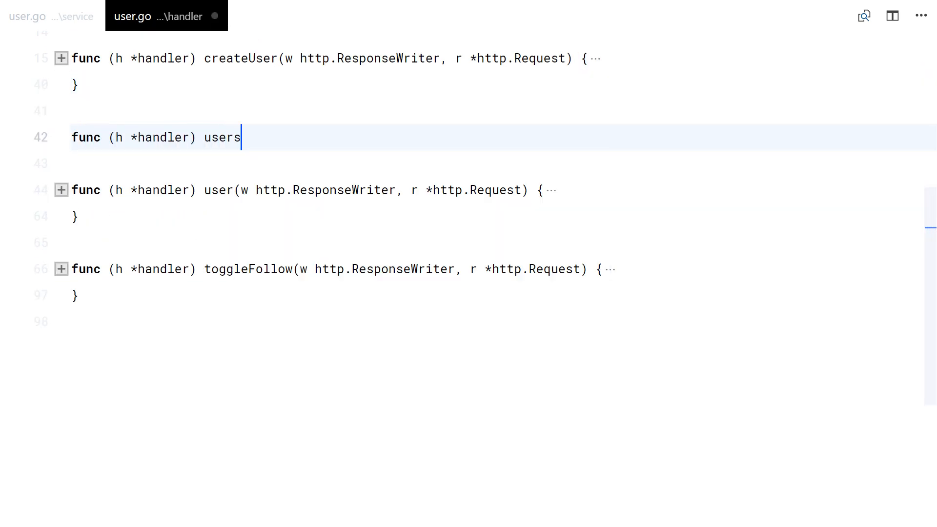
{"action": "left_click", "coordinate": [264, 16]}
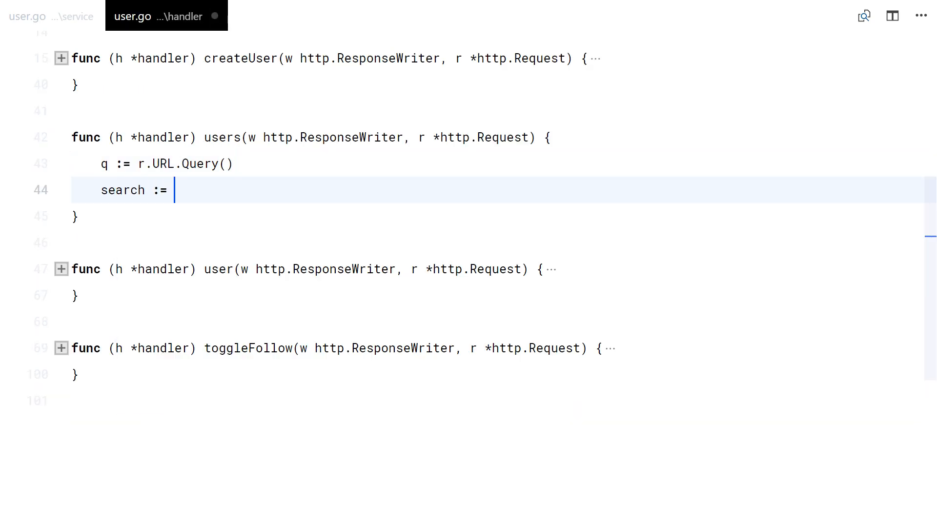
{"action": "type", "text": "q.Get(\"search\")"}
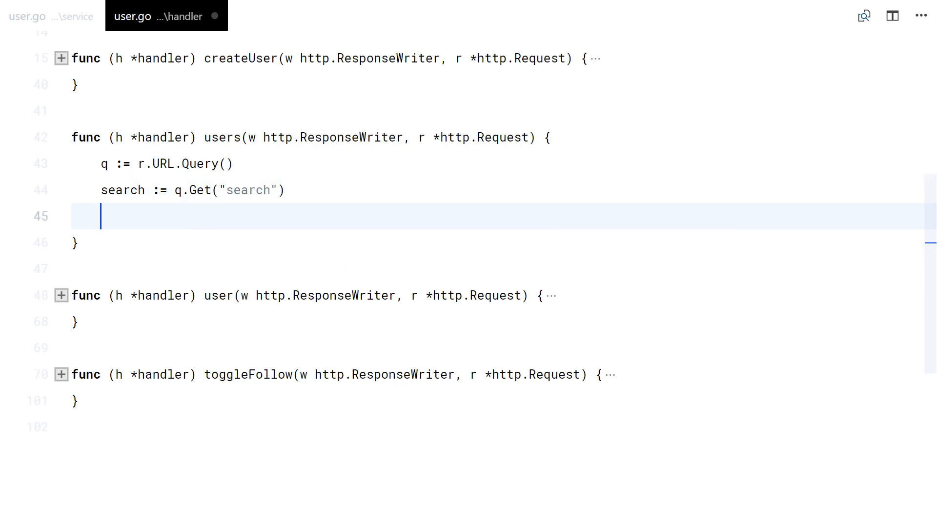
{"action": "type", "text": "first := strconv.Ato"}
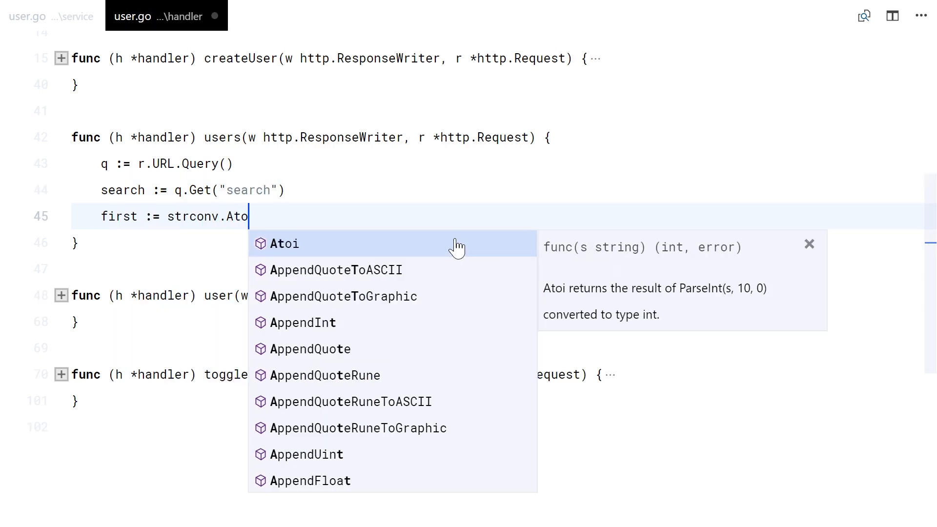
{"action": "left_click", "coordinate": [284, 243]}
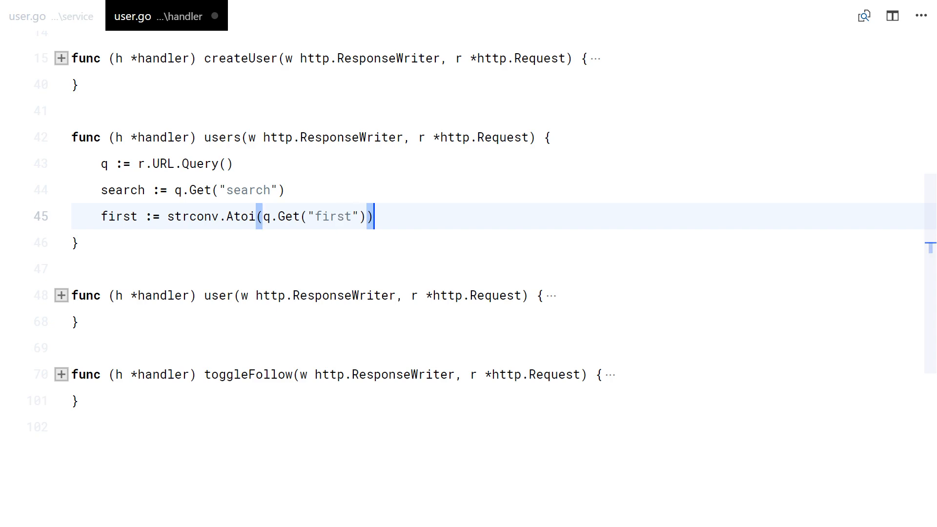
Parse after, call h.Users(r.Context(), search, first, after) and respond with uu, http.StatusOK.
{"action": "type", "text": "after := str"}
{"action": "type", "text": "uu"}
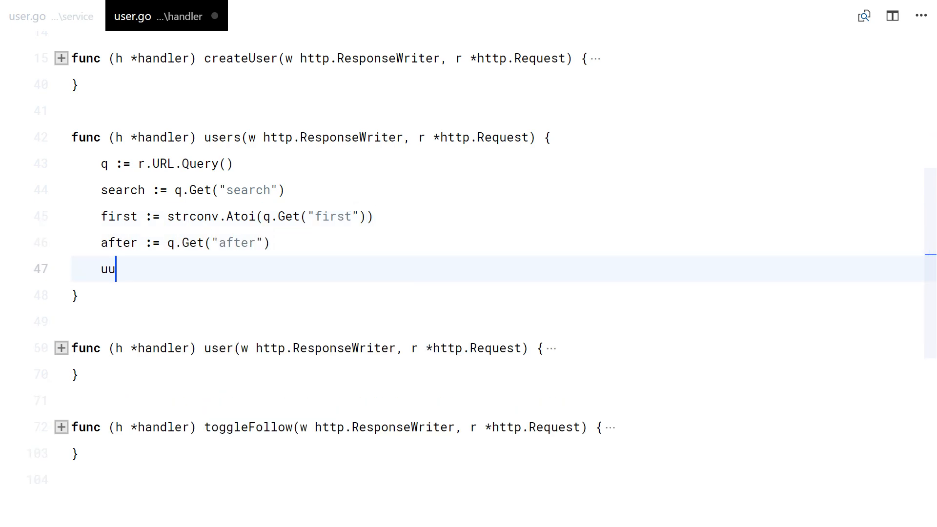
{"action": "type", "text": ", err := h.Users(r.CO"}
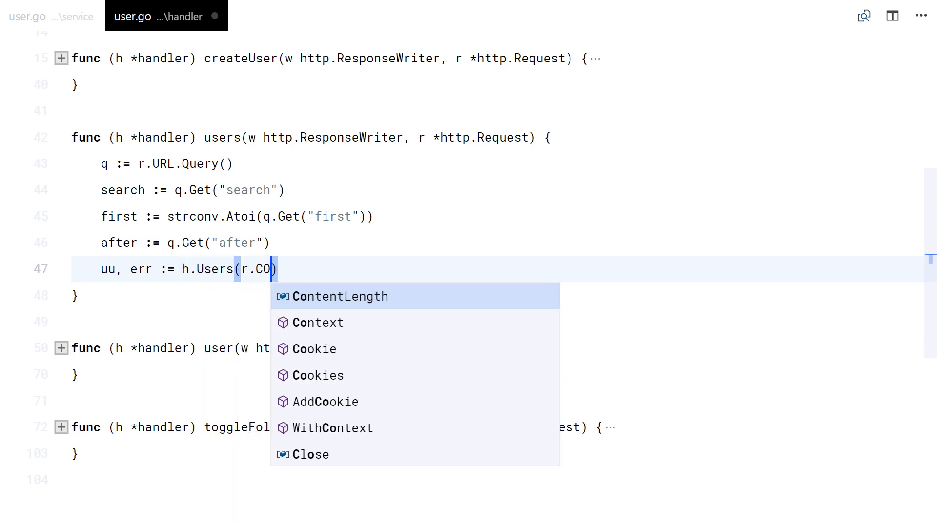
{"action": "left_click", "coordinate": [318, 322]}
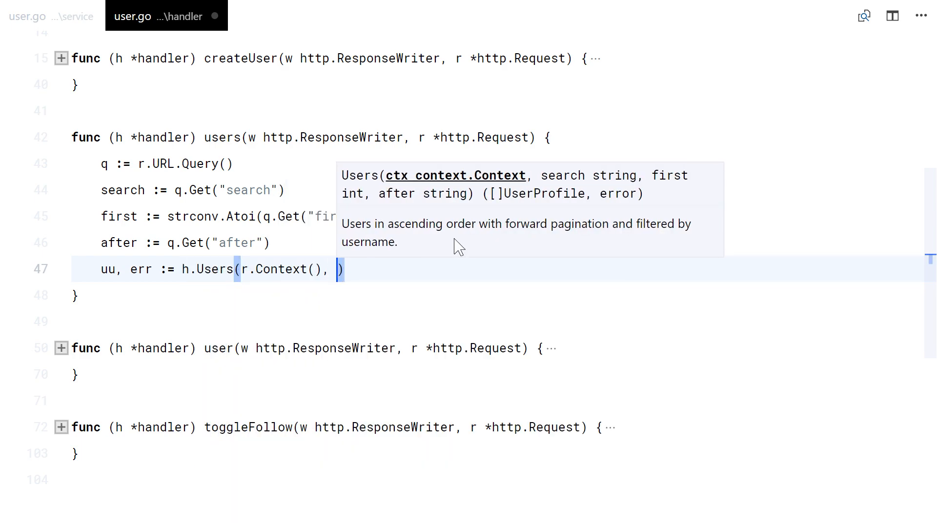
{"action": "type", "text": "search, first, after)"}
{"action": "type", "text": "respond(w, er"}
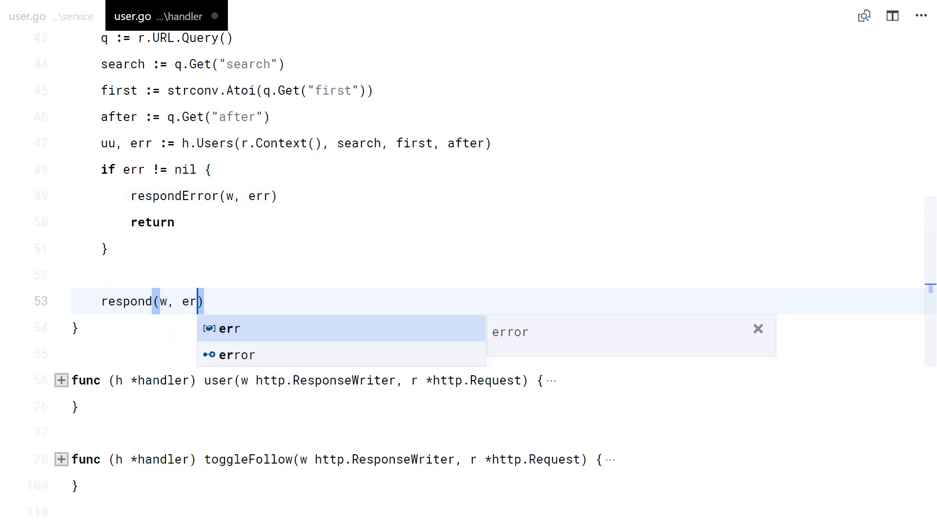
{"action": "type", "text": "uu, http.StatusOK"}
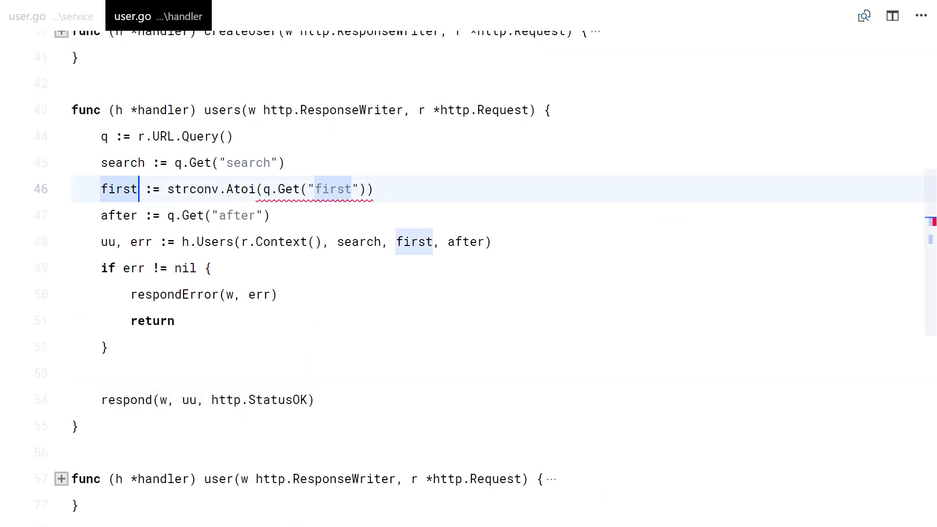
{"action": "type", "text": ", _"}
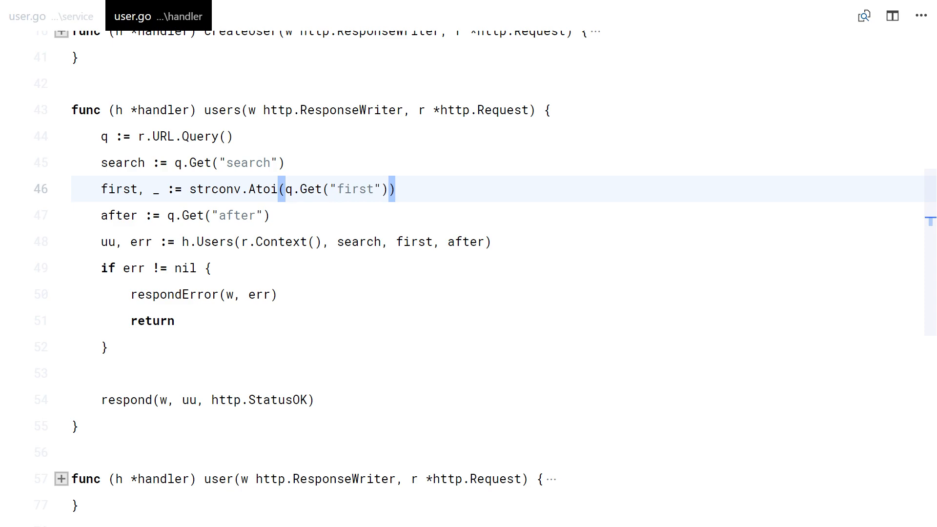
{"action": "scroll", "scroll_direction": "down", "scroll_amount": 3}
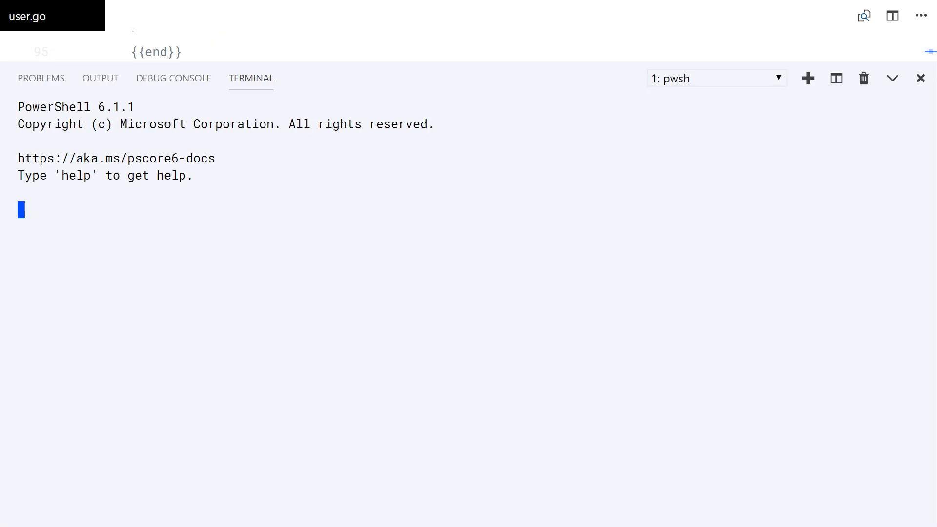
Keep CockroachDB running and run go build; ./nakama in a second terminal.
{"action": "type", "text": "ffmpeg -i .\\_05.mkv -vcodec libx264 -tune fastdecode -crf 16 -movflags +faststart -vf scale=960:540 05_enc.mov"}
{"action": "type", "text": "cockroach start --insecure --host 127.0.0.1"}
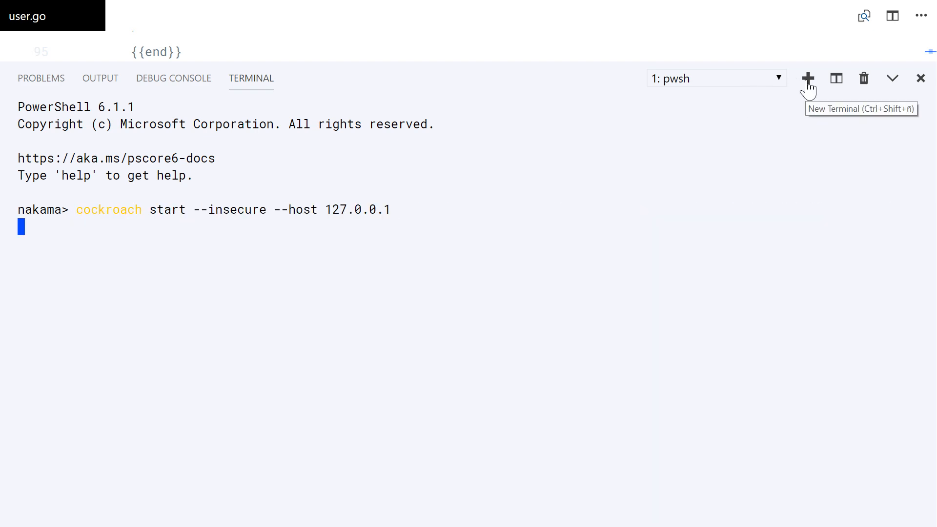
{"action": "left_click", "coordinate": [809, 78]}
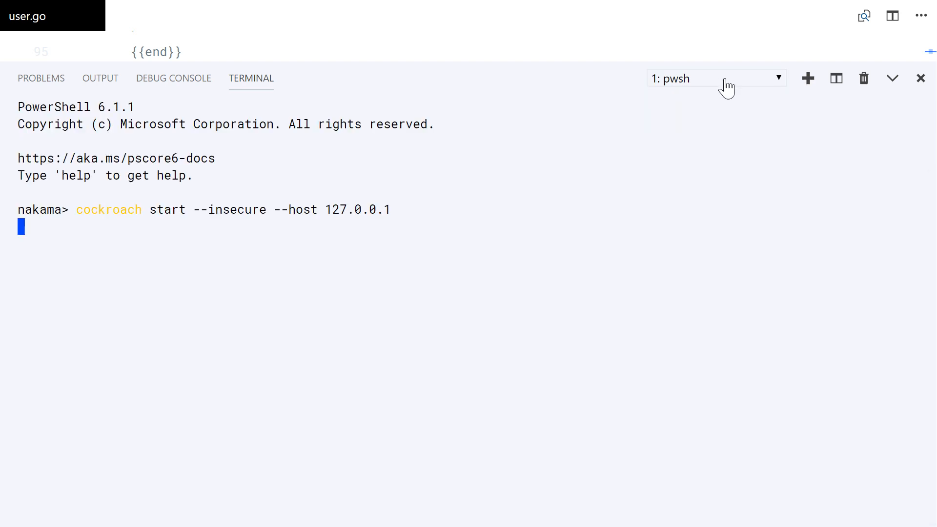
{"action": "left_click", "coordinate": [809, 78]}
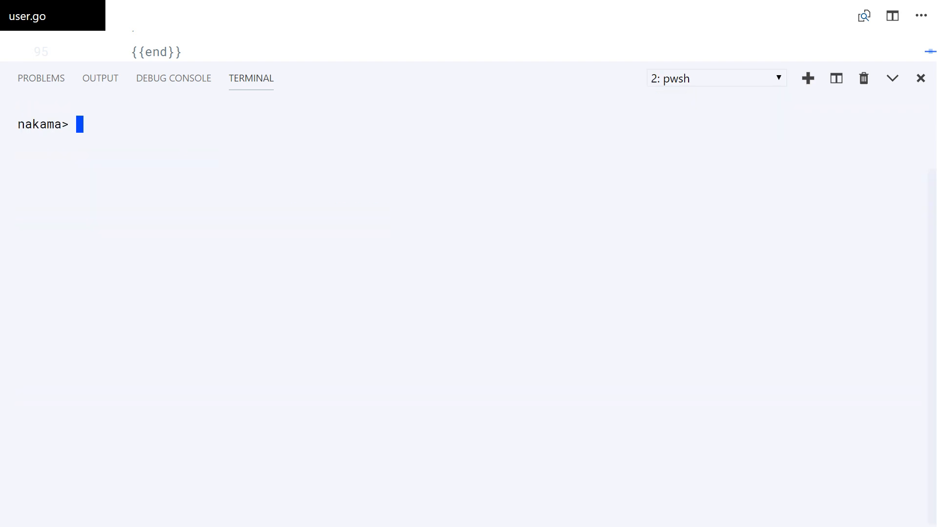
{"action": "type", "text": "go build; ./nakama"}
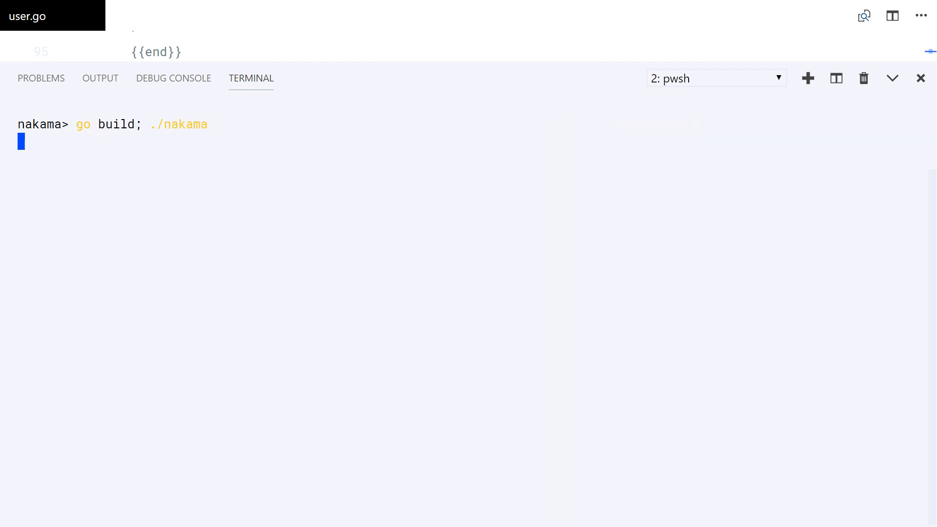
{"action": "left_click", "coordinate": [716, 78]}
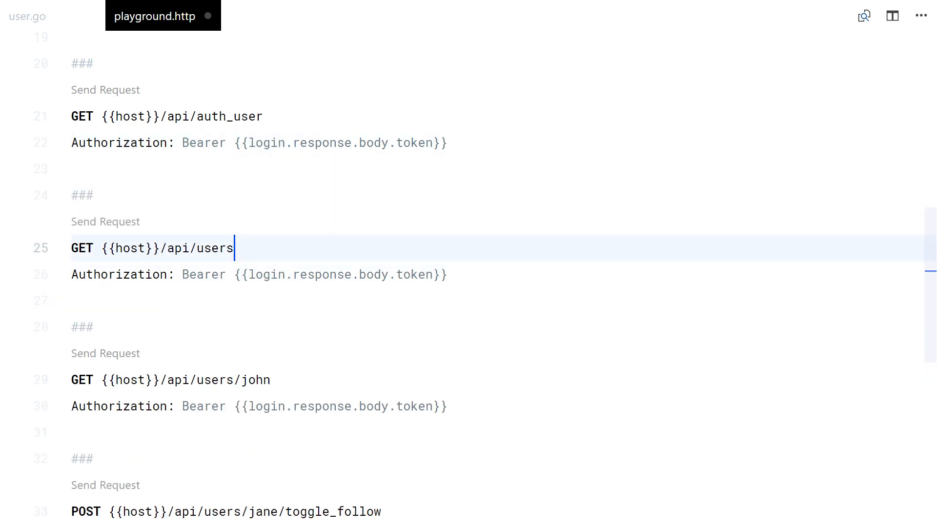
Send GET /api/users?search=&first=&after=, then fill in search=jane, first=2, after=aa.
{"action": "type", "text": "?search=&first="}
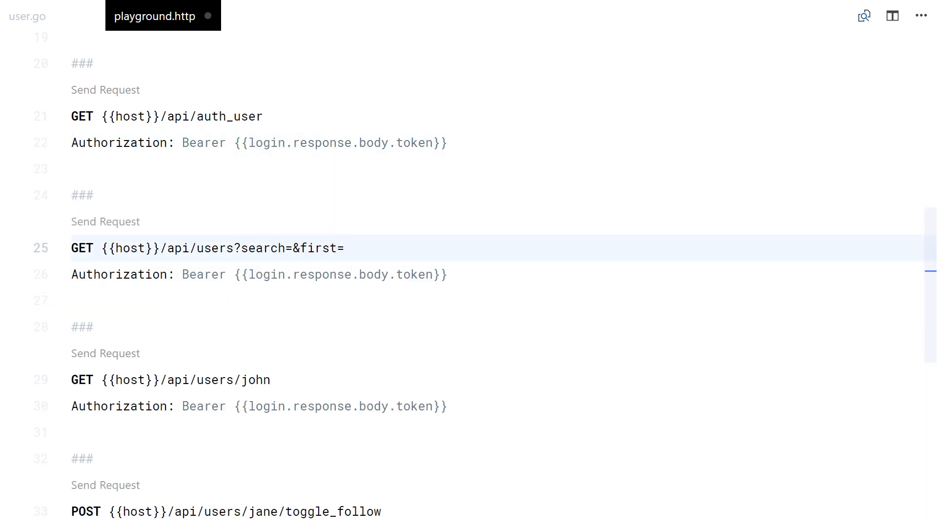
{"action": "left_click", "coordinate": [105, 221]}
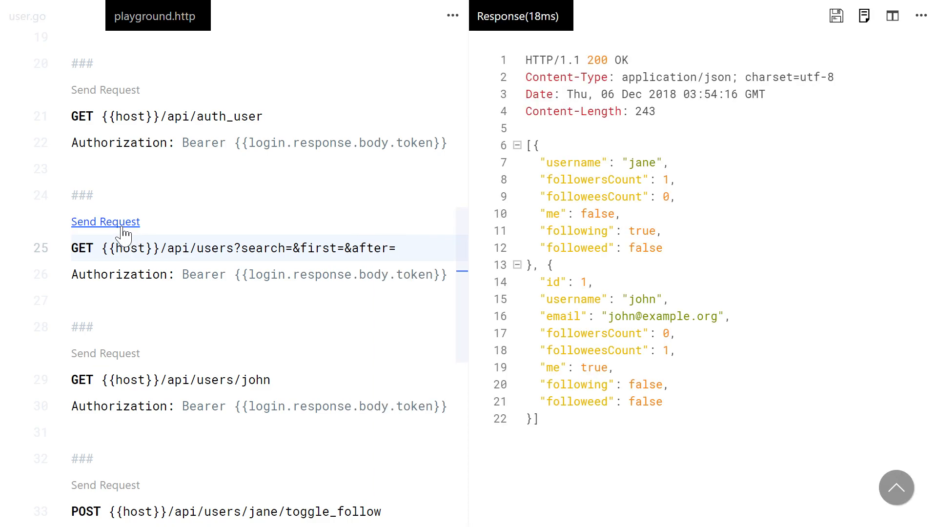
{"action": "double_click", "coordinate": [561, 316]}
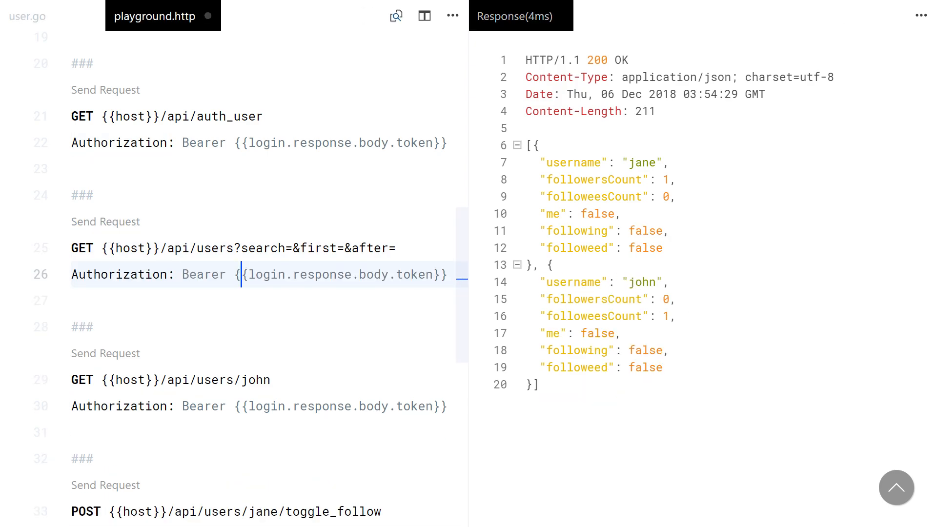
{"action": "type", "text": "jane"}
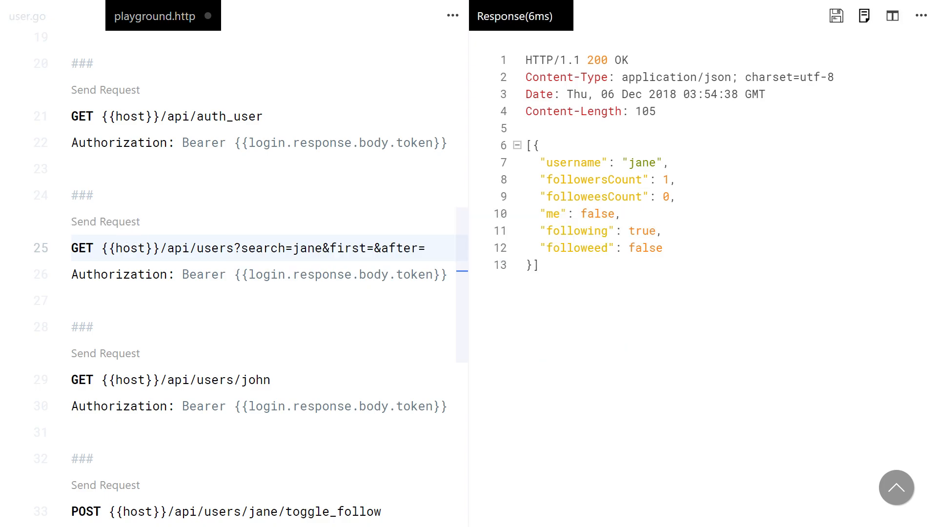
{"action": "type", "text": "2"}
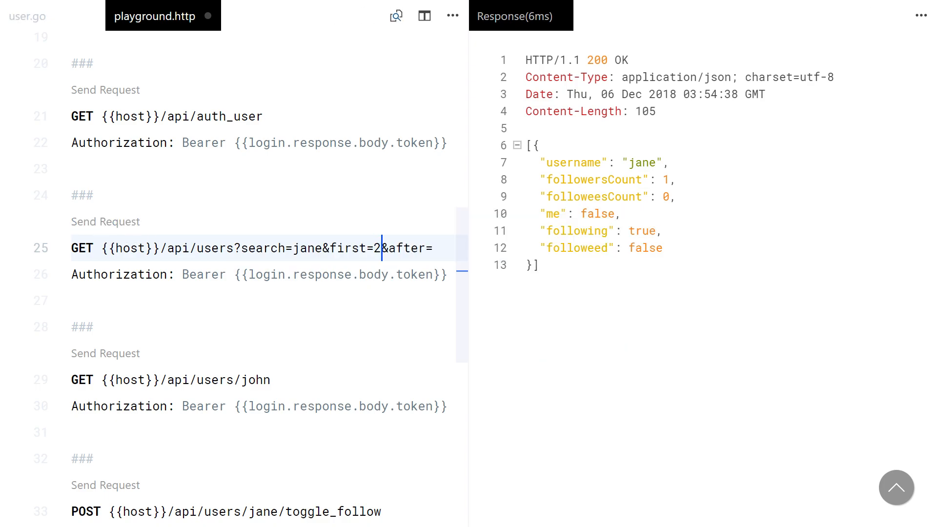
{"action": "type", "text": "aa"}
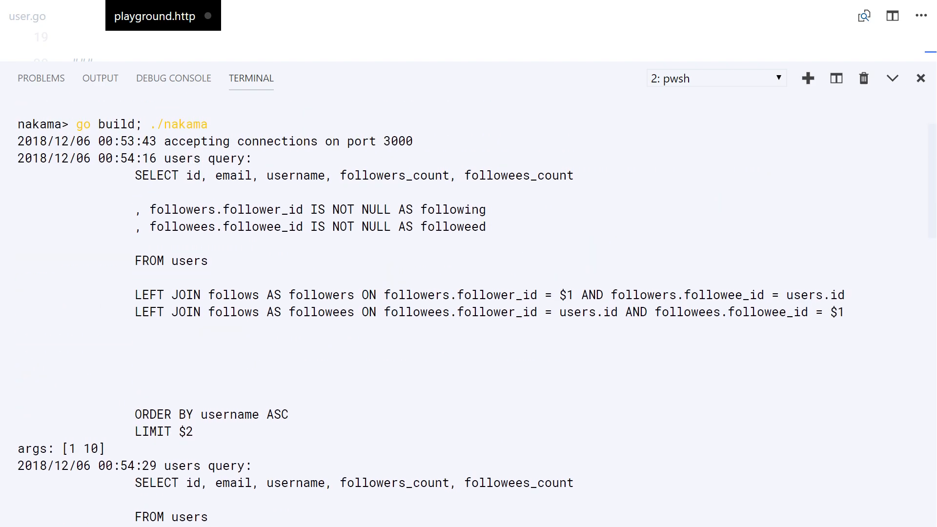
Scroll the terminal to the logged users query and highlight the after arg 'aa'.
{"action": "scroll", "scroll_direction": "down", "scroll_amount": 3}
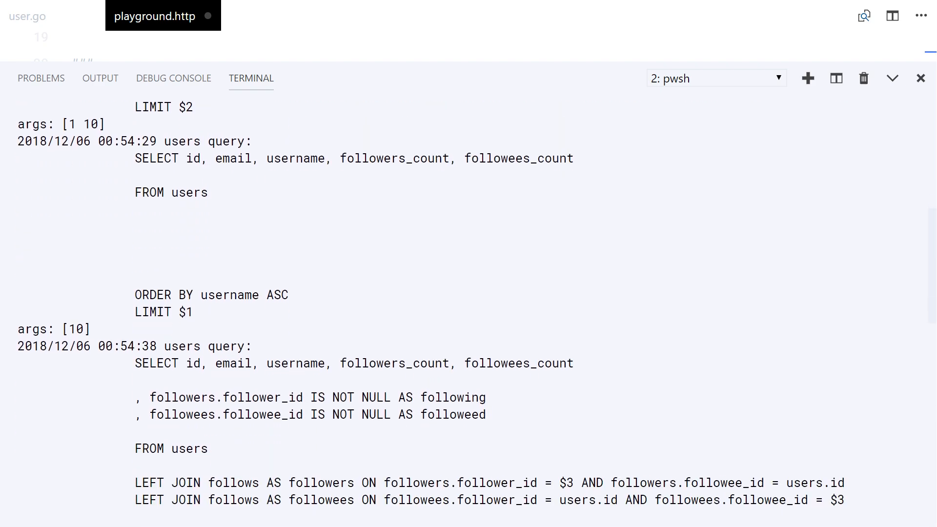
{"action": "scroll", "scroll_direction": "down", "scroll_amount": 3}
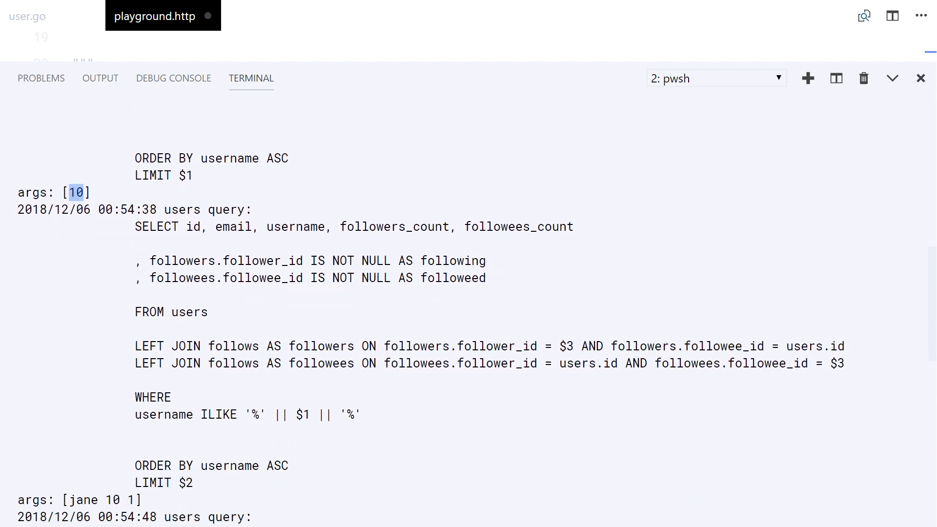
{"action": "scroll", "scroll_direction": "down", "scroll_amount": 3}
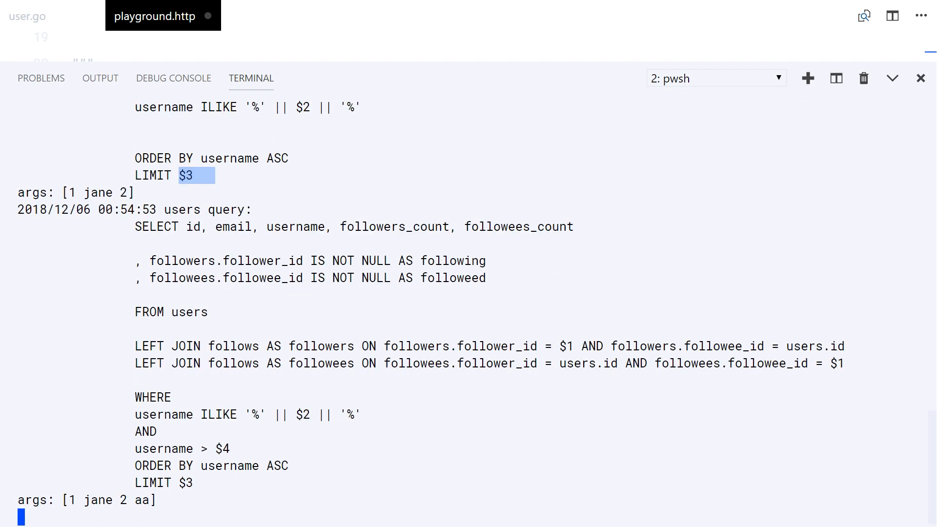
{"action": "double_click", "coordinate": [140, 500]}
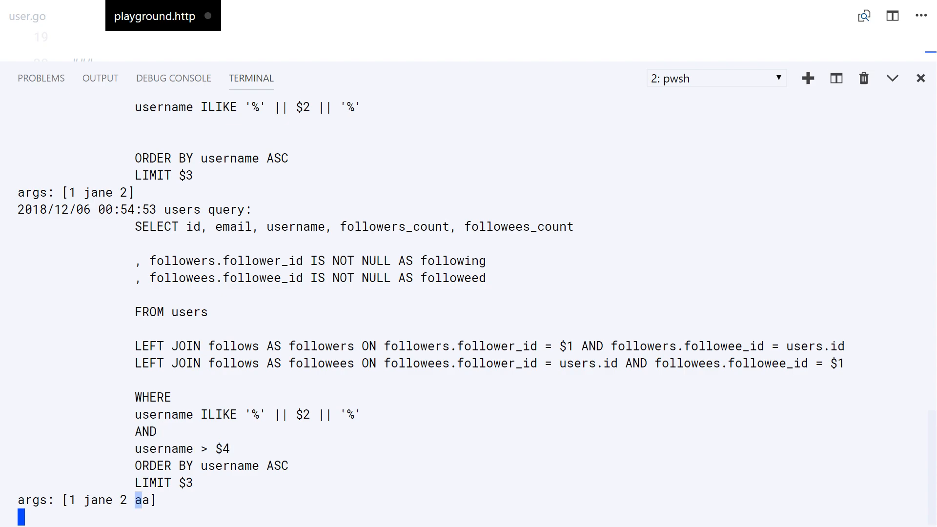